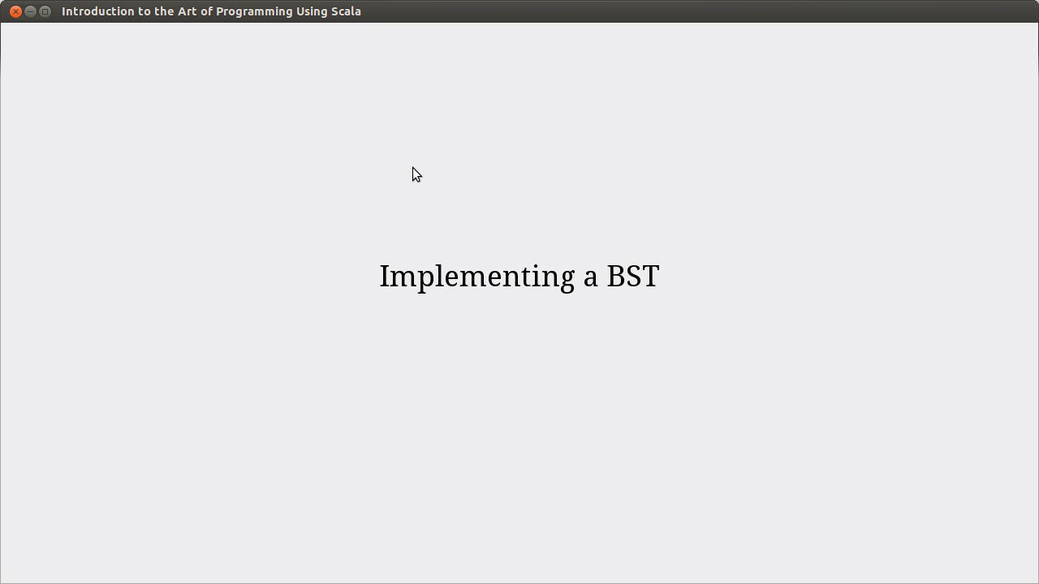
mouse_move(141, 115)
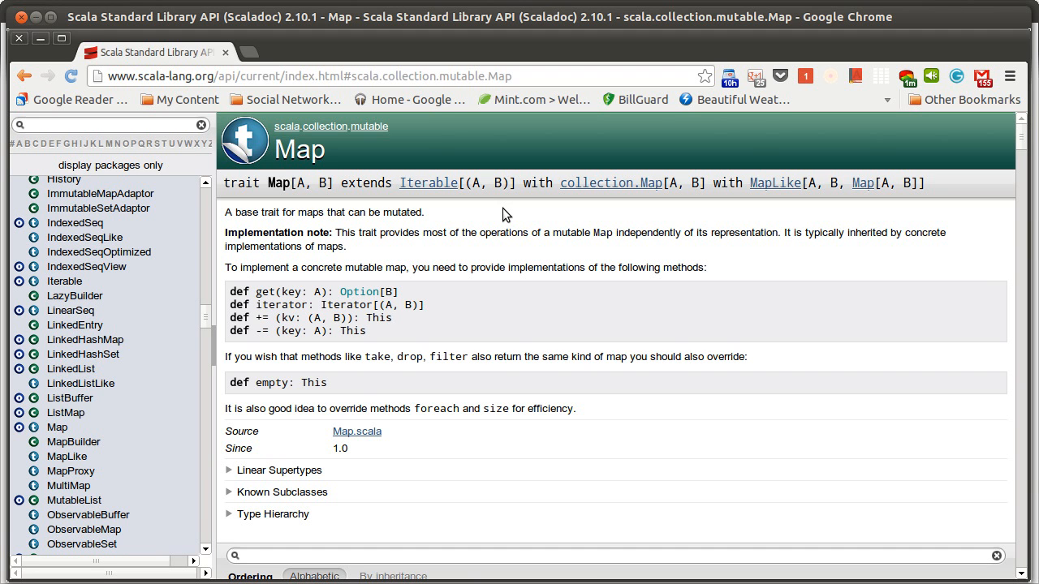
mouse_move(481, 189)
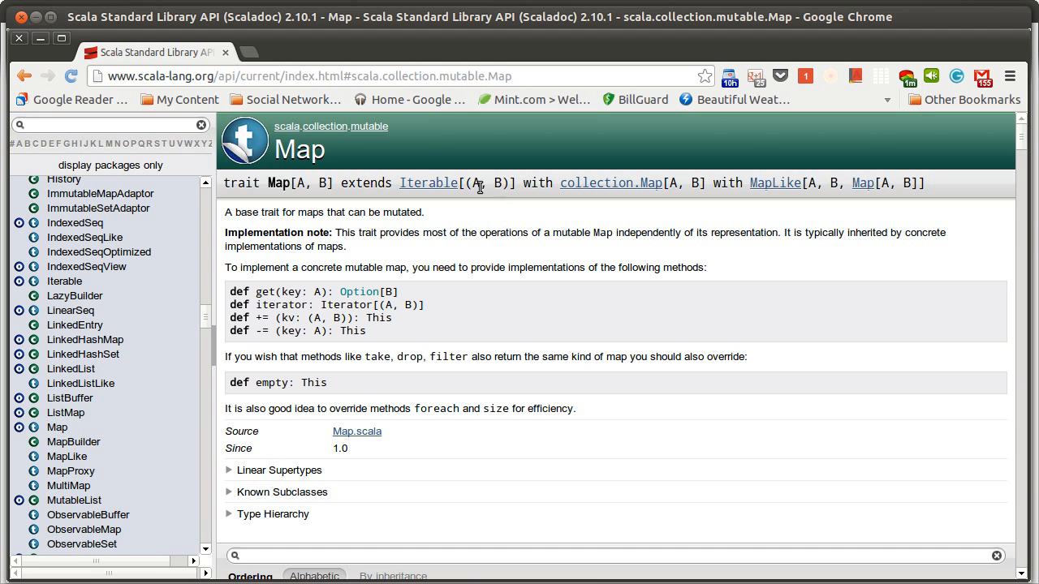
mouse_move(354, 145)
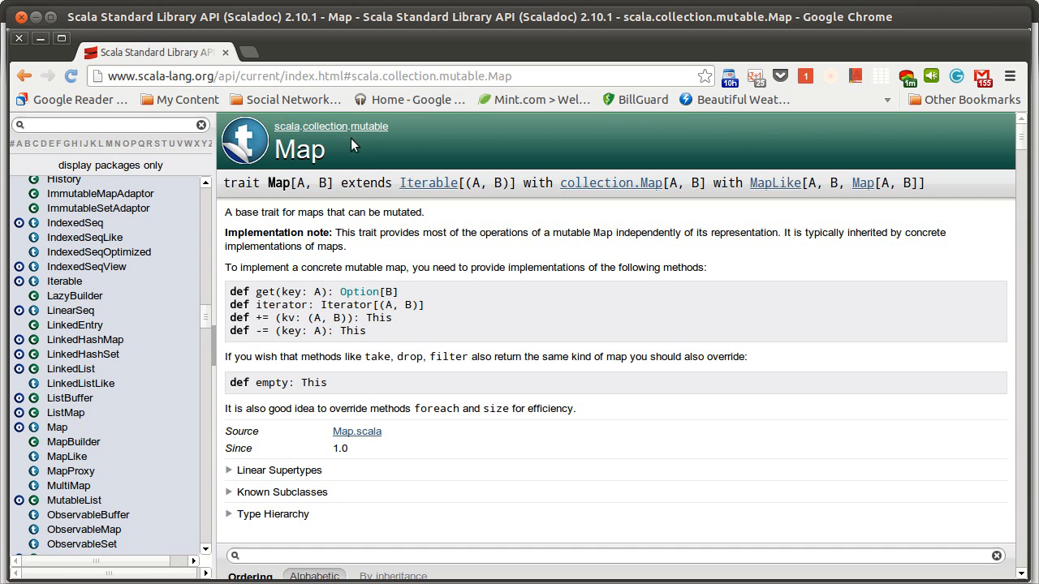
mouse_move(576, 250)
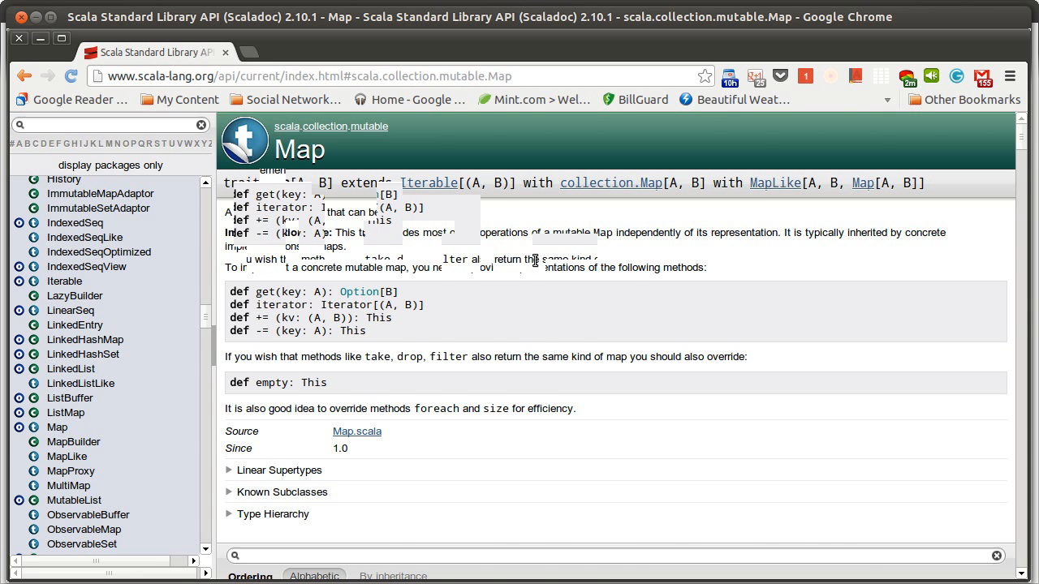
Step: Scroll the mutable Map Scaladoc to its Abstract Value Members: +=, -=, get and iterator
scroll("down", 3)
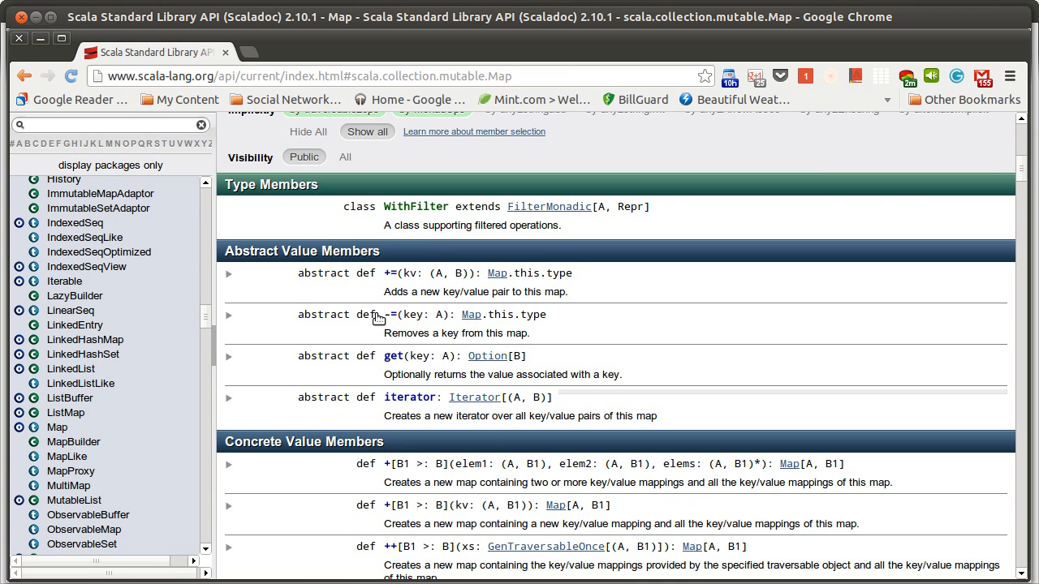
mouse_move(372, 279)
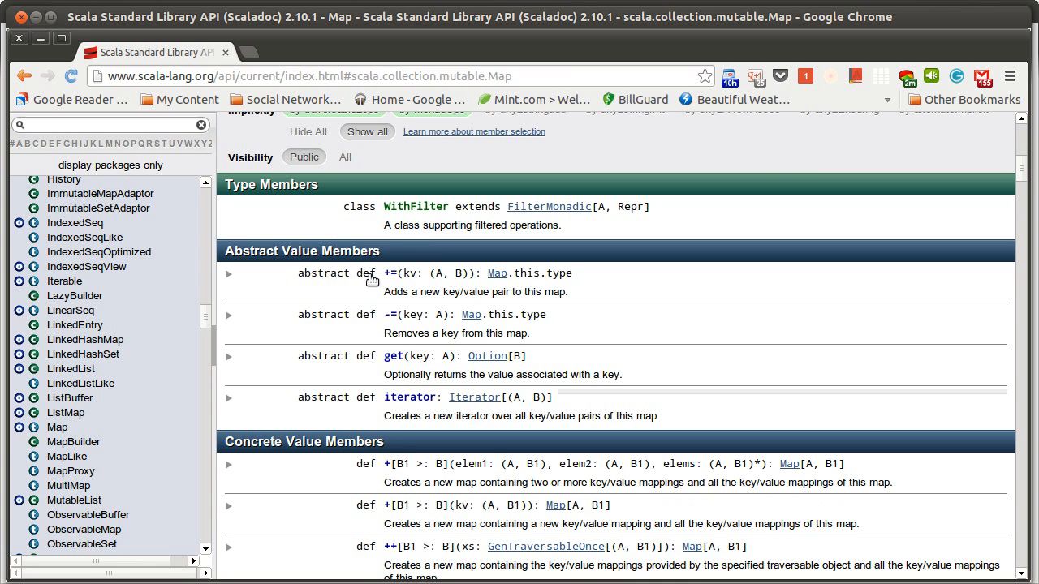
mouse_move(398, 425)
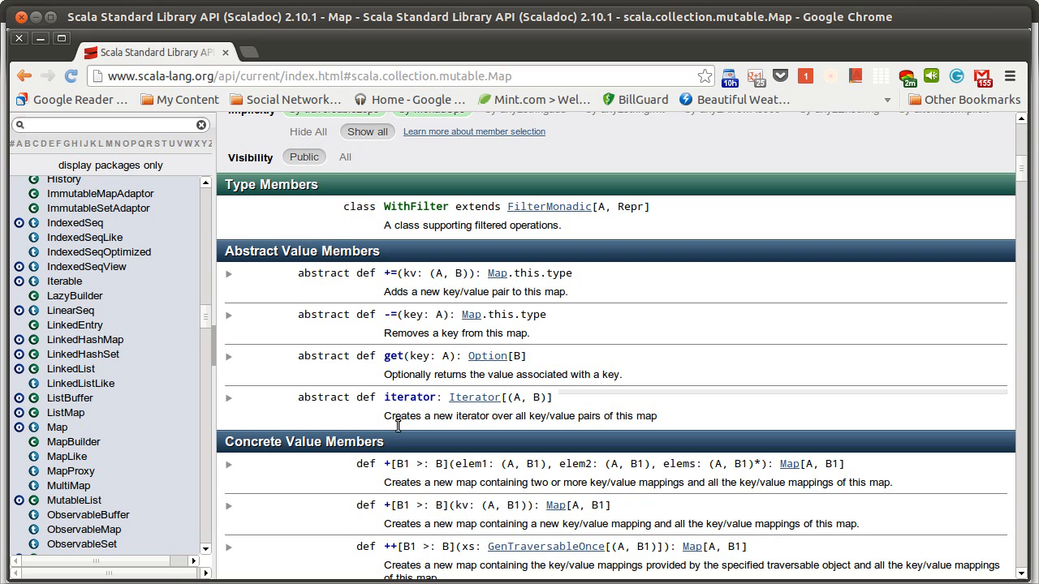
mouse_move(620, 312)
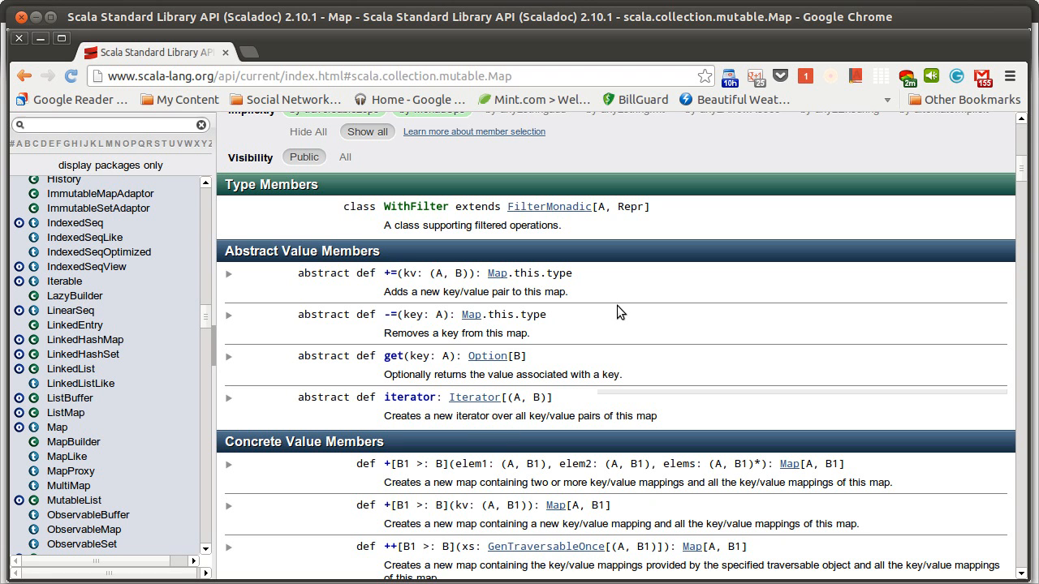
mouse_move(393, 282)
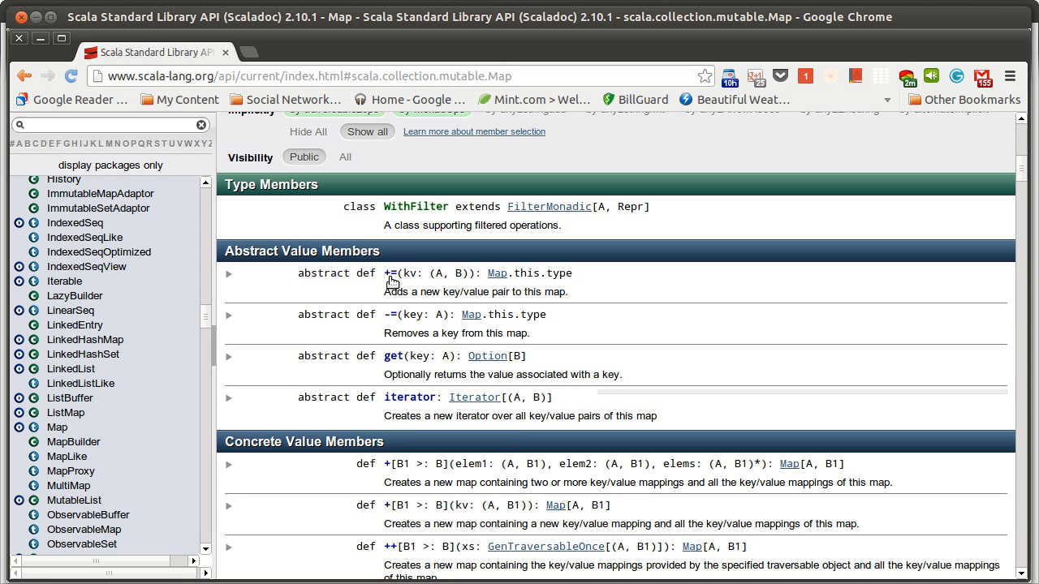
mouse_move(381, 281)
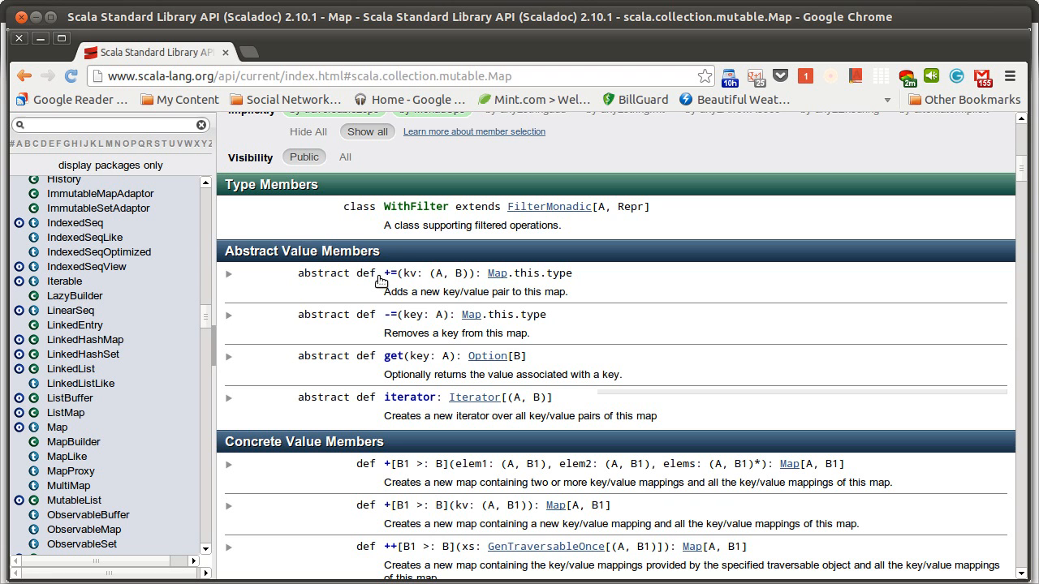
mouse_move(408, 286)
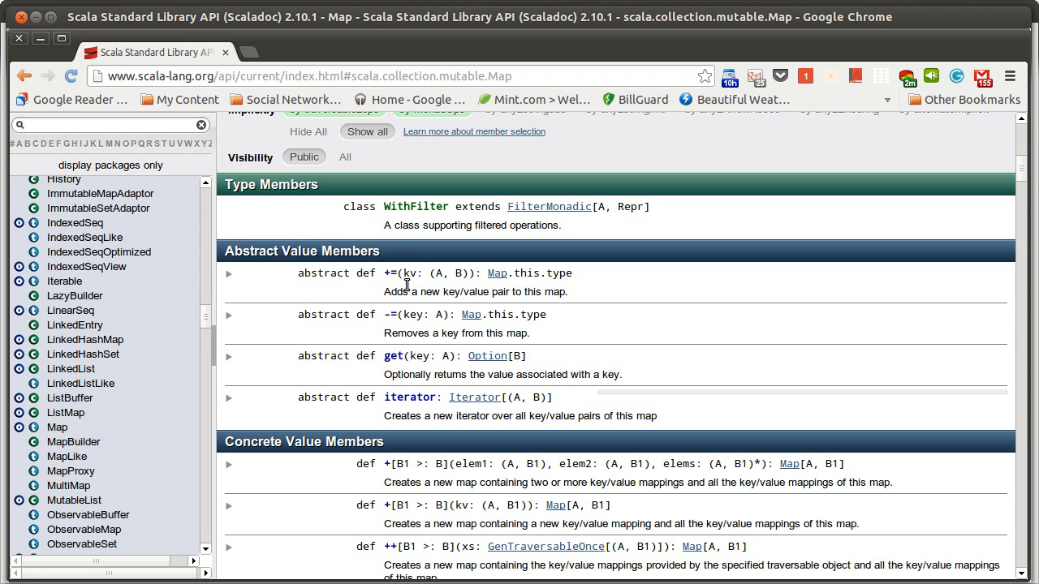
mouse_move(399, 409)
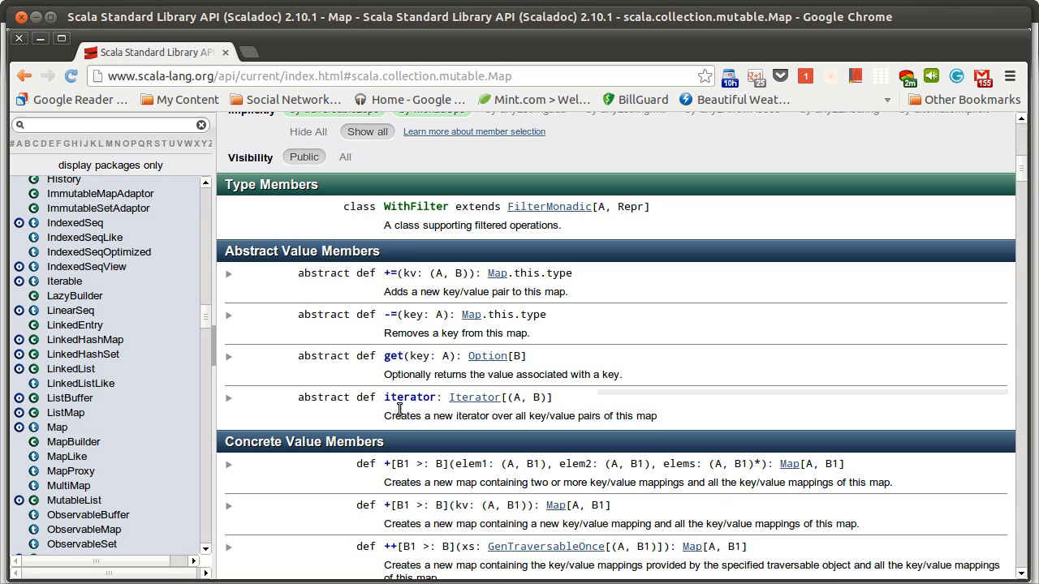
mouse_move(289, 273)
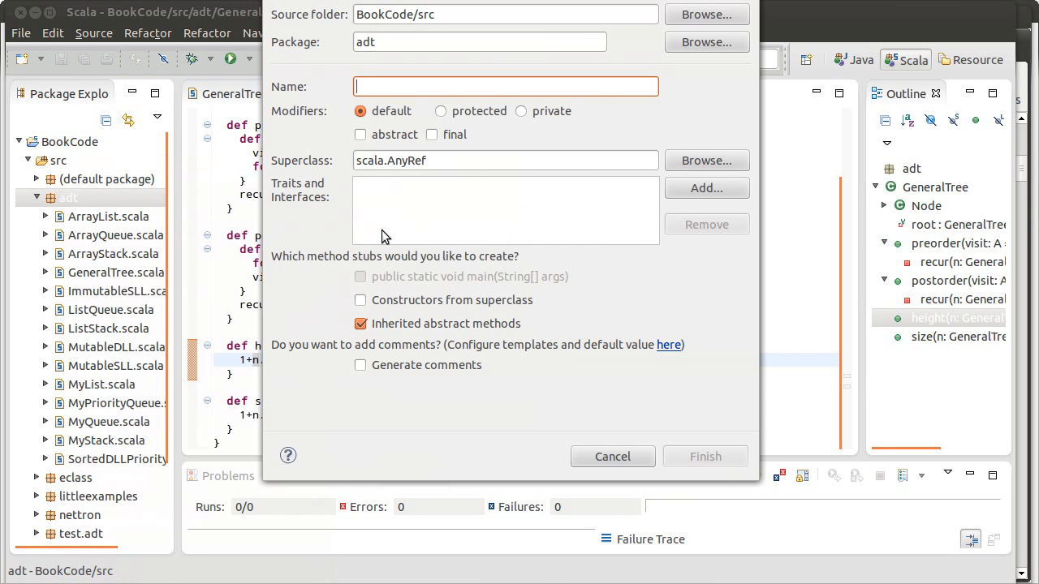
Step: Create the new Scala class BSTMap in the adt package and open BSTMap.scala for editing
type("BSTMap")
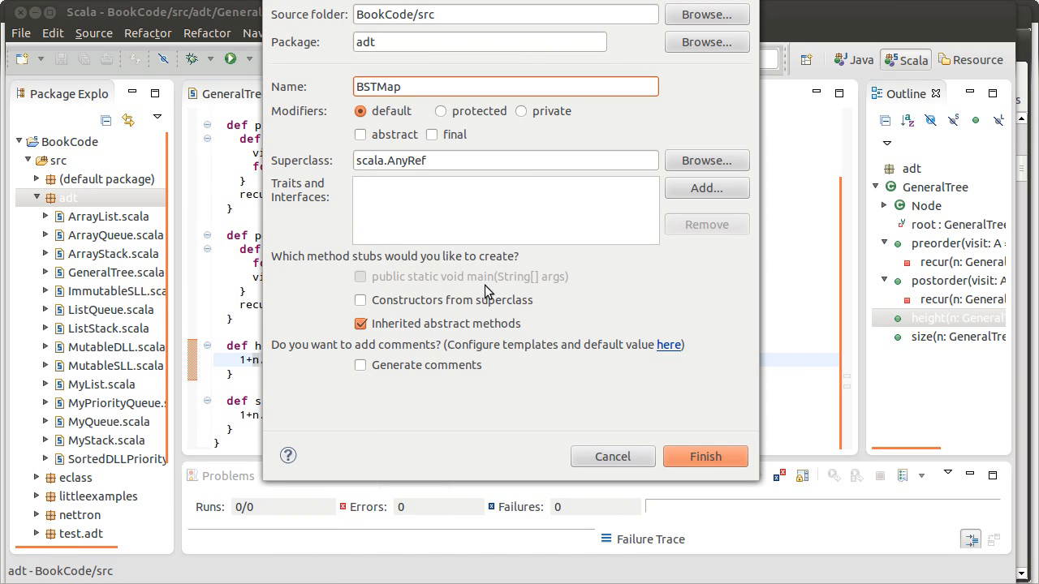
left_click(704, 456)
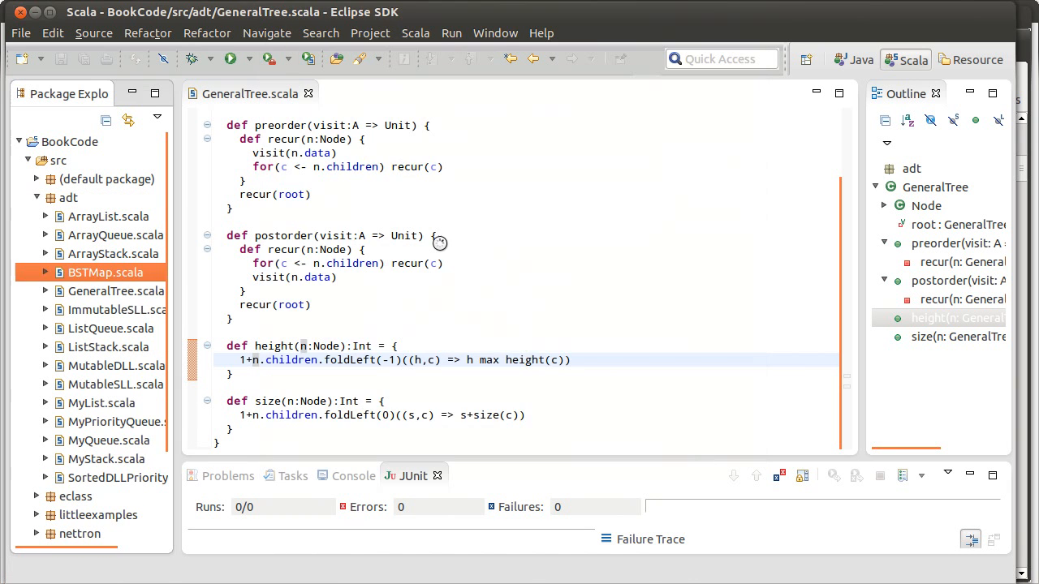
double_click(107, 273)
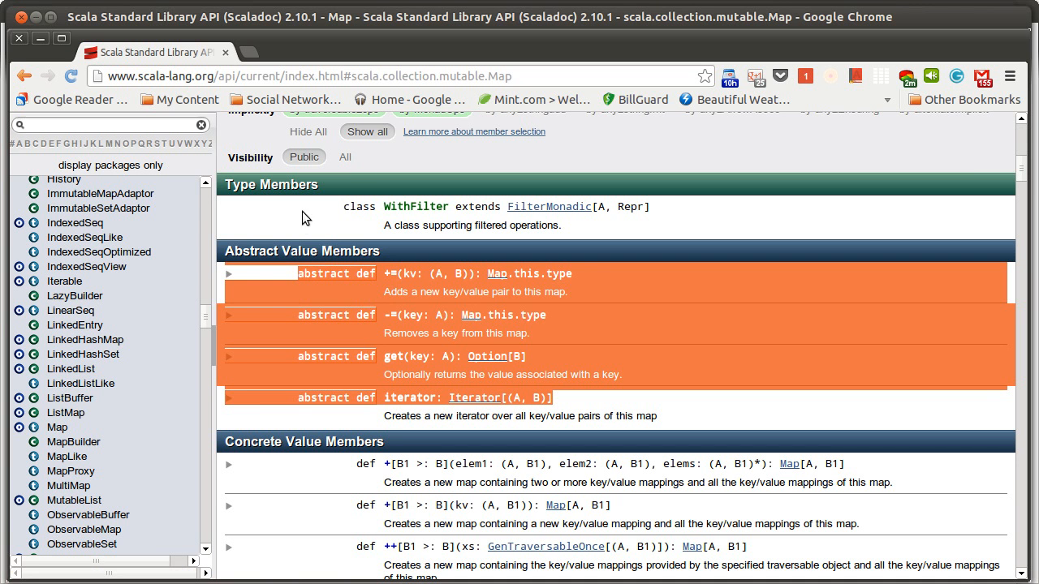
Step: Scroll the mutable Map Scaladoc back to its top after copying the abstract member declarations
scroll("up", 3)
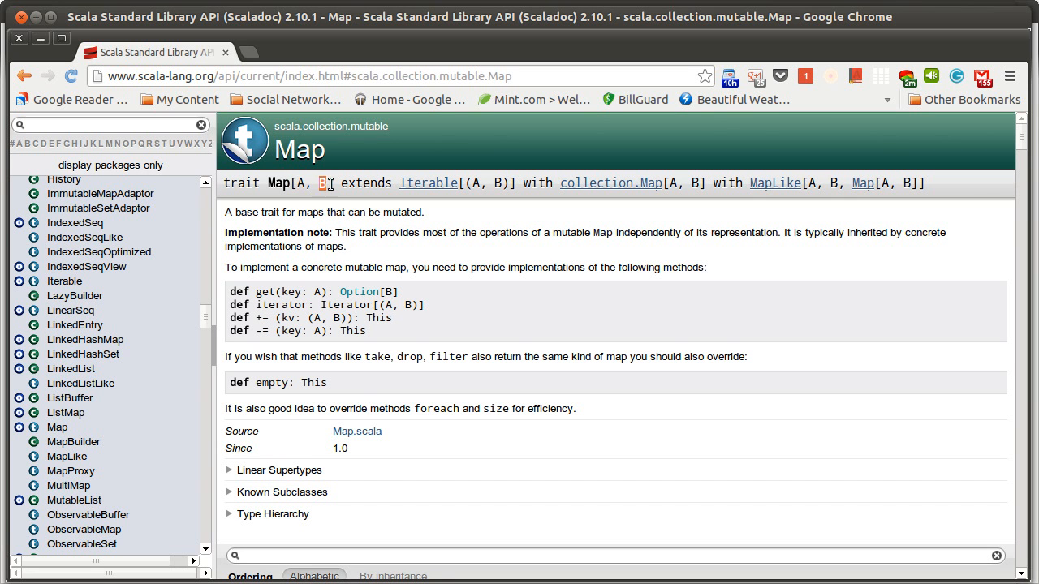
mouse_move(210, 273)
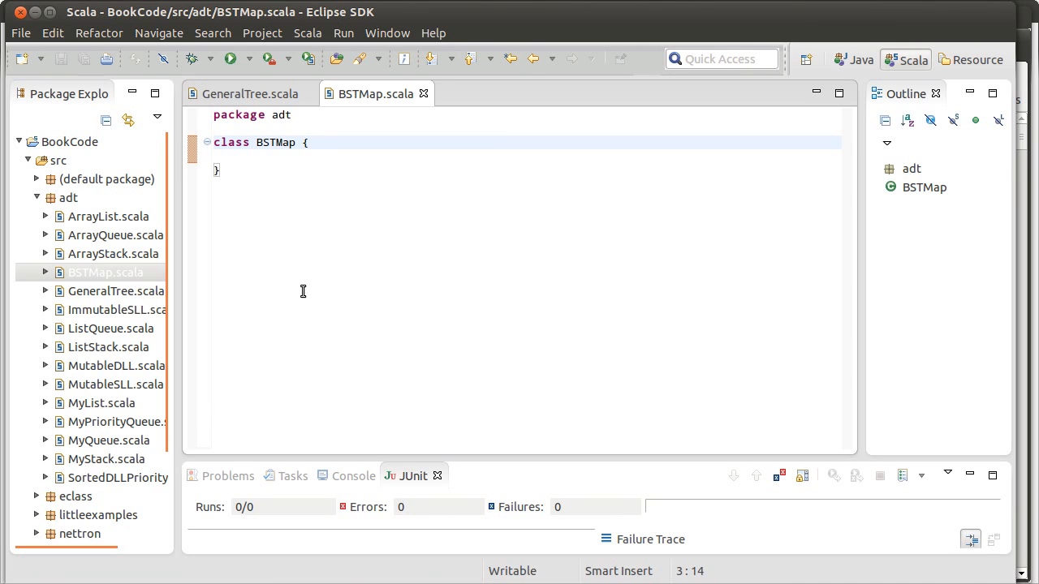
Step: Declare class BSTMap[K,V] extends mutable.Map[K,V] in the editor
type("[K,")
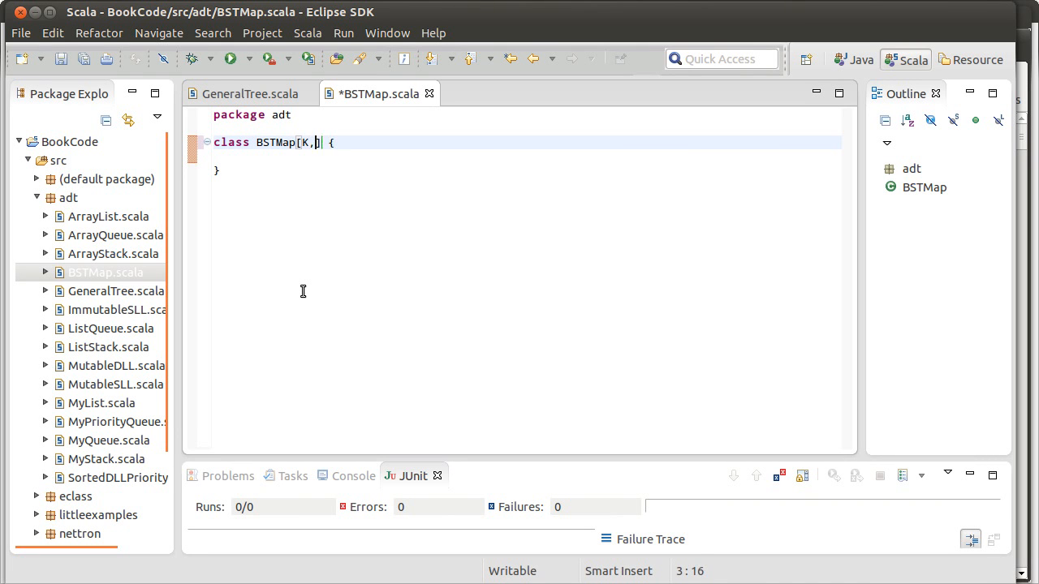
type("V]")
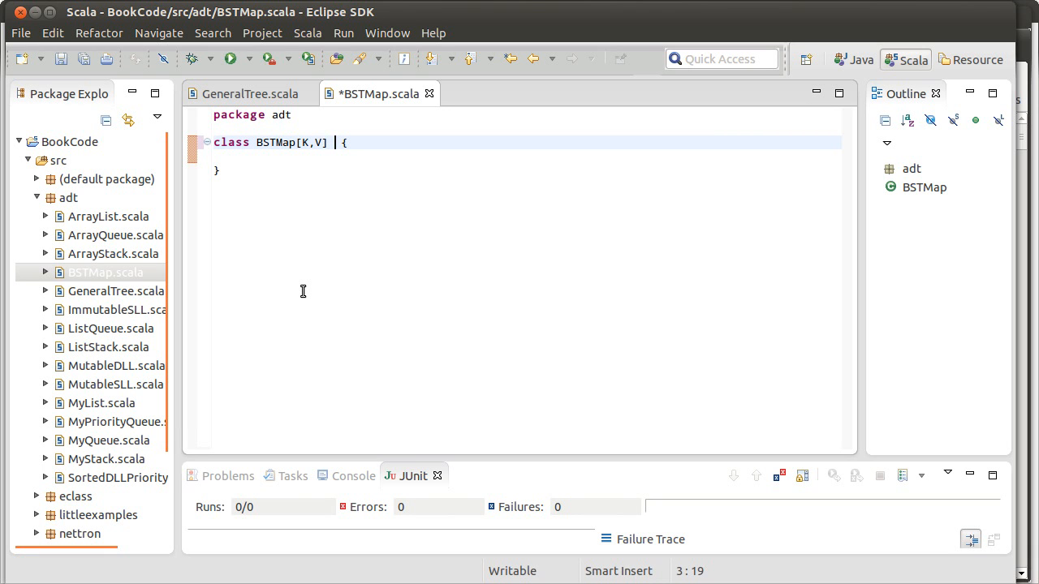
type("extends")
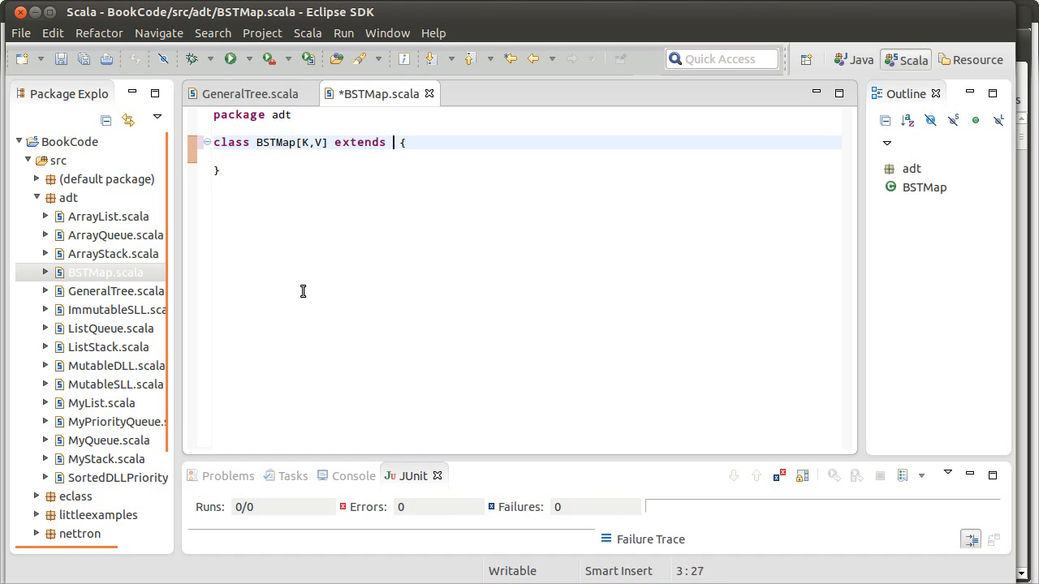
type("mutable.")
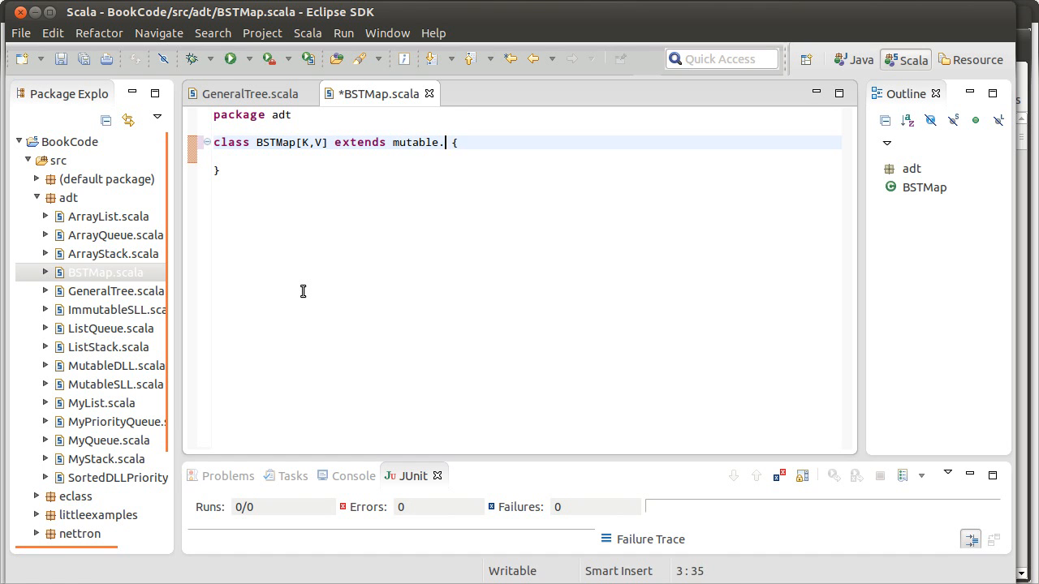
type("Map[]")
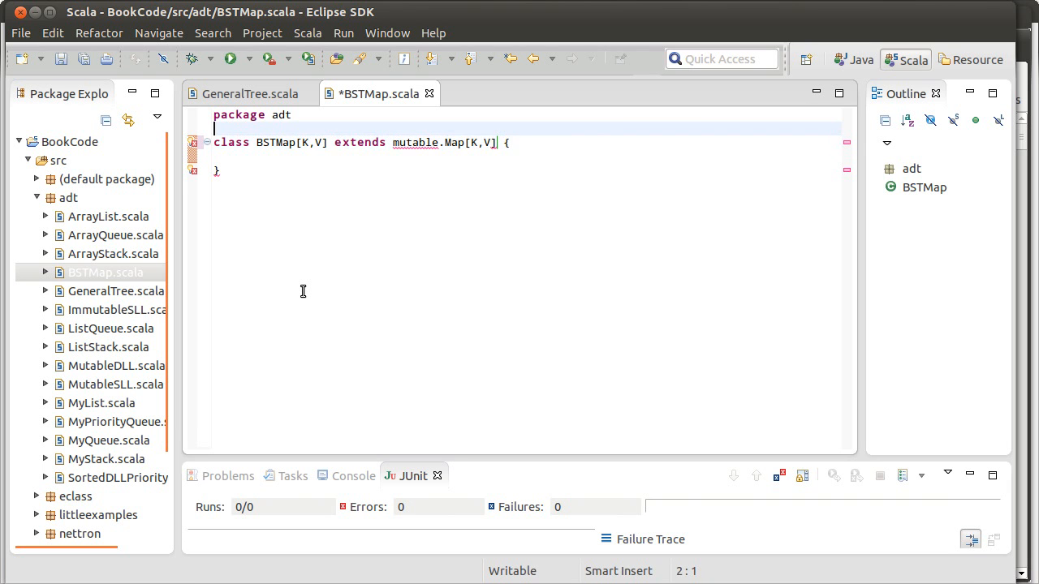
Step: Add the import scala.collection.mutable line above the class
type("import scal")
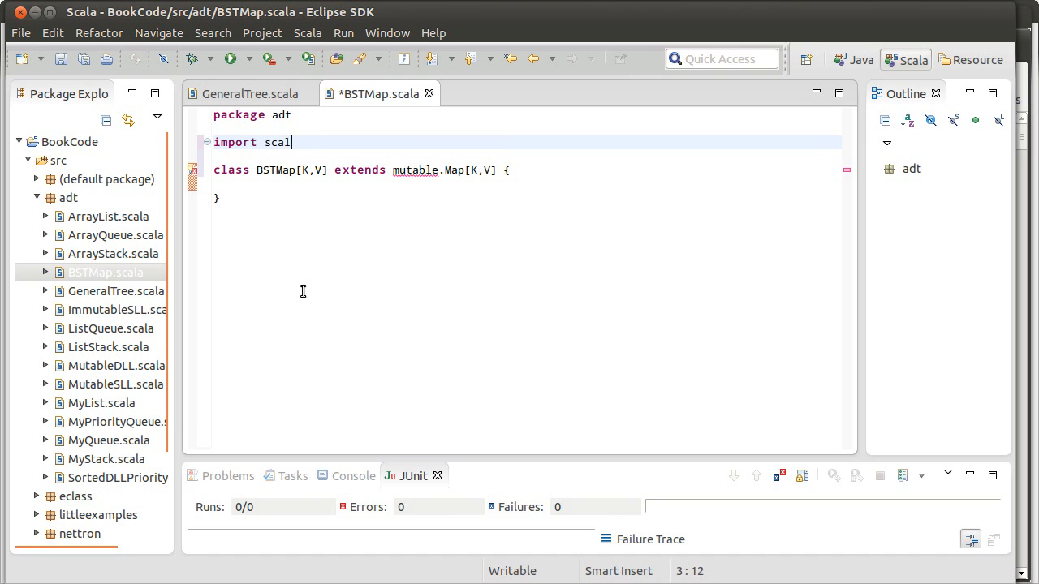
type(".collectio")
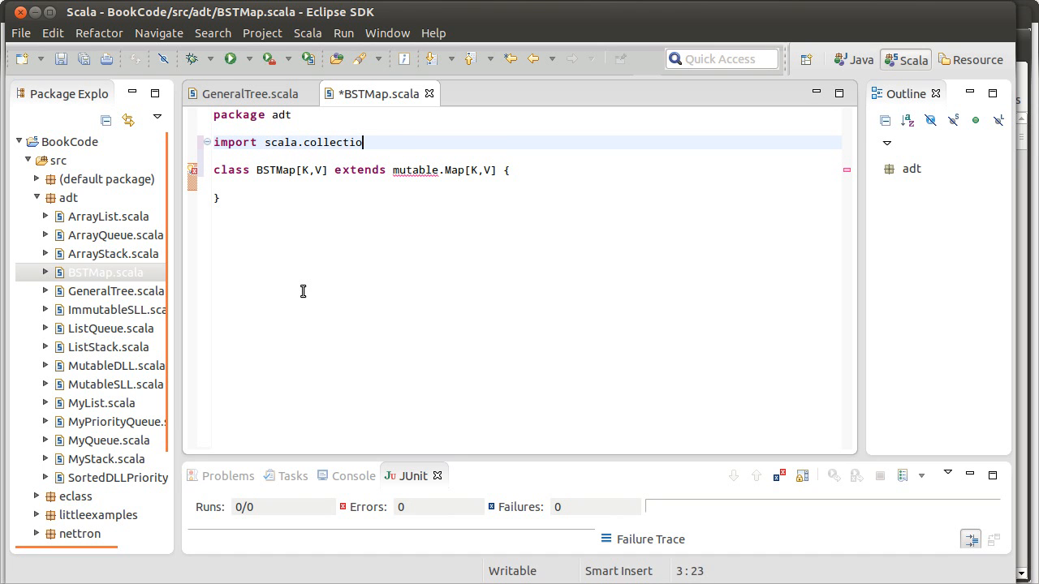
type("n.mutable")
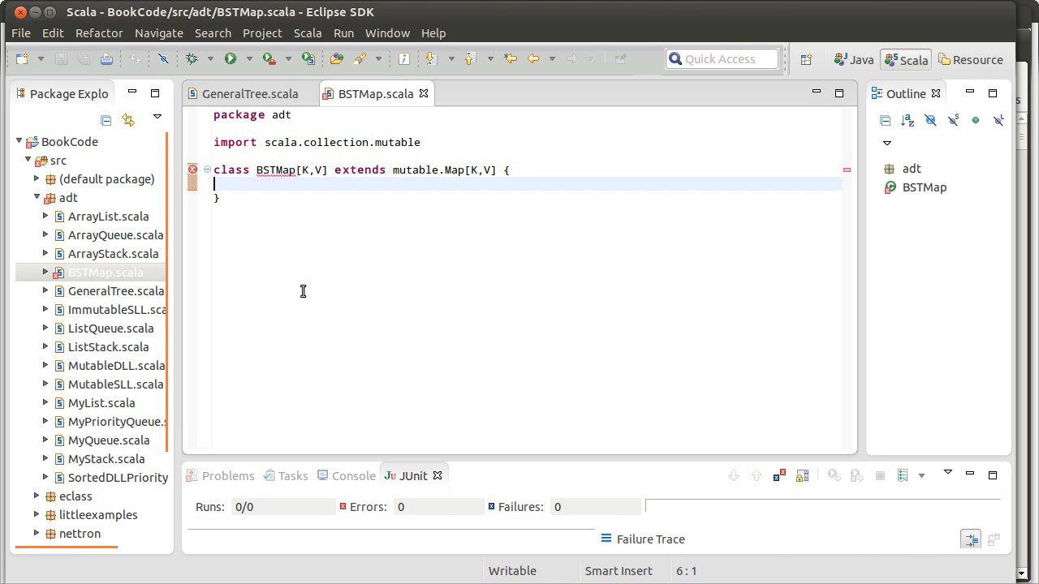
mouse_move(193, 170)
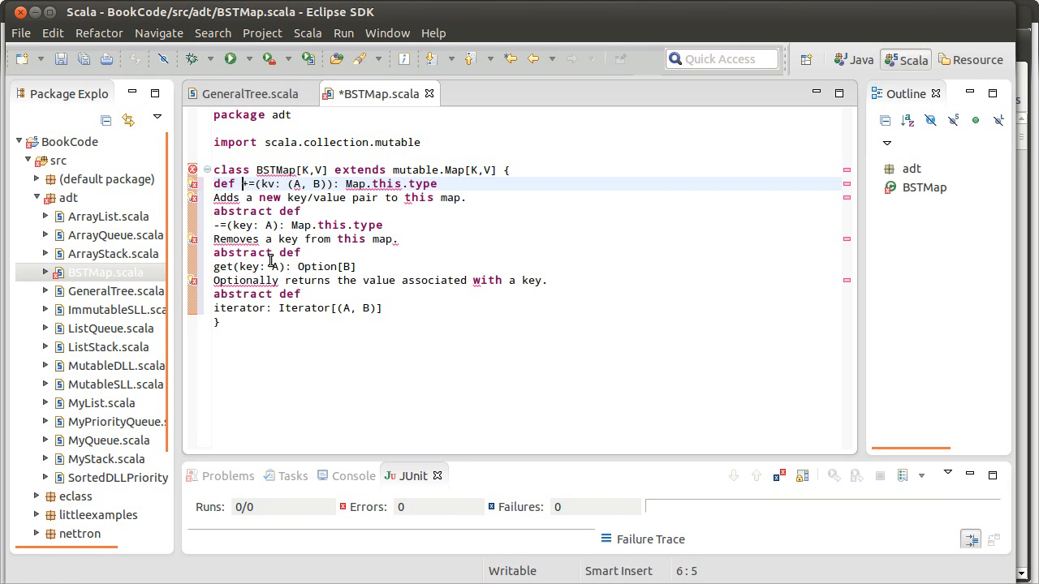
Step: Turn the pasted +=, -=, get and iterator declarations into def stubs inside BSTMap
key("Delete")
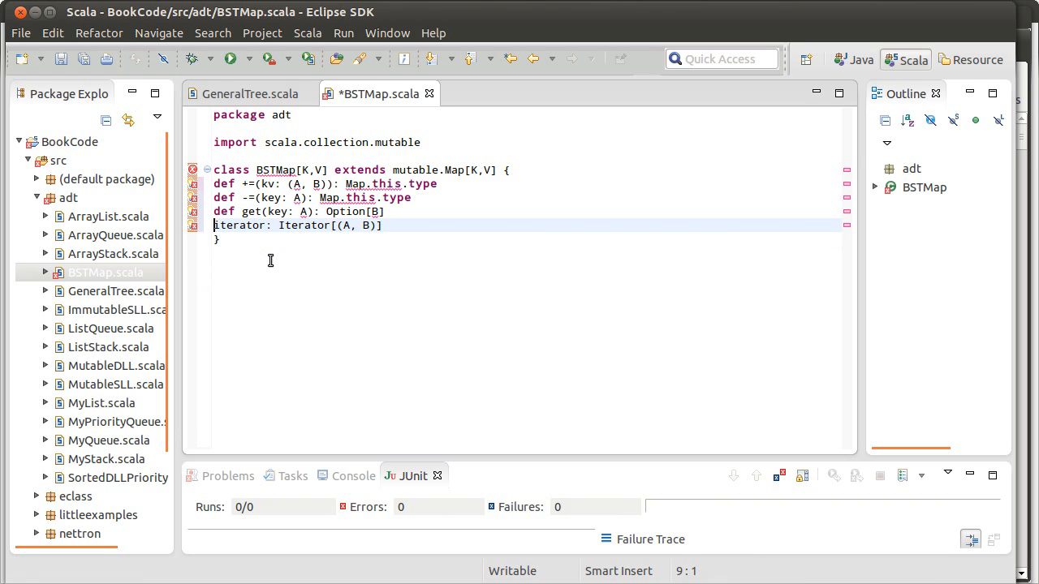
type("def")
left_click(314, 198)
type("=")
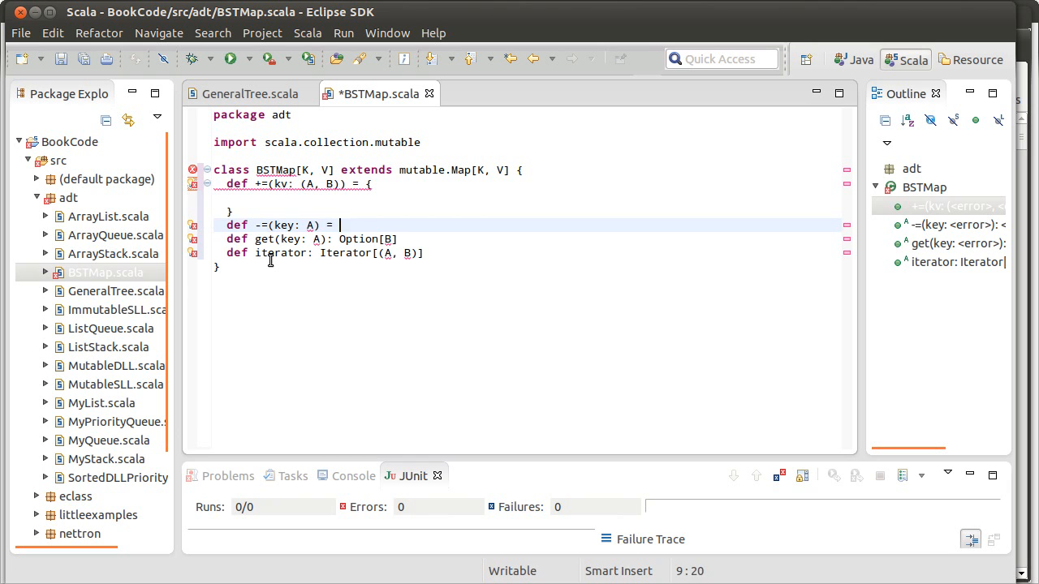
type("this")
type(" {")
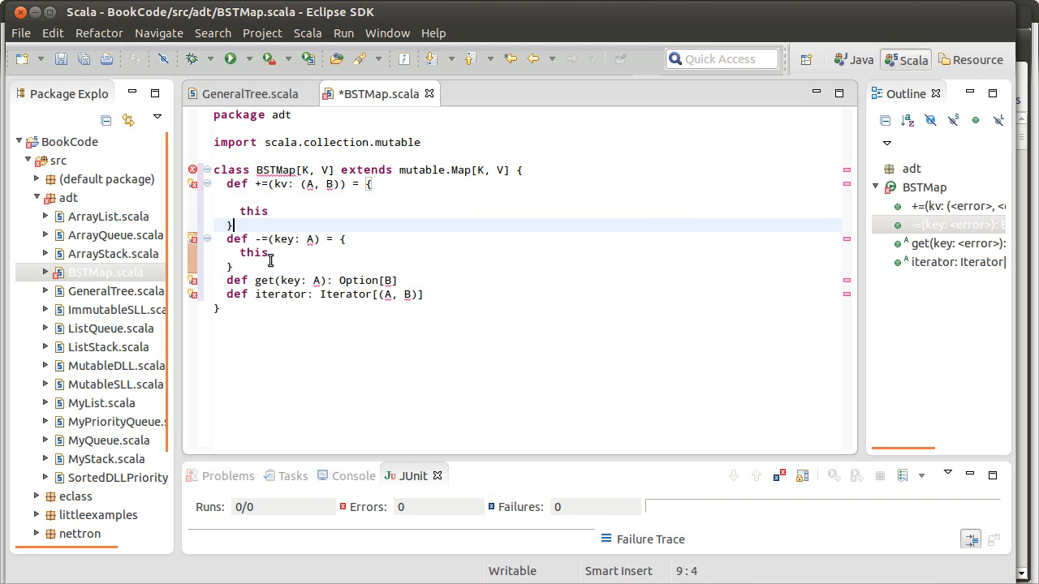
Step: Make += and -= return this and change their A and B types to K and V
key("Return")
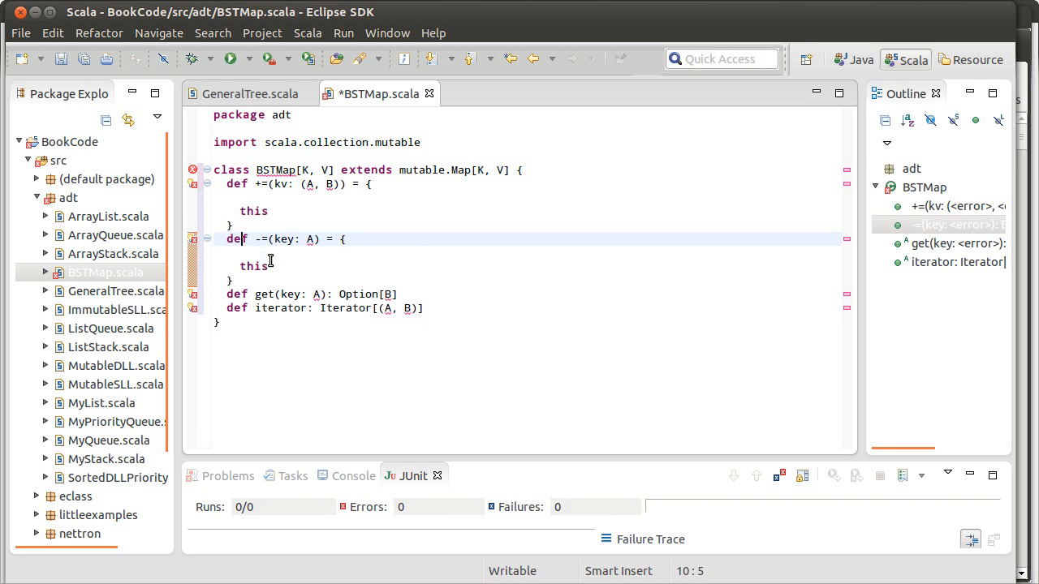
type("K")
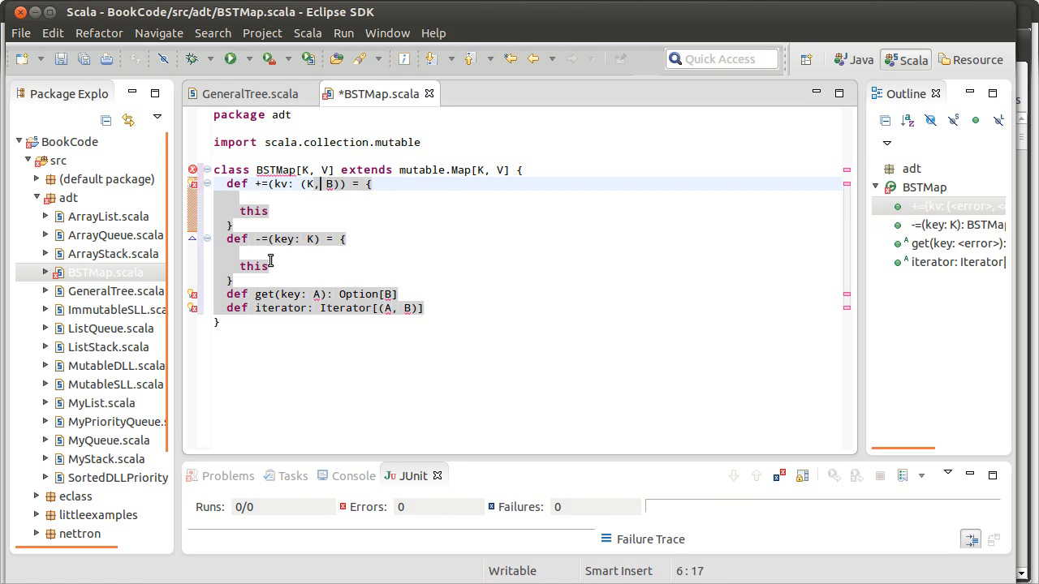
type("V")
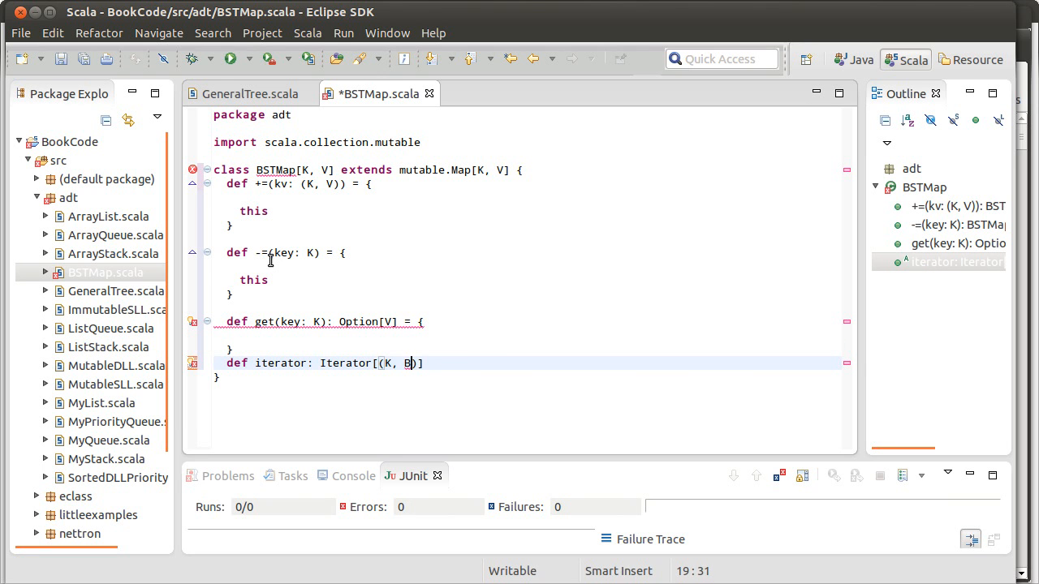
Step: Give iterator the signature Iterator[(K, V)] = new Iterator[] and get an empty body
type("V)] =")
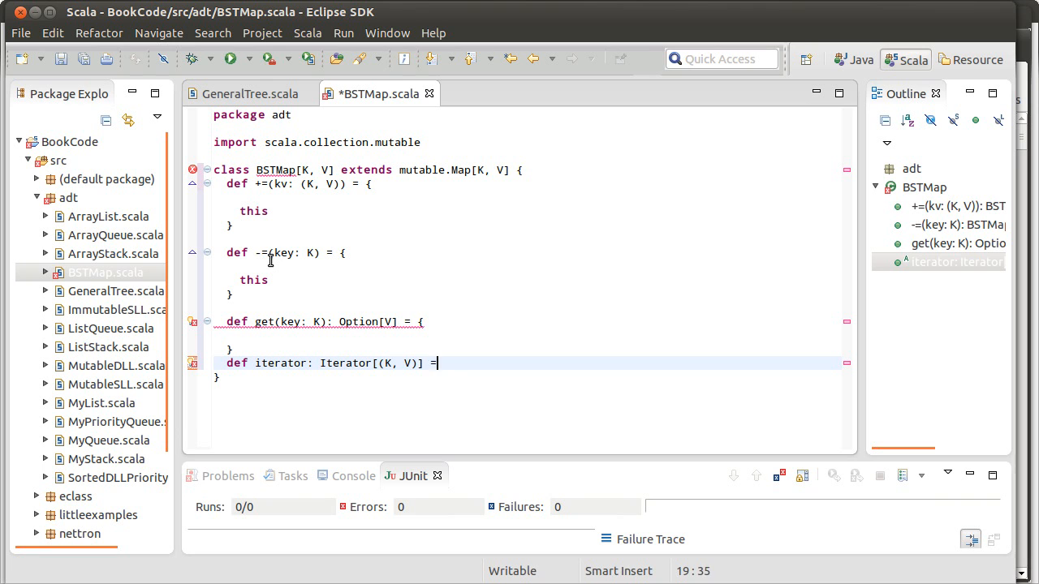
type("new Iter")
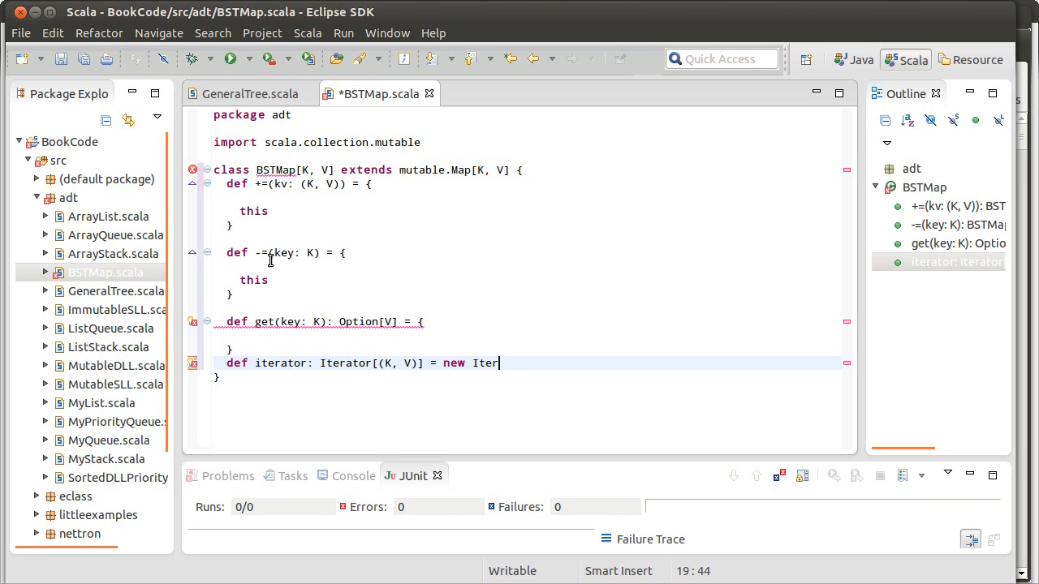
type("ator")
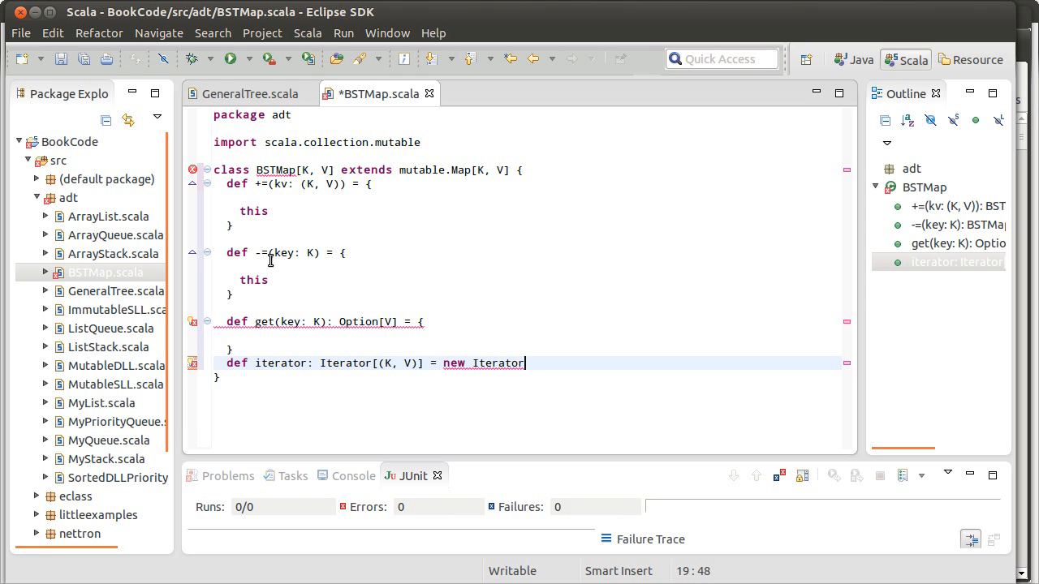
type("[]")
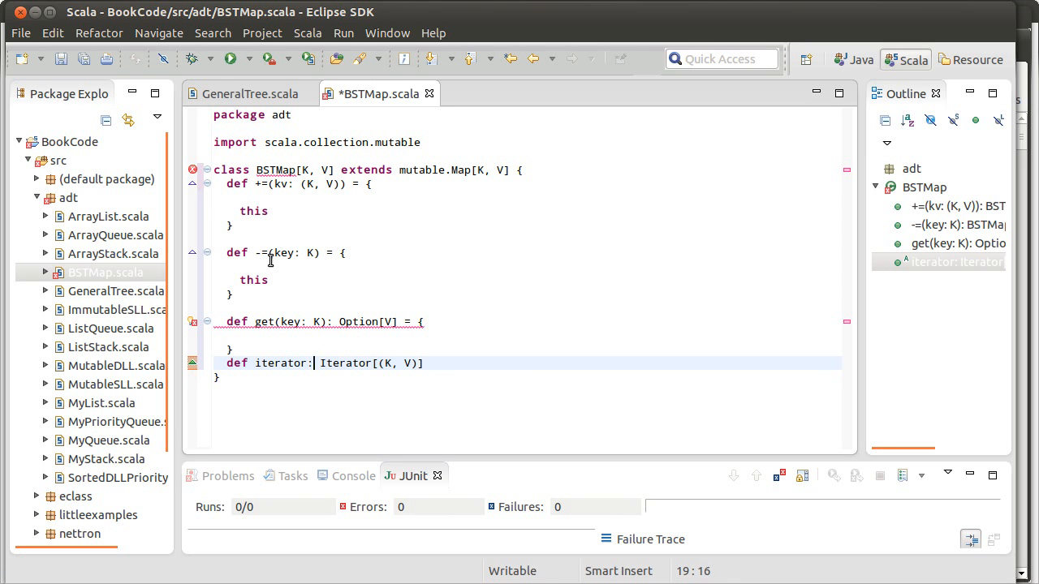
Step: Make iterator = new Iterator[(K, V)] { } and have get return None
type("= new")
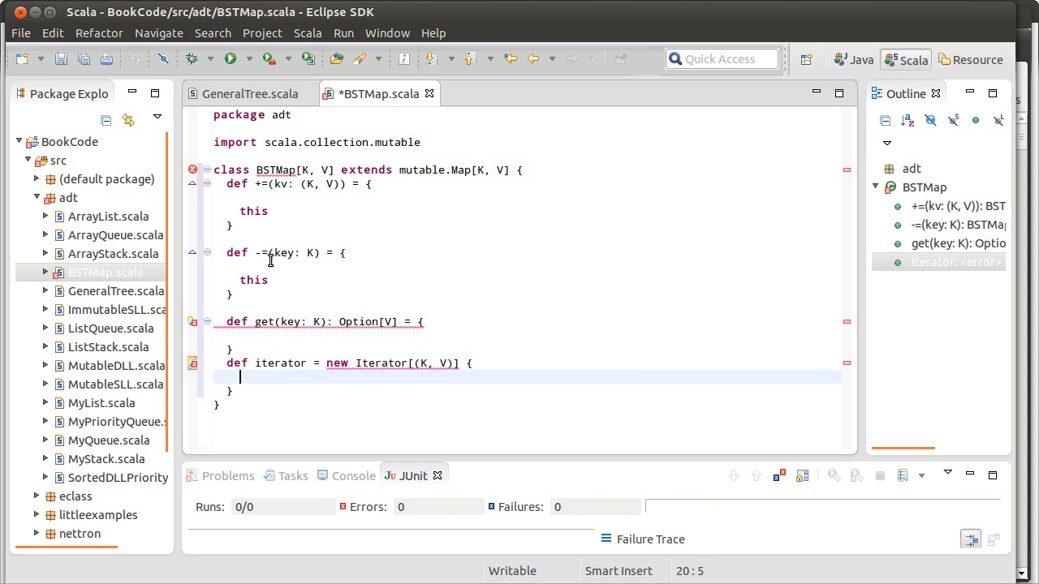
key("ctrl+s")
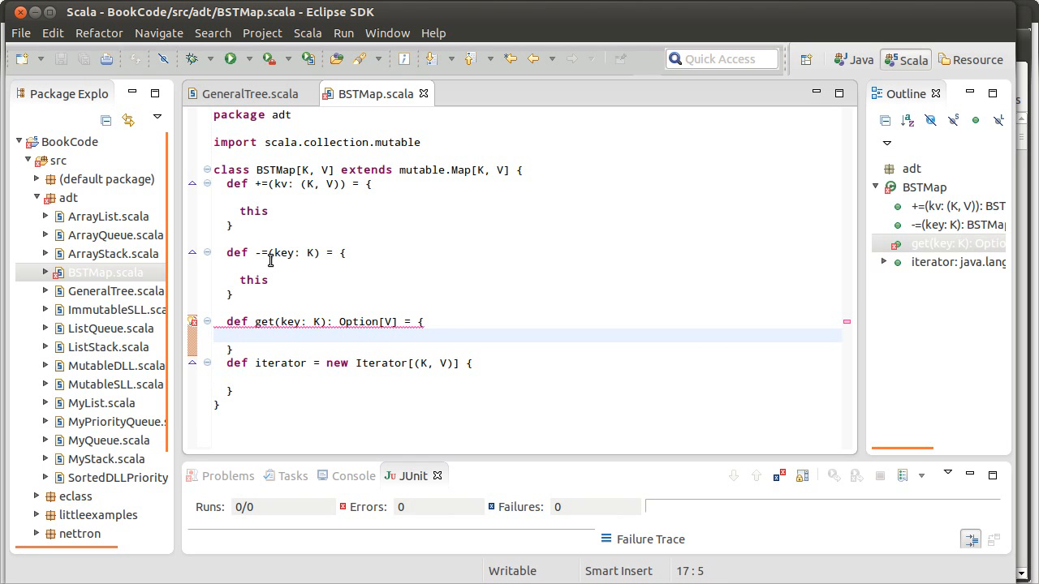
type("None")
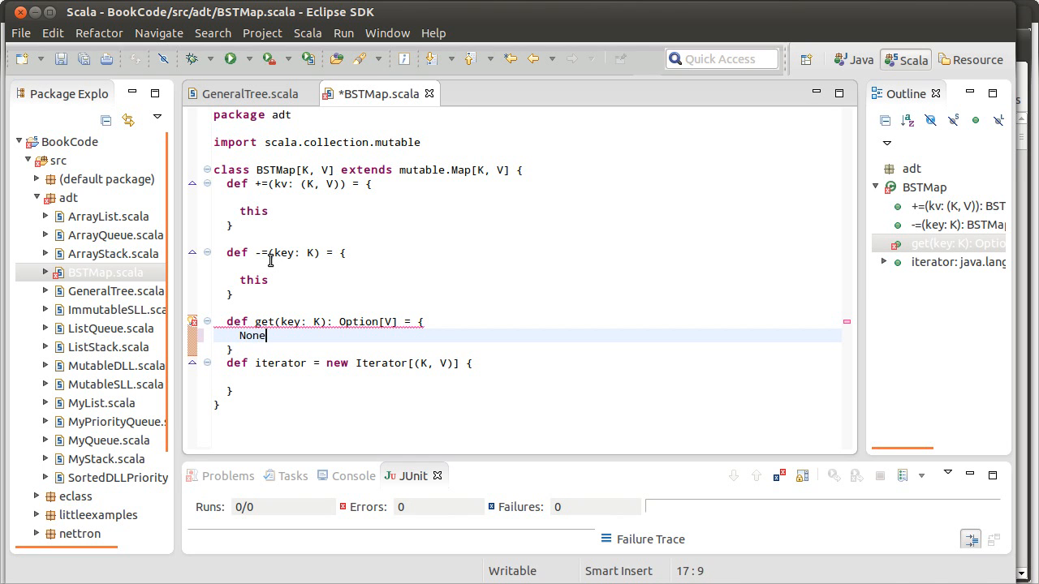
key("ctrl+s")
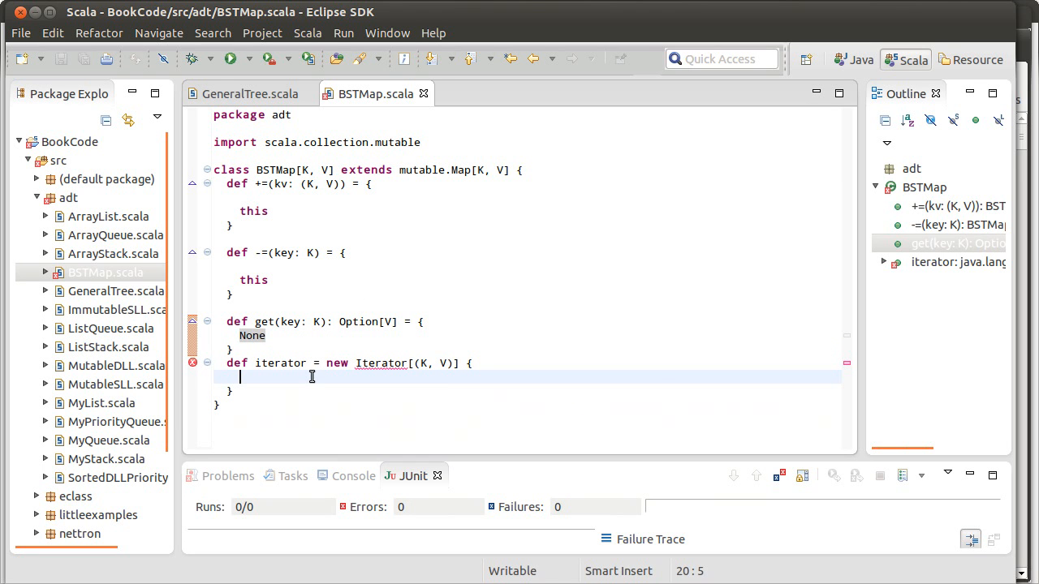
Step: Inside the iterator stub define def next = null and def hasNext = false
type("def ne")
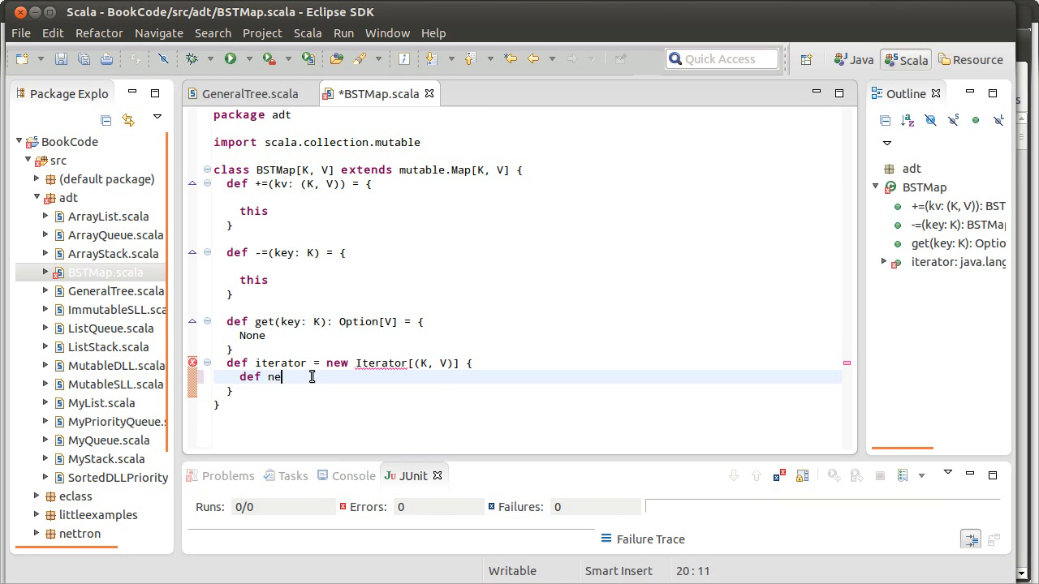
type("xt =")
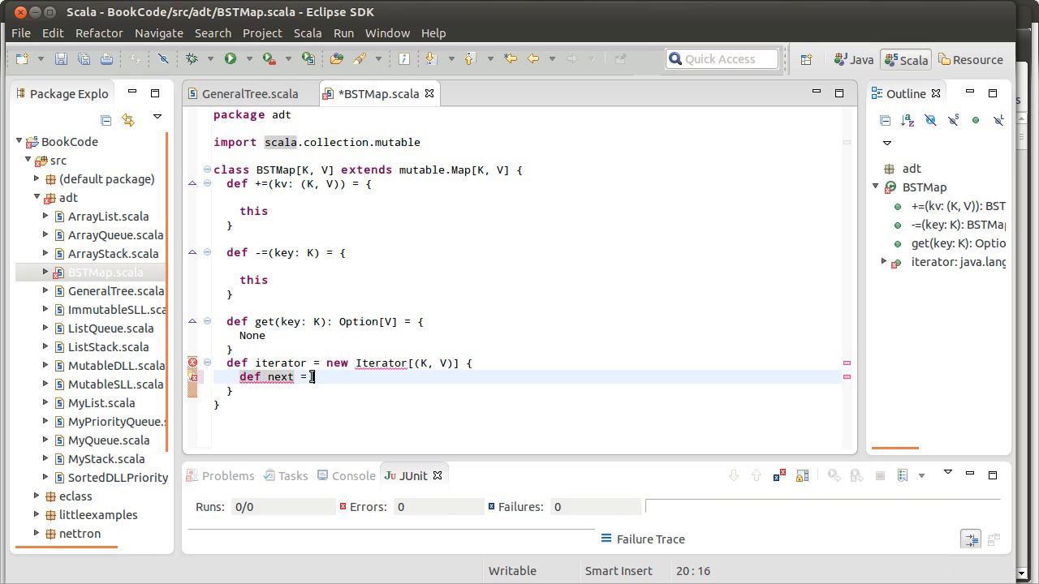
type("null")
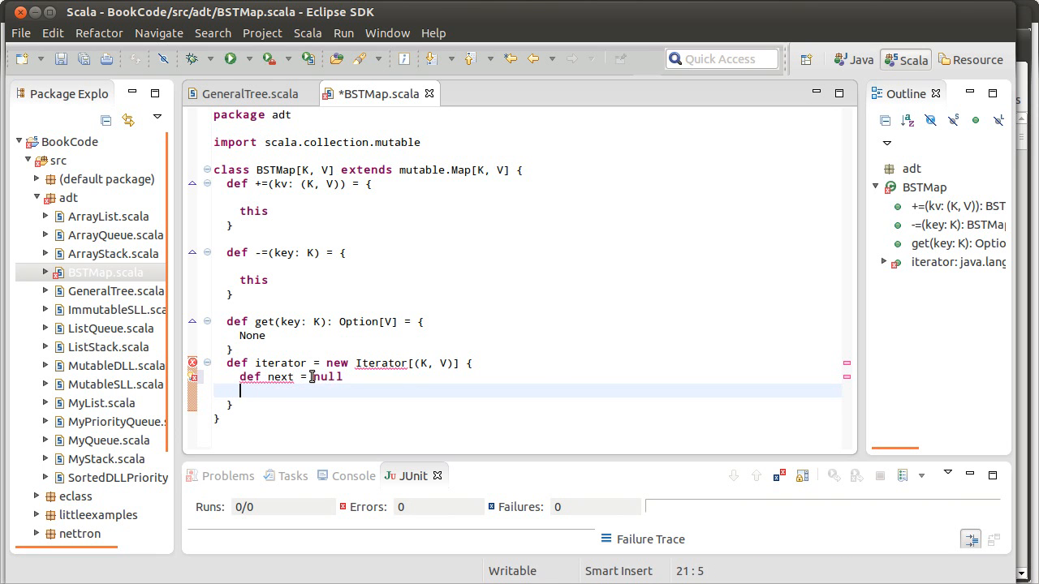
type("def hasNex")
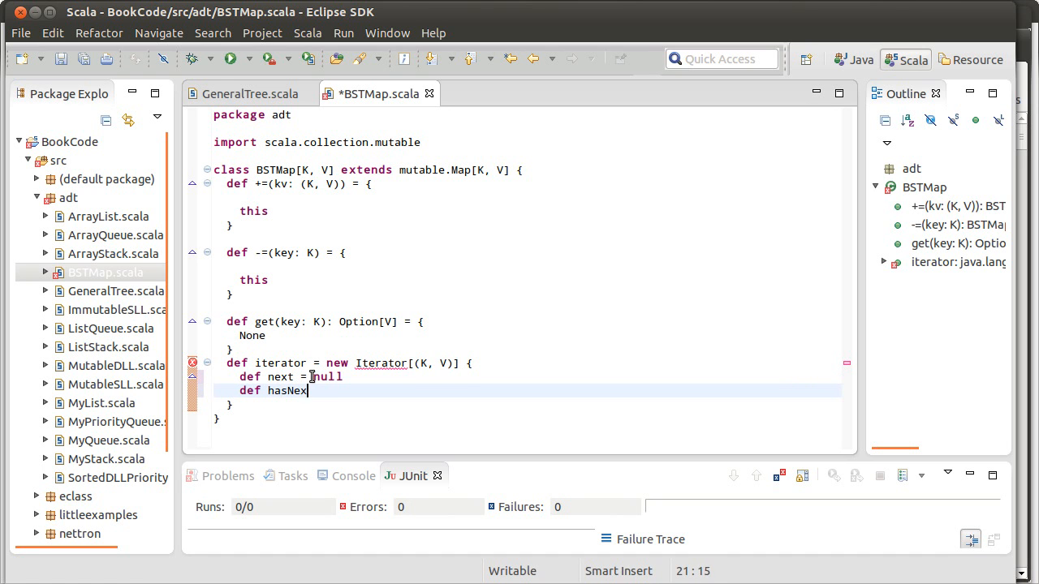
type("= false")
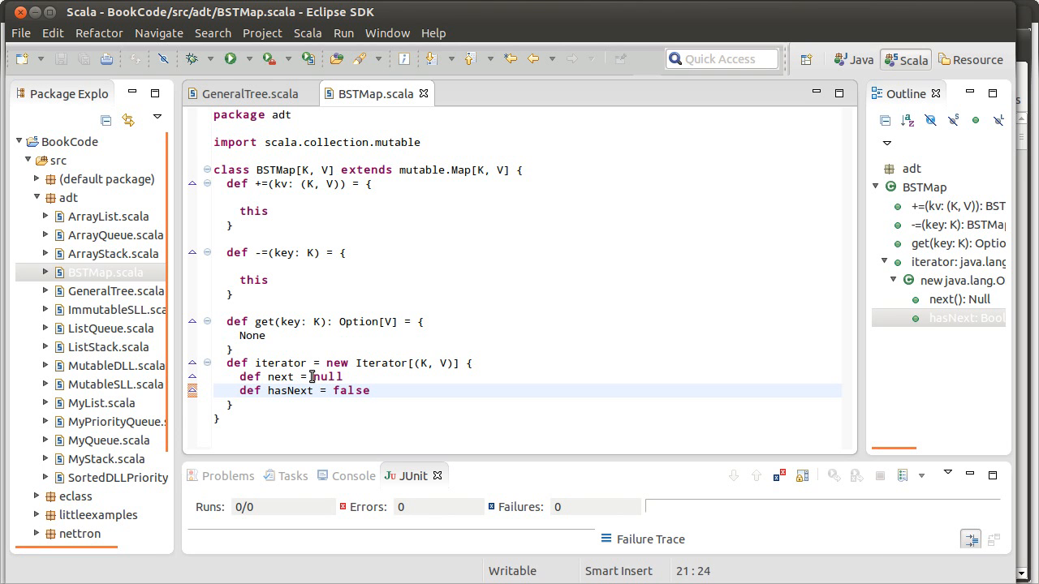
Step: Add a nested class Node(key:K, value:V) at the top of BSTMap
left_click(341, 377)
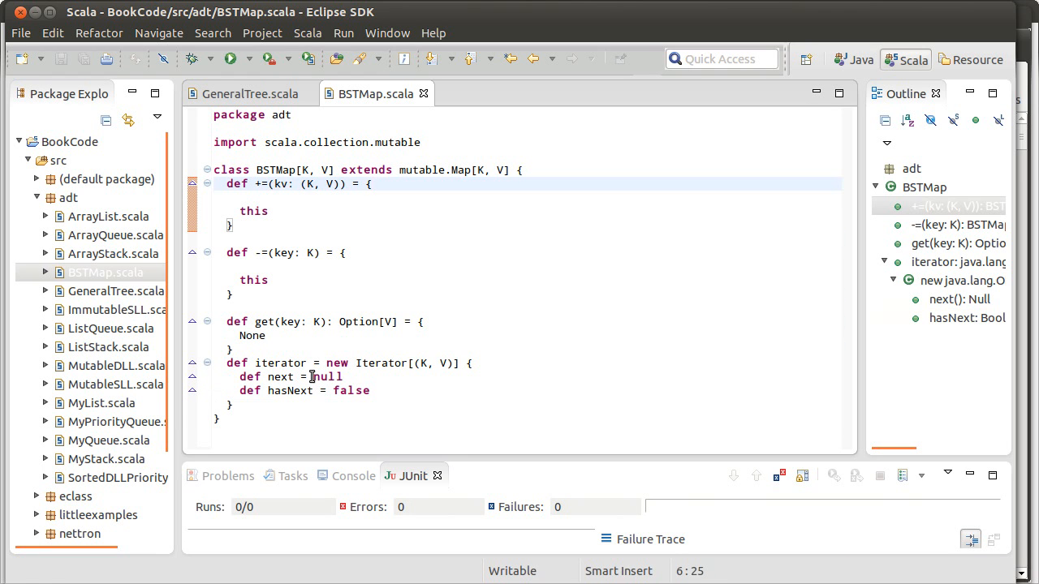
left_click(372, 170)
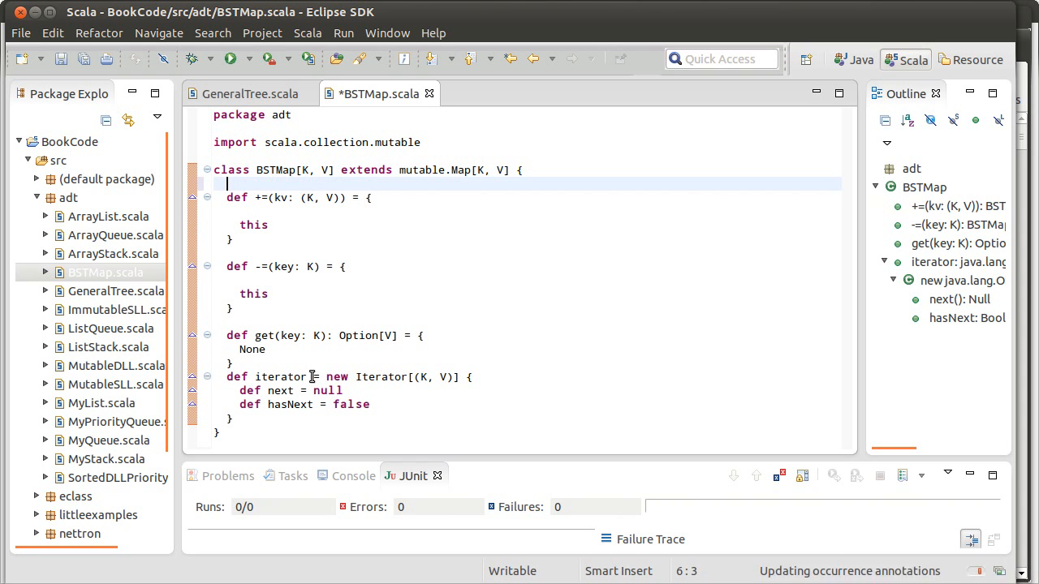
type("class")
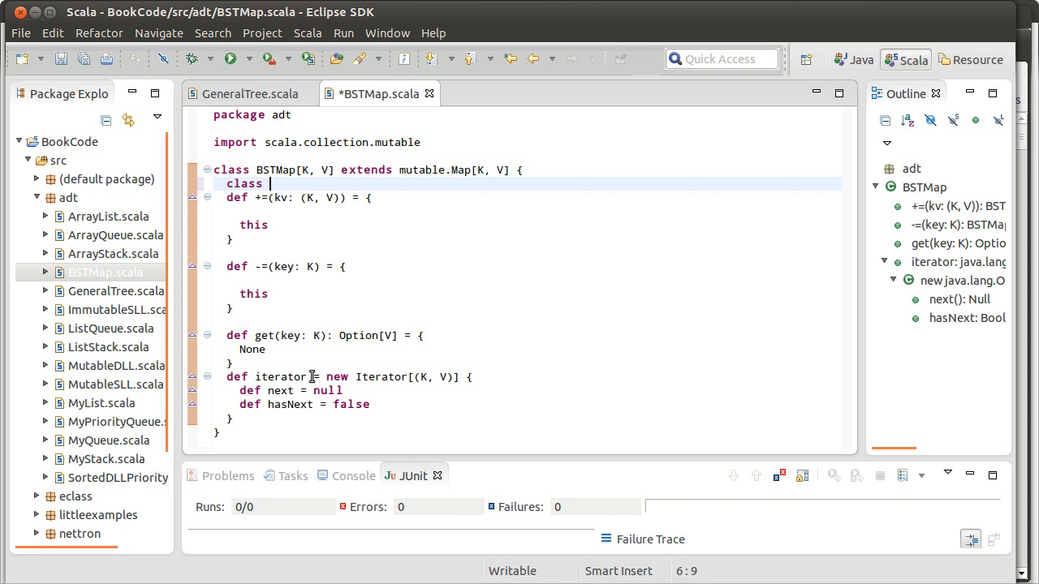
type("Node")
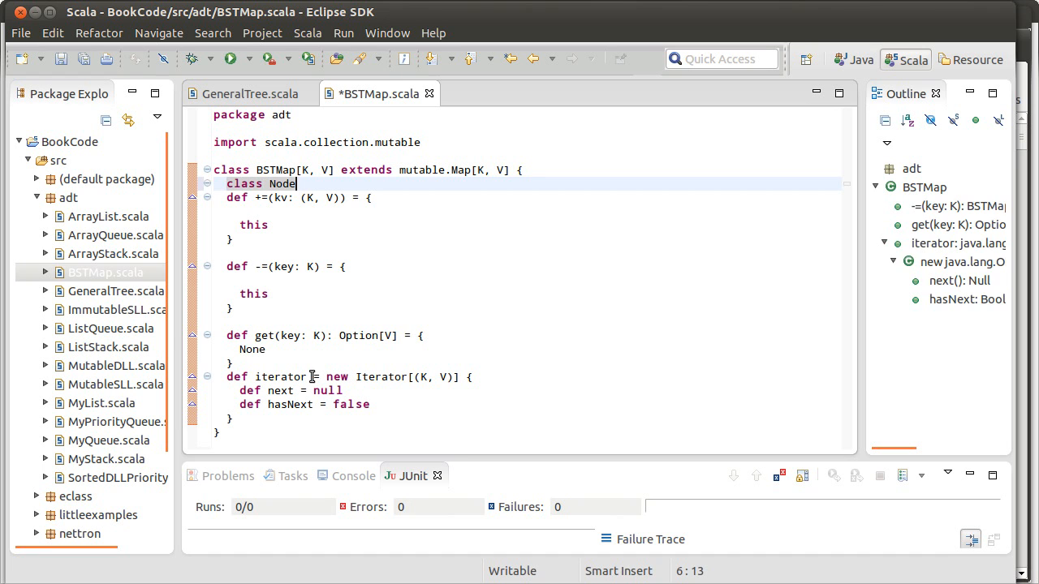
type("()")
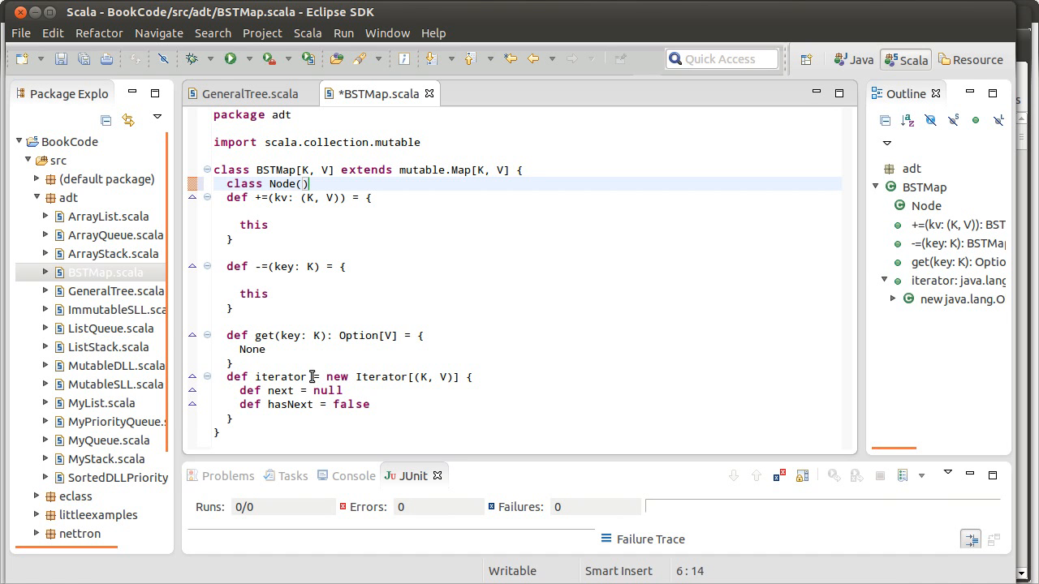
type("key")
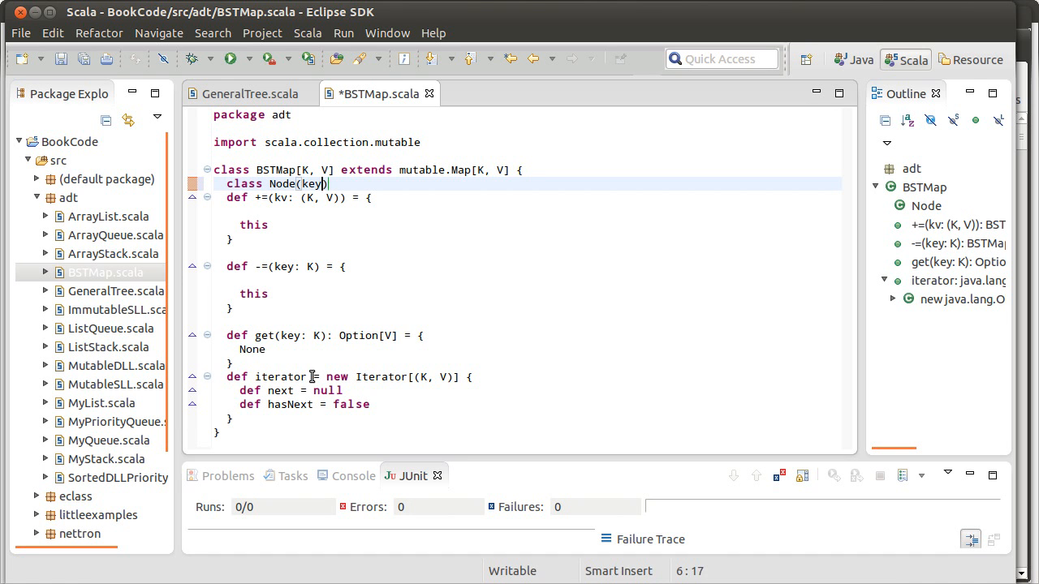
type(":K, v")
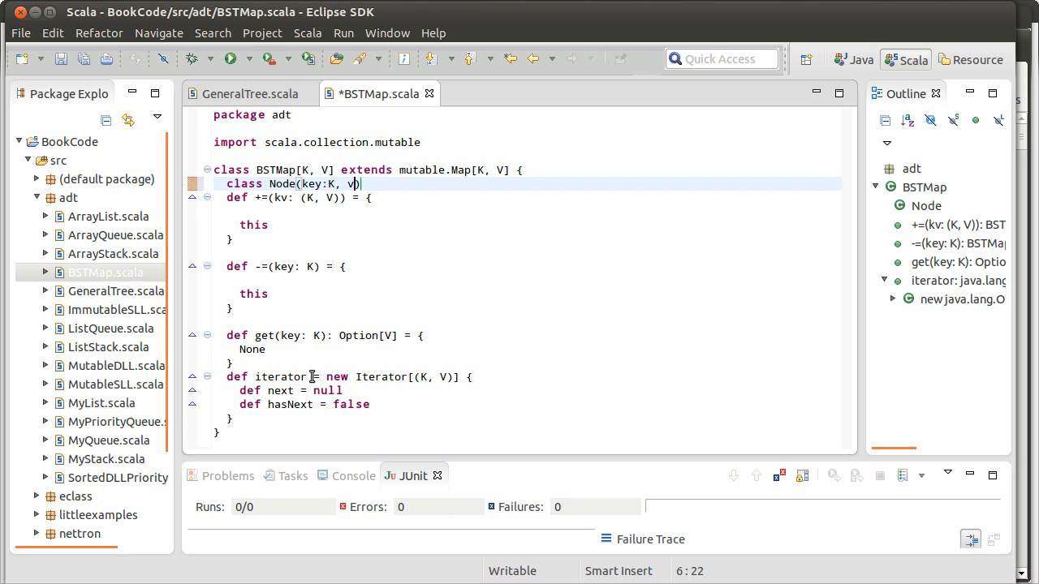
type("alue:V)")
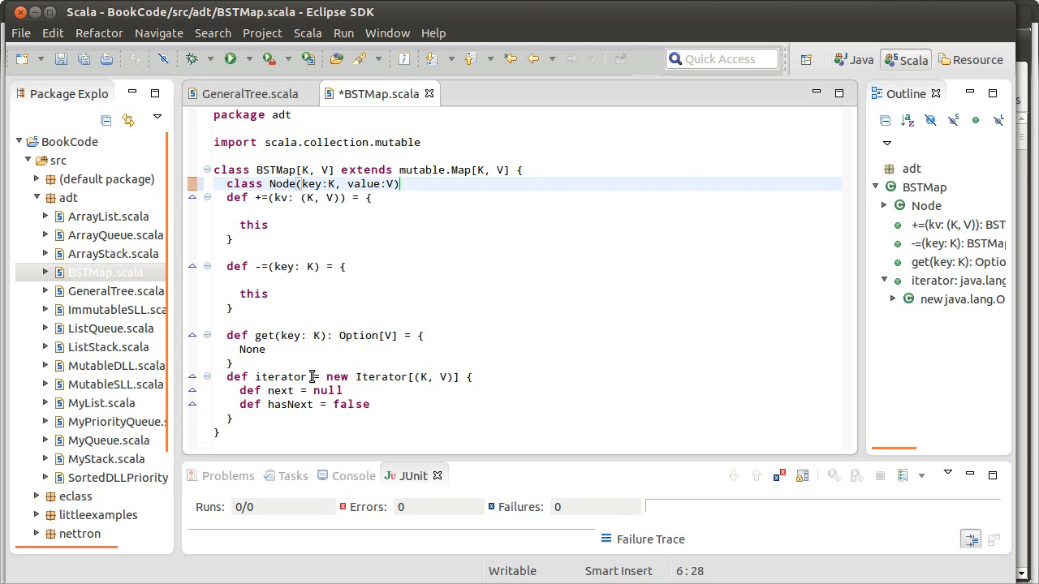
Step: Extend Node with left:Node and right:Node parameters and mark key, value and left as var
type(", left")
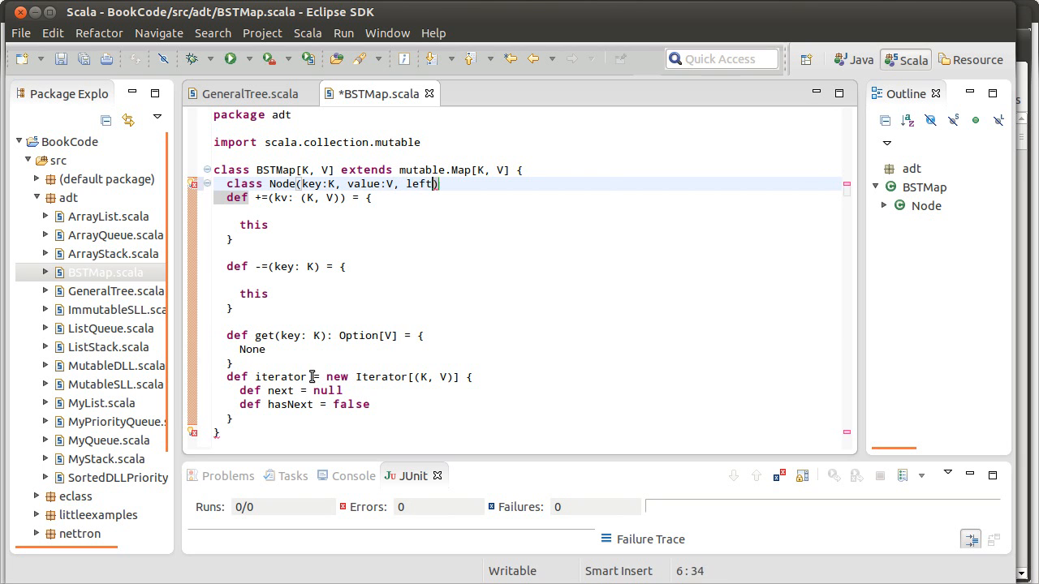
type("Node,")
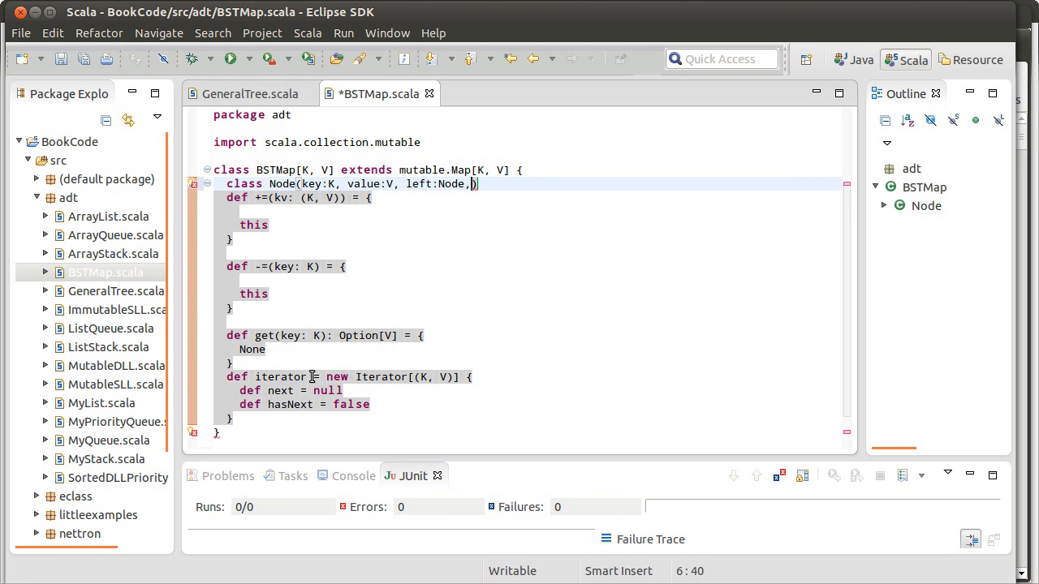
type("right:\"")
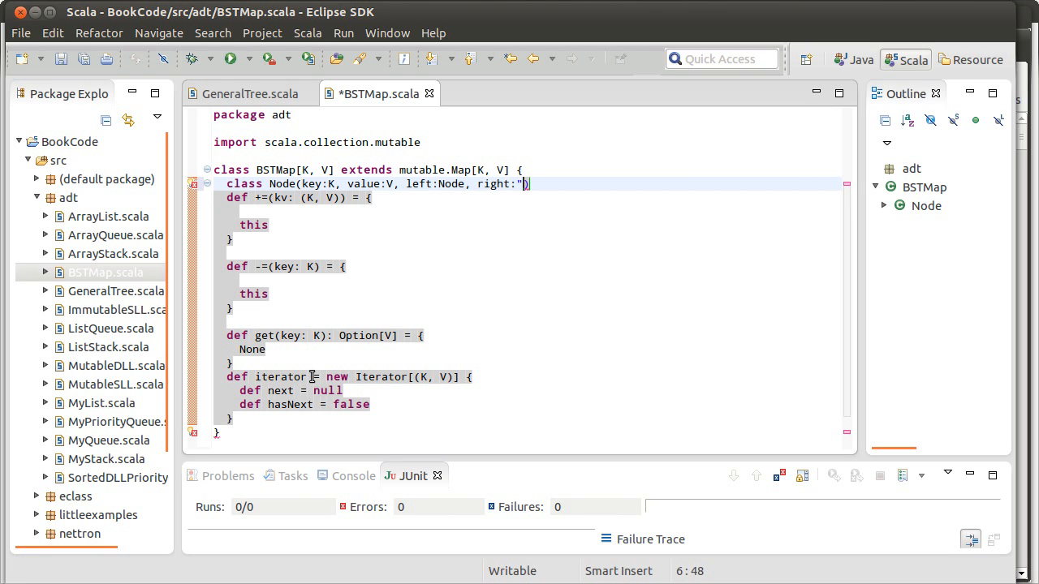
type("Node)")
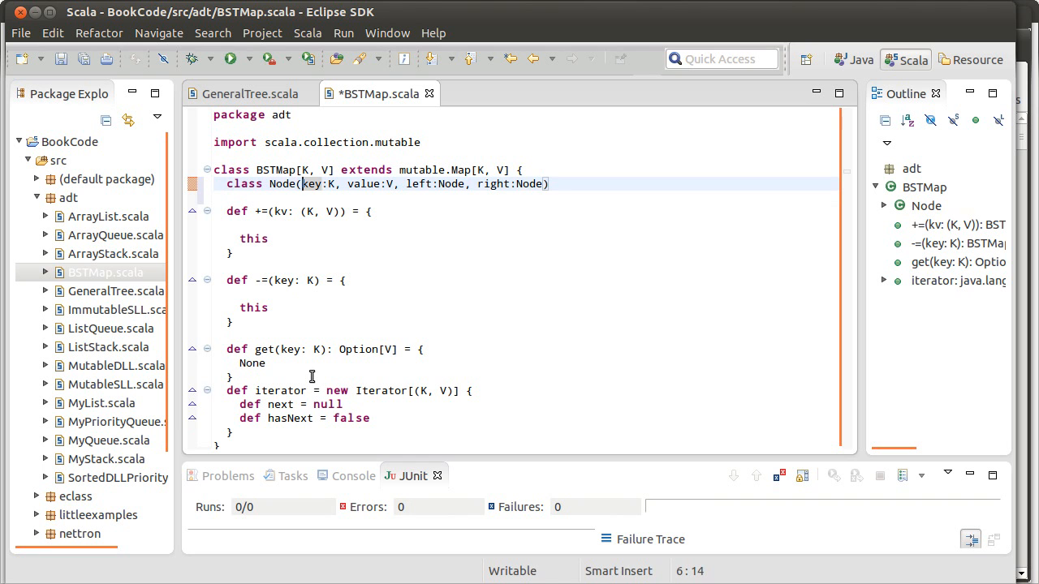
type("var")
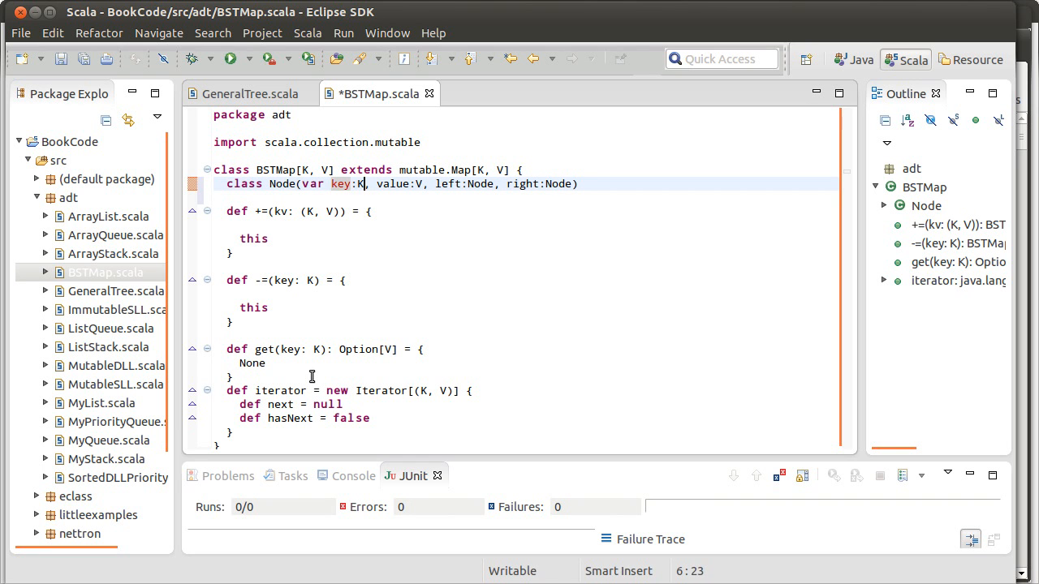
type("var")
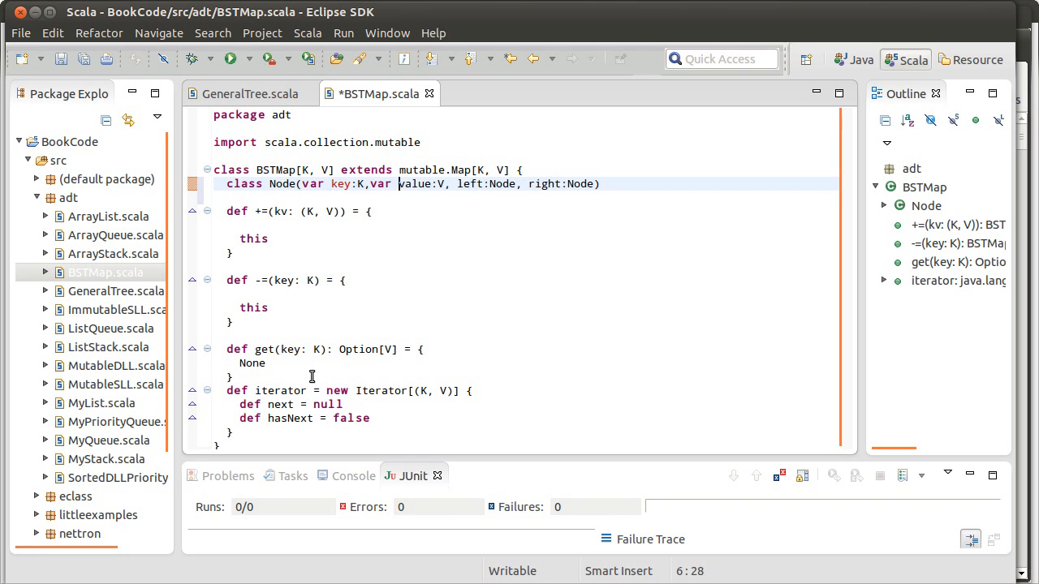
type("var")
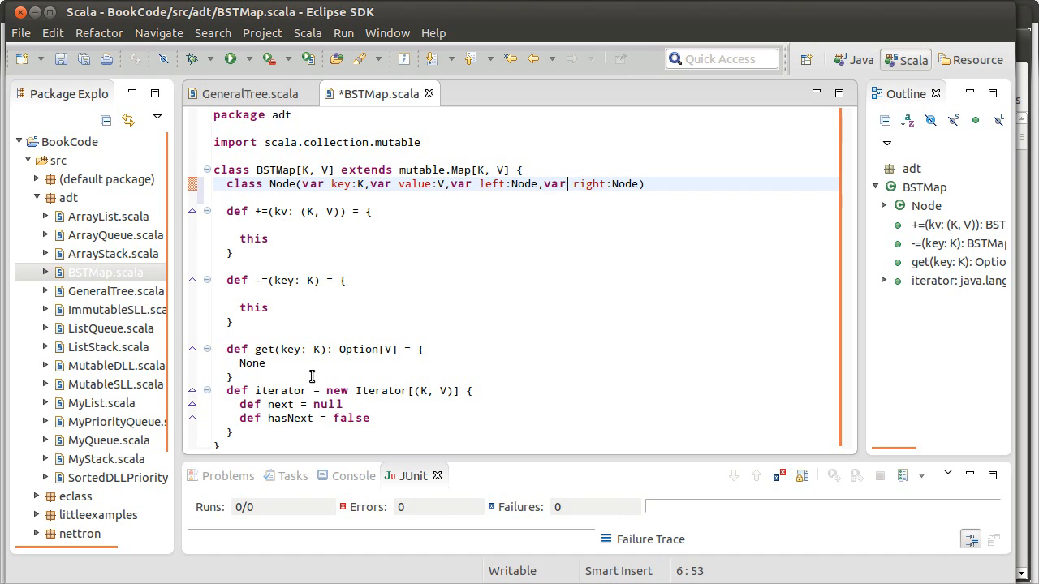
Step: Add a blank line after the get method and save BSTMap.scala
left_click(263, 363)
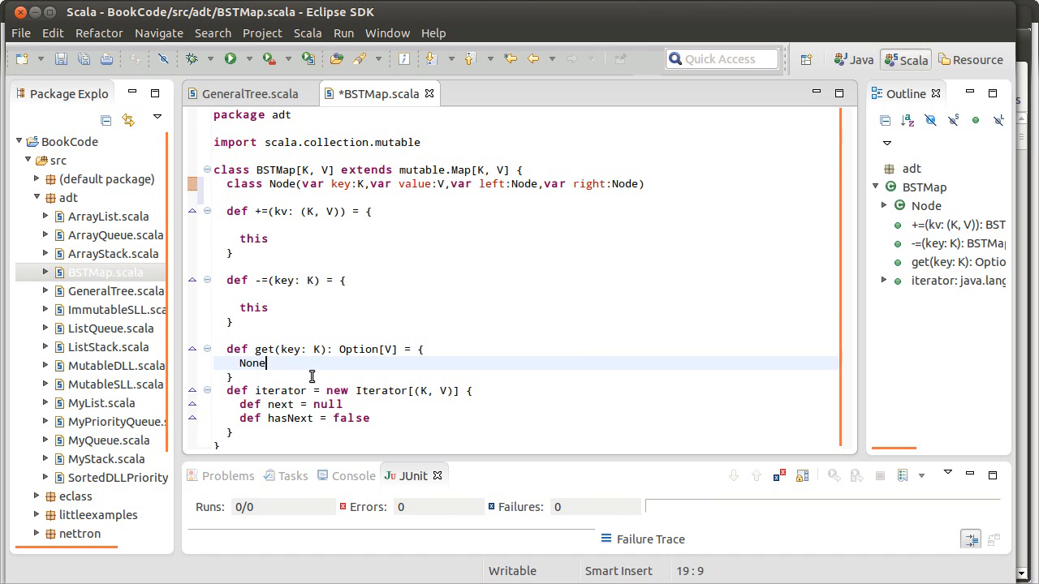
key("Return")
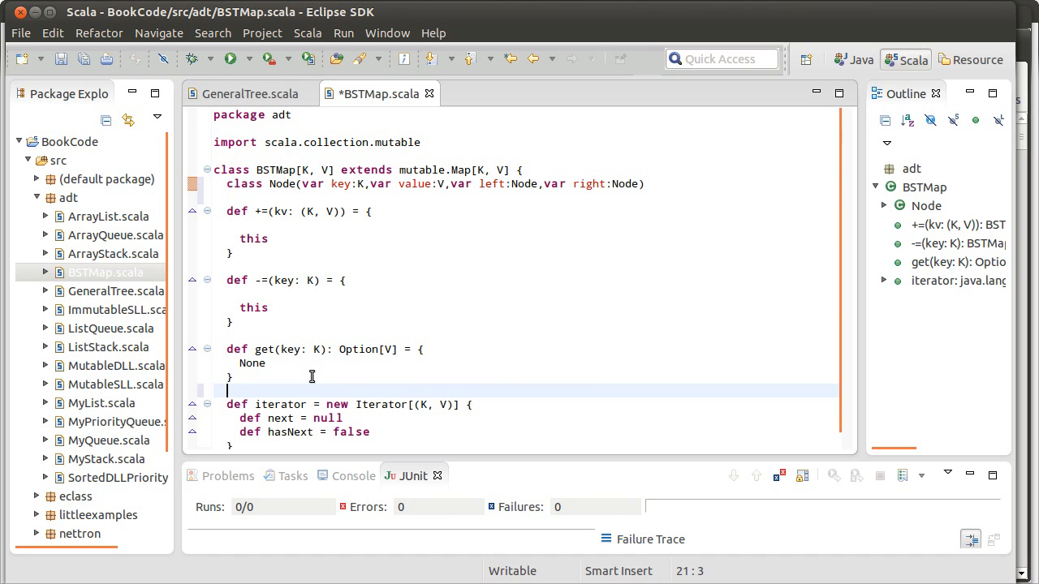
key("ctrl+s")
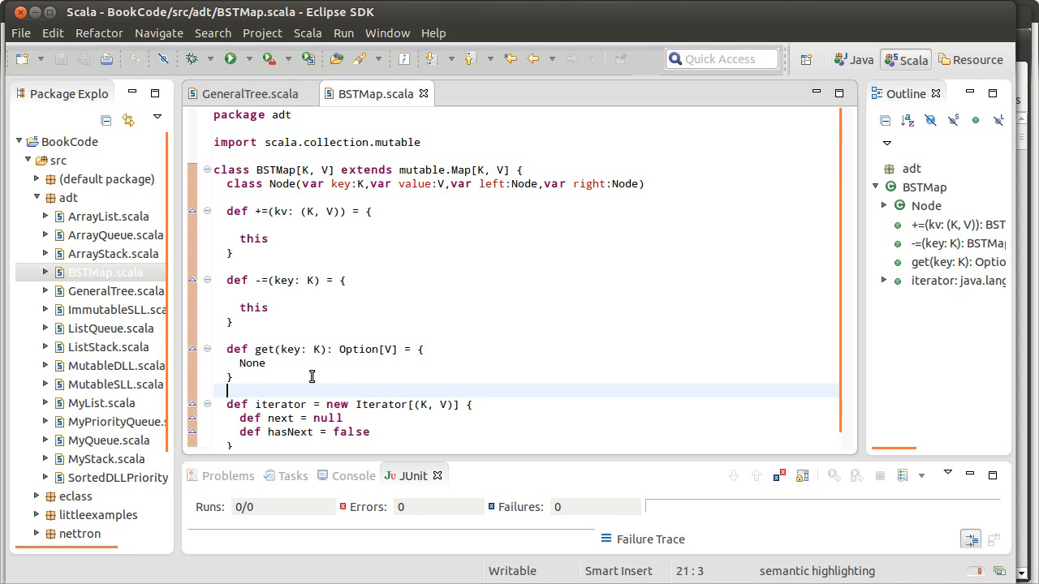
scroll("down", 3)
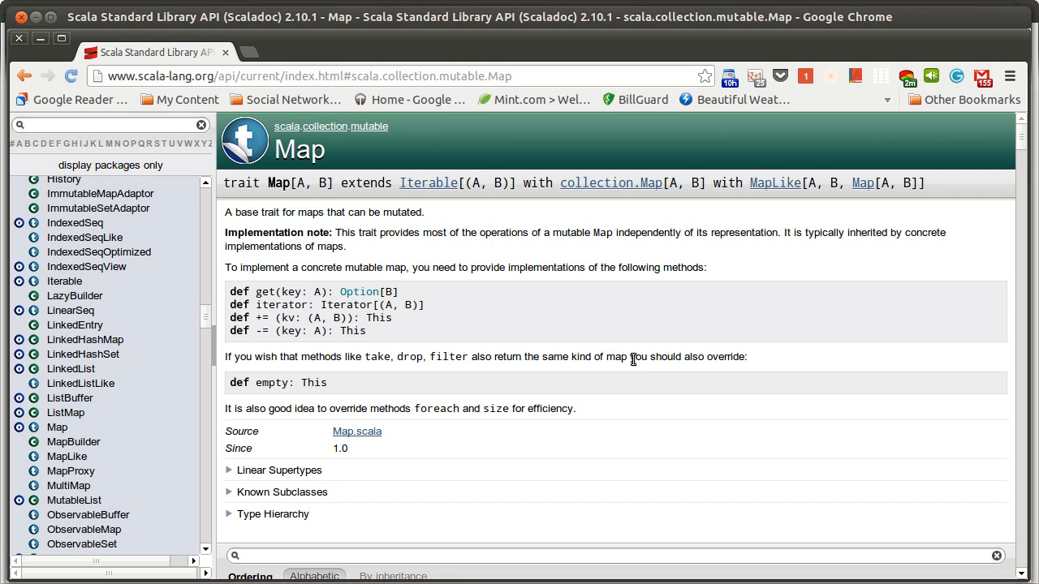
Step: Scroll through the mutable Map Scaladoc's concrete members such as remove and update
scroll("down", 3)
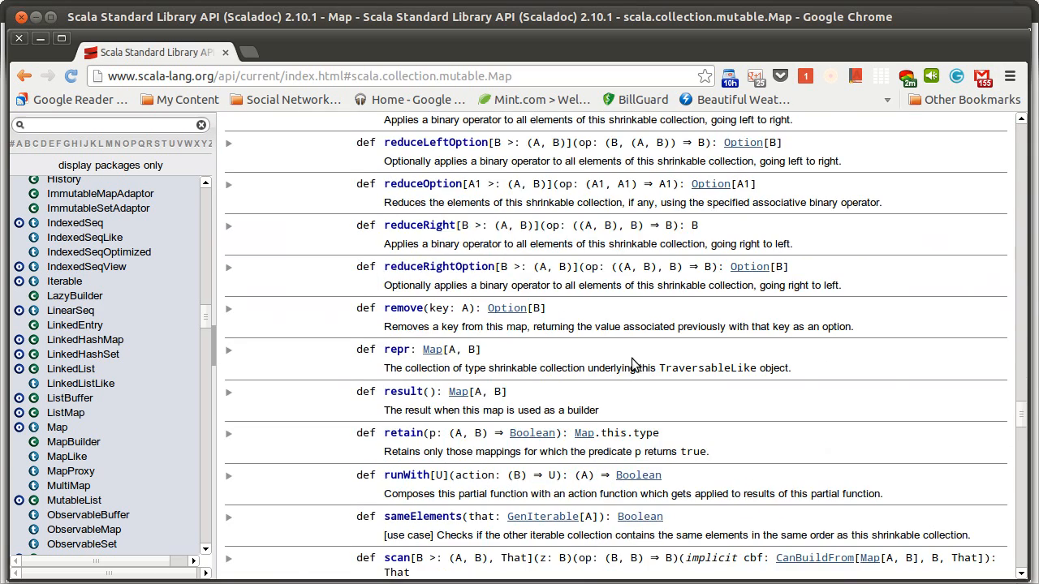
scroll("down", 3)
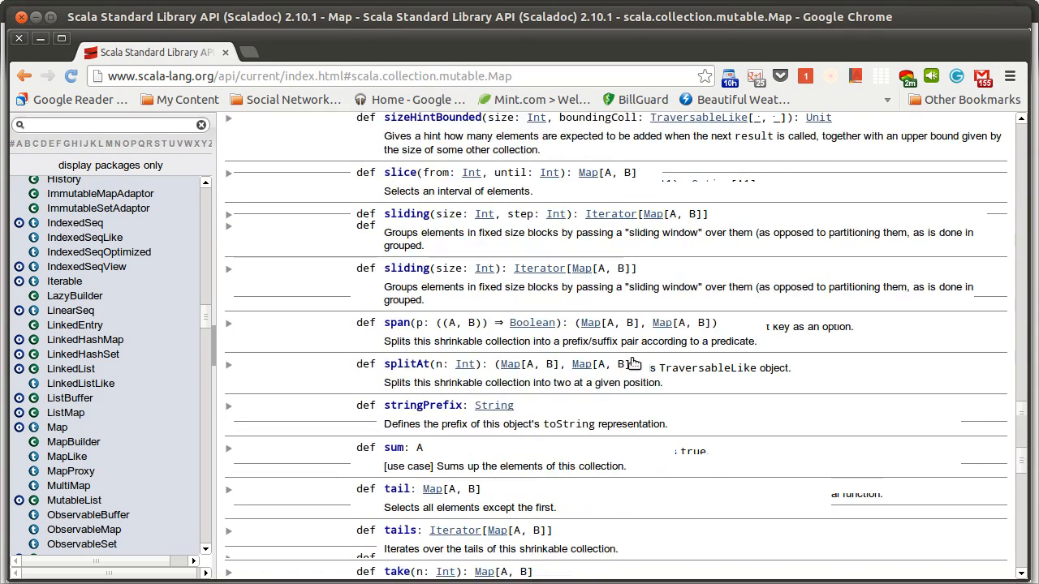
scroll("down", 3)
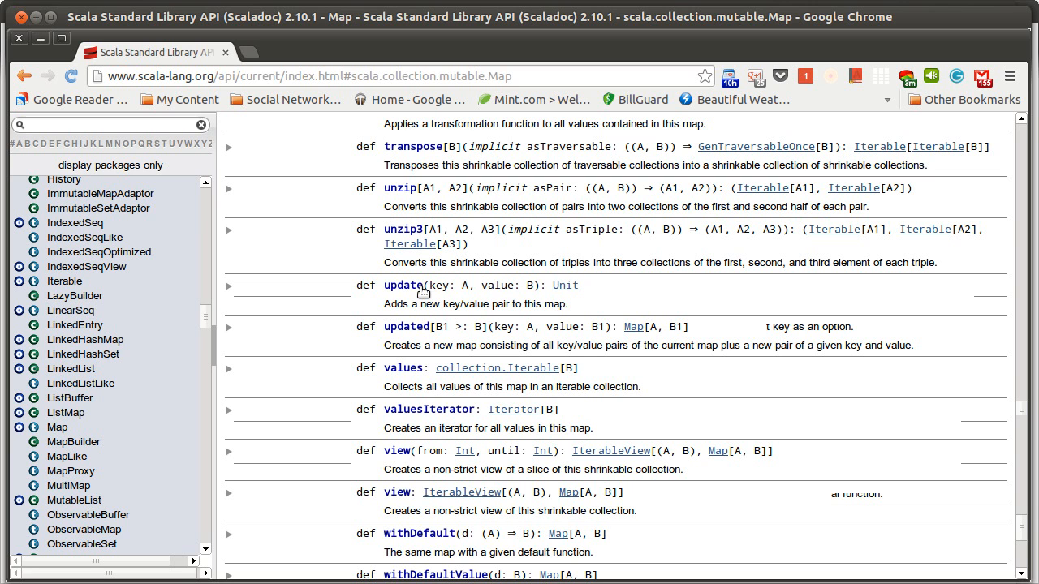
scroll("up", 3)
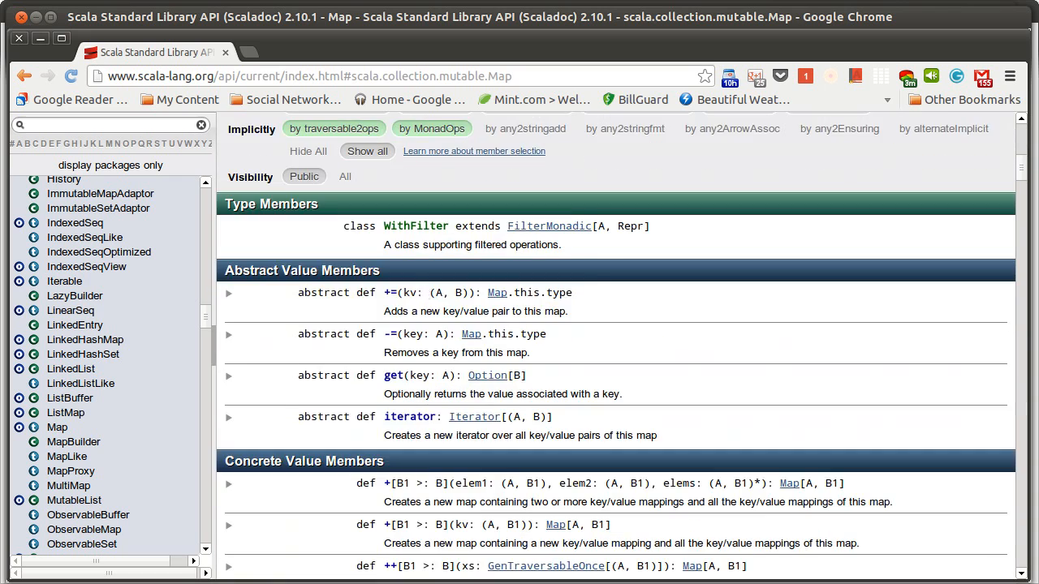
scroll("down", 3)
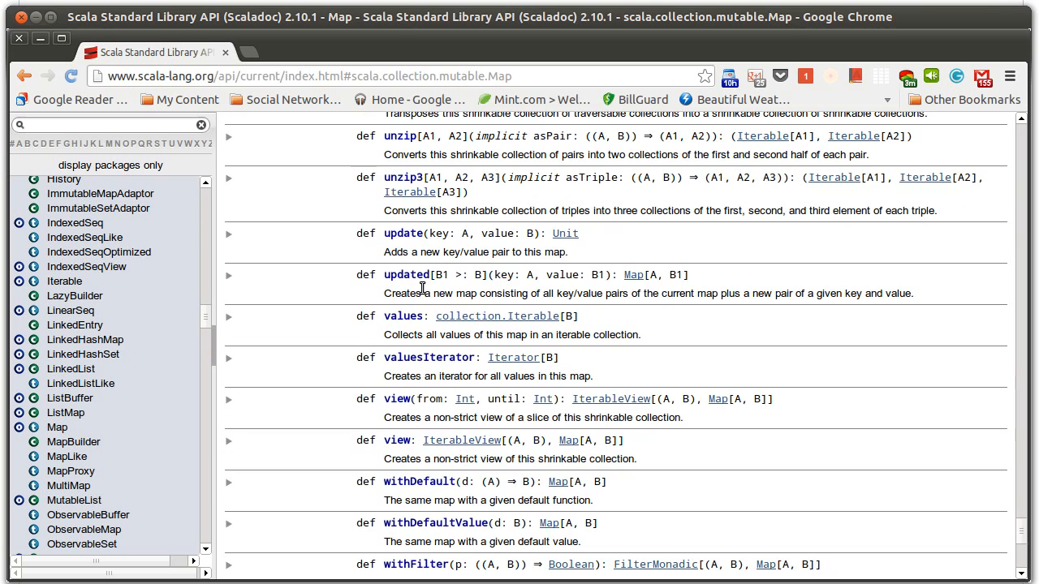
mouse_move(445, 266)
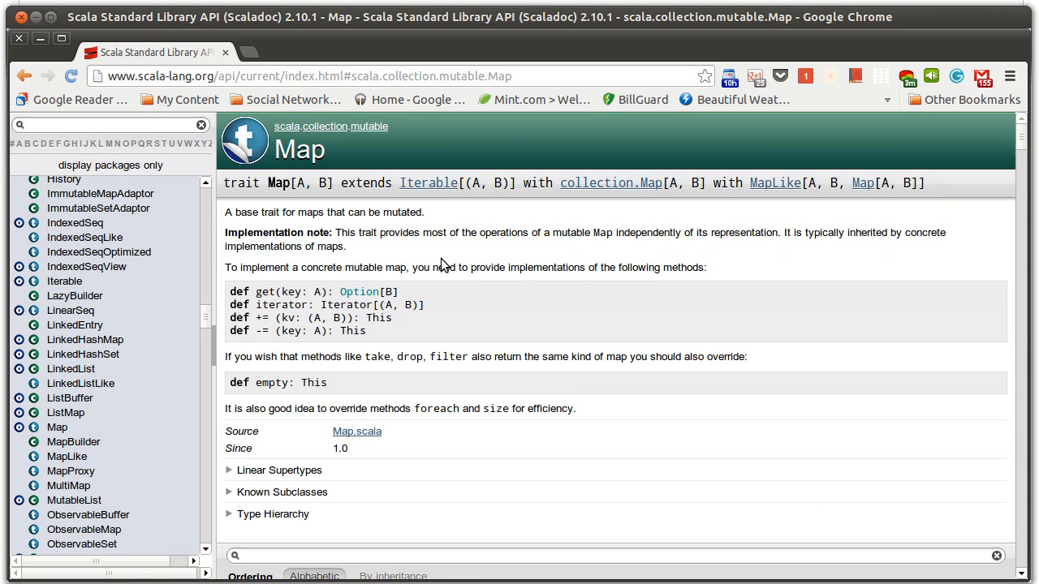
scroll("down", 3)
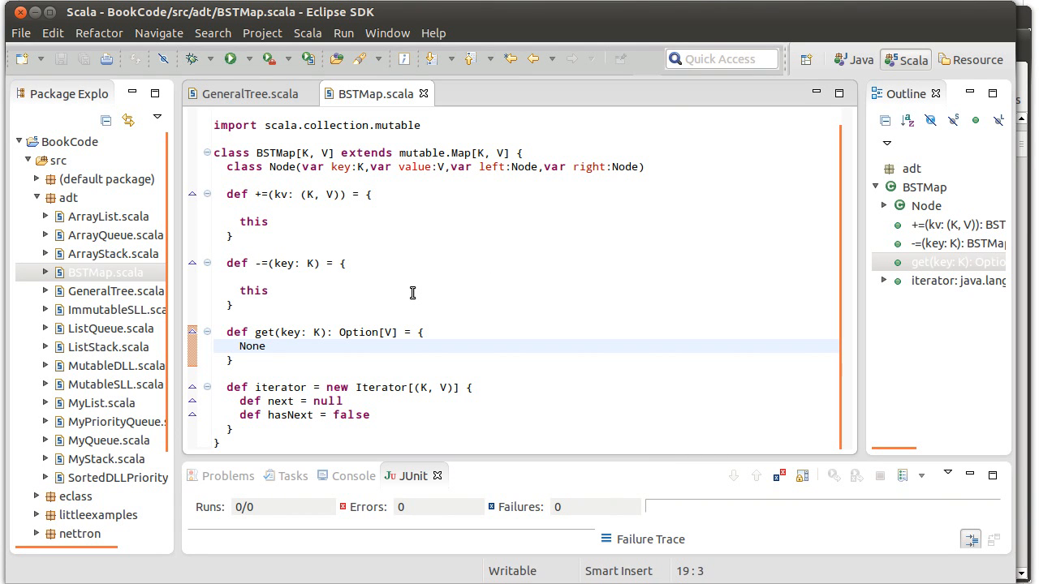
Step: Declare private var root:Node = null below the Node class and save the file
left_click(229, 346)
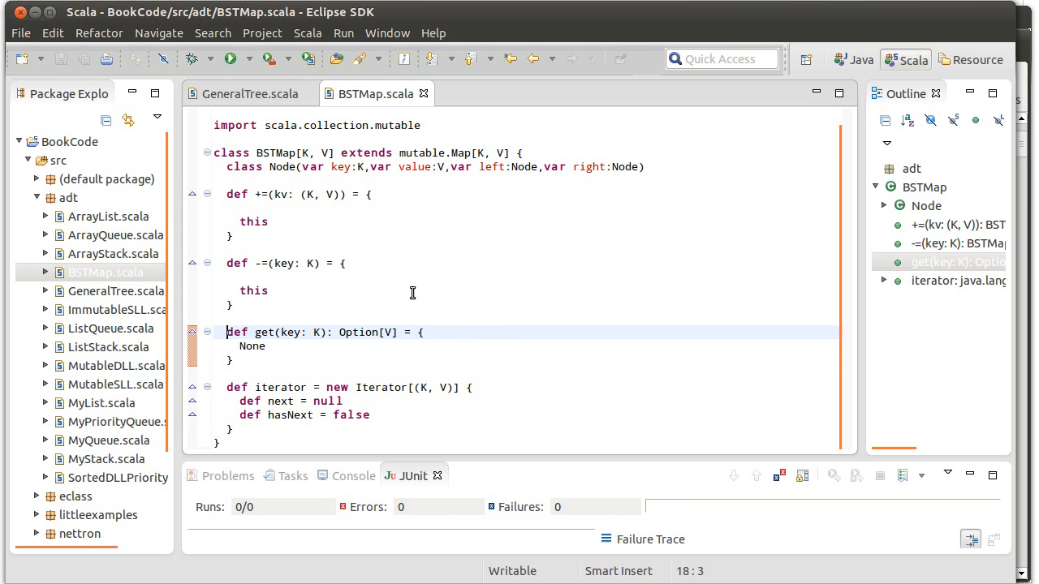
key("Return")
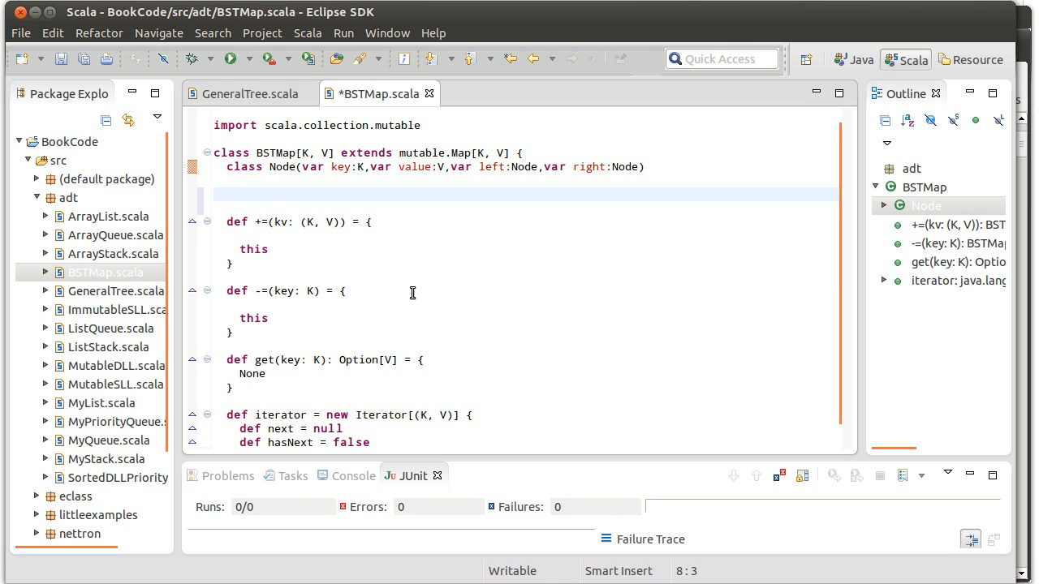
type("private var ro")
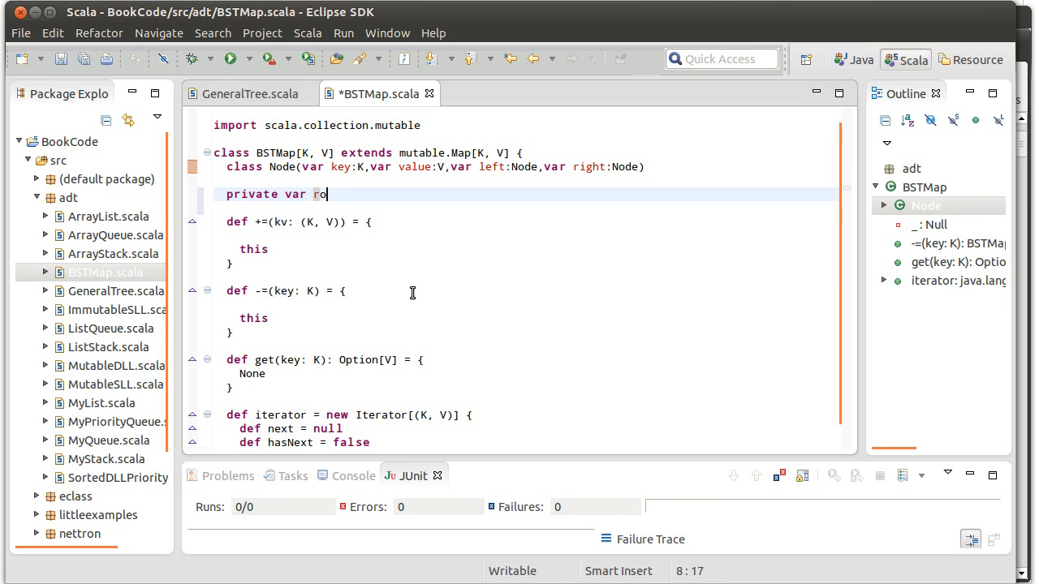
type("ot:Node")
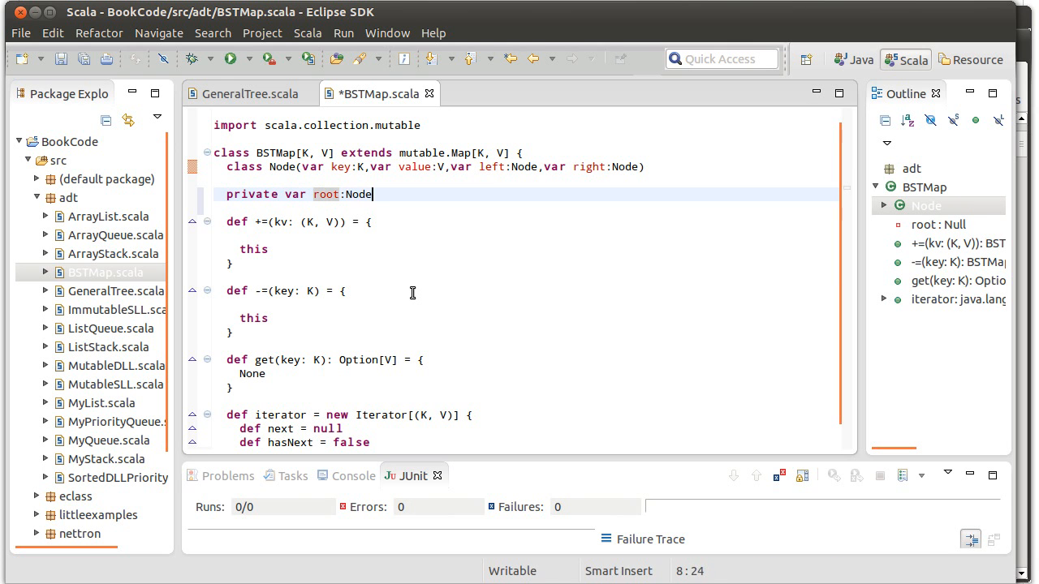
type("= null")
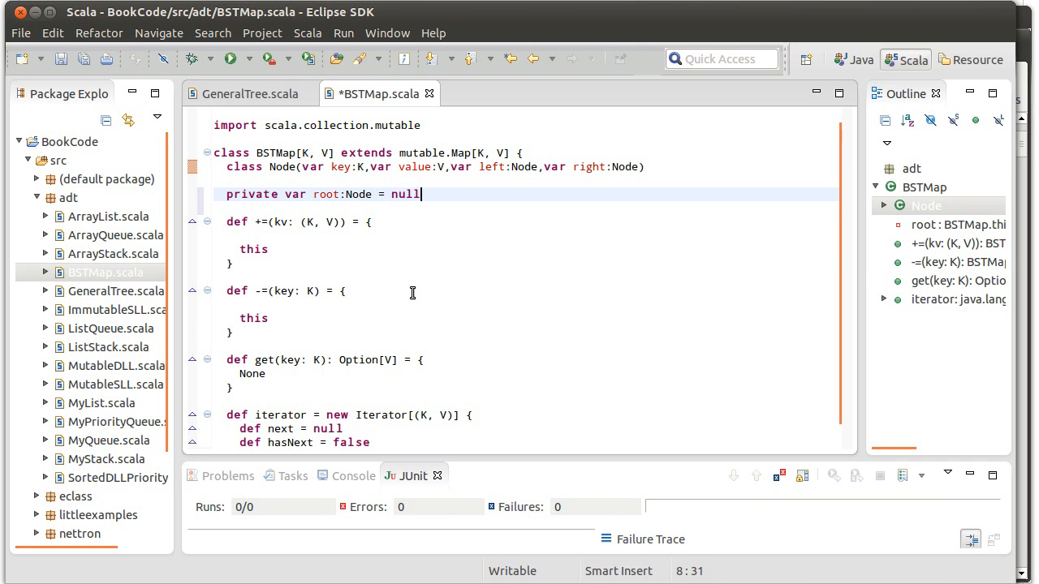
key("ctrl+s")
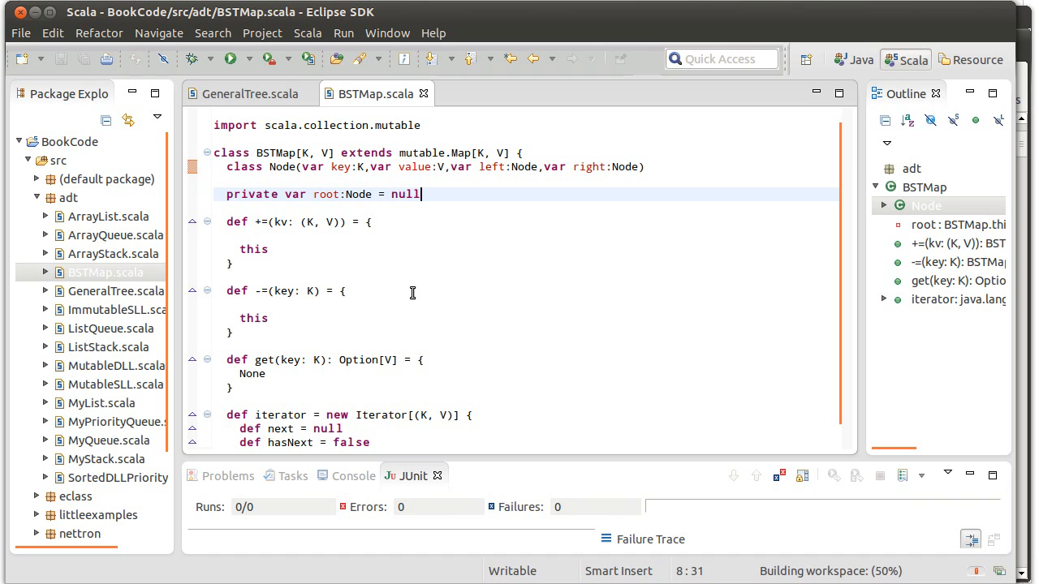
left_click(374, 220)
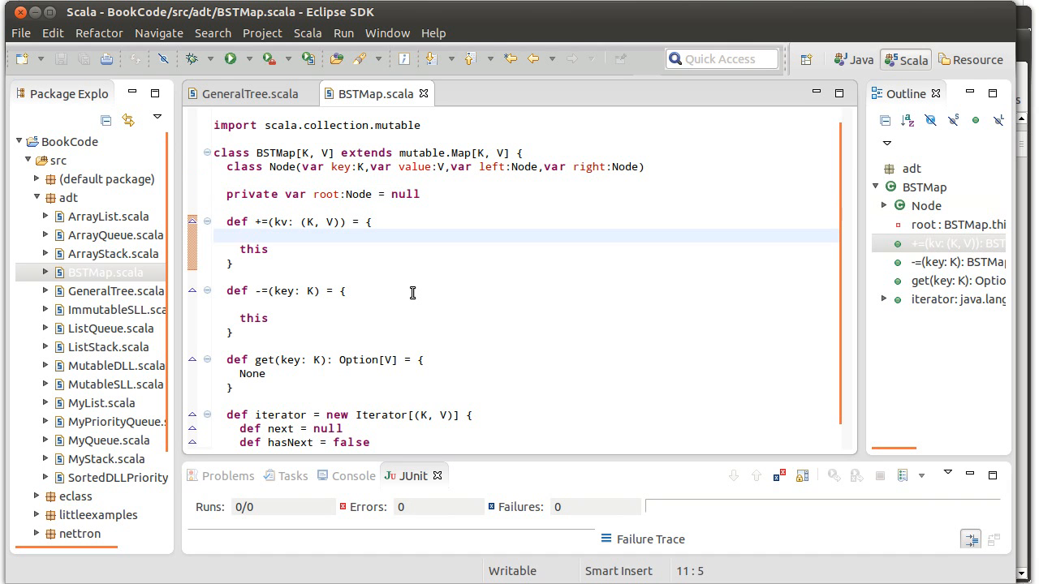
left_click(317, 360)
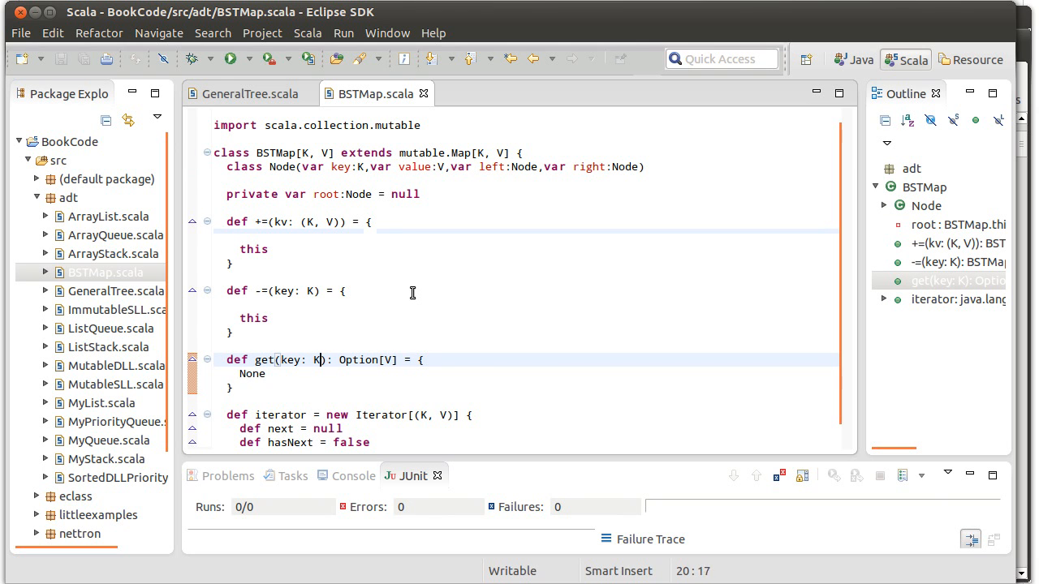
left_click(302, 428)
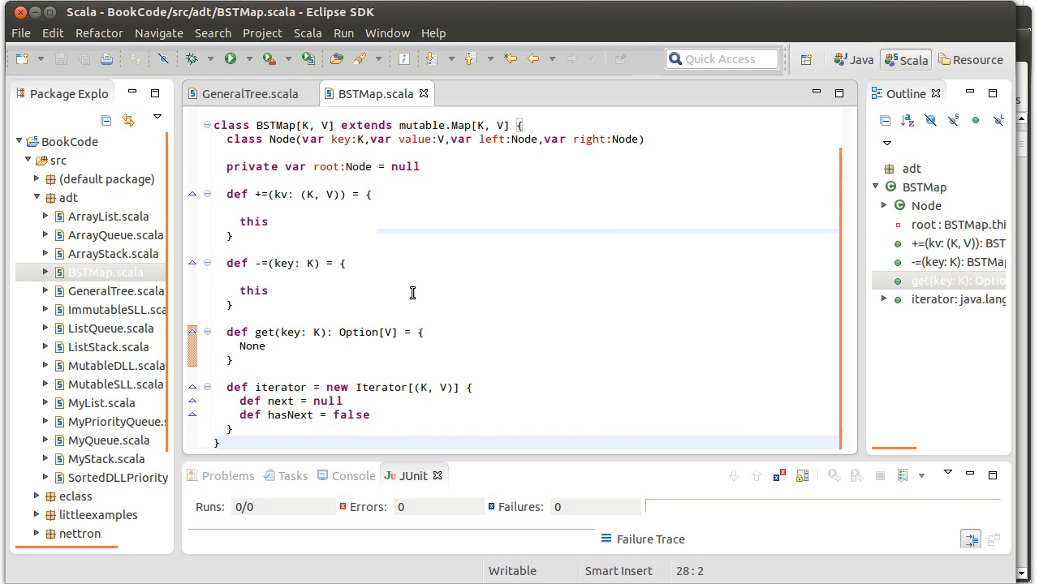
left_click(300, 331)
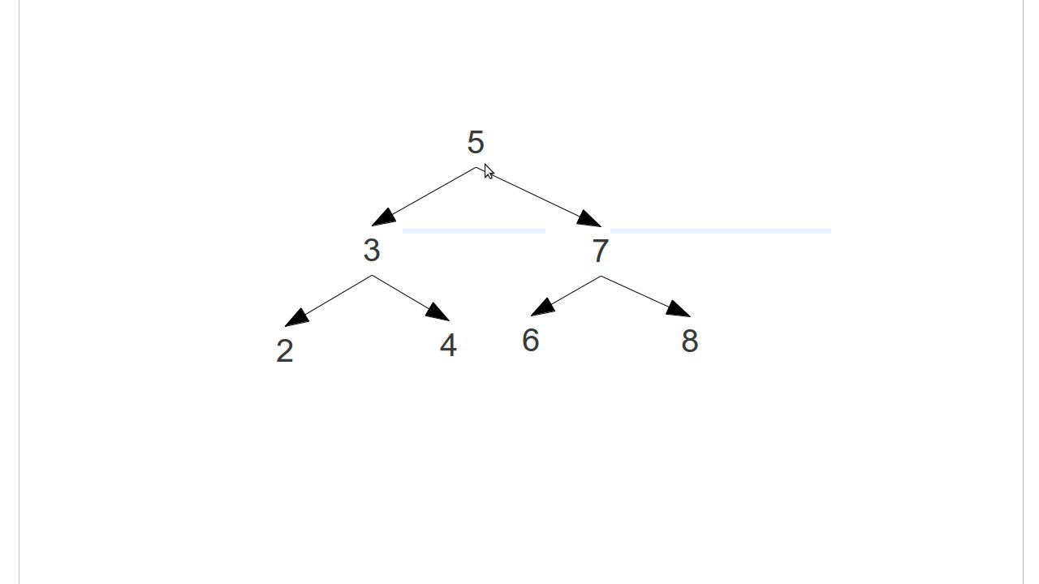
mouse_move(487, 147)
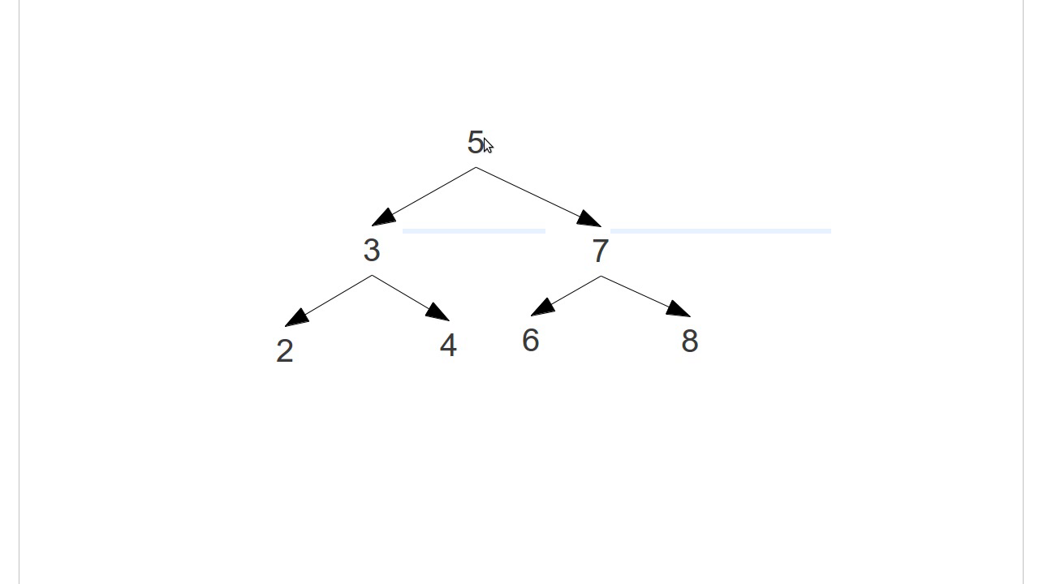
mouse_move(613, 269)
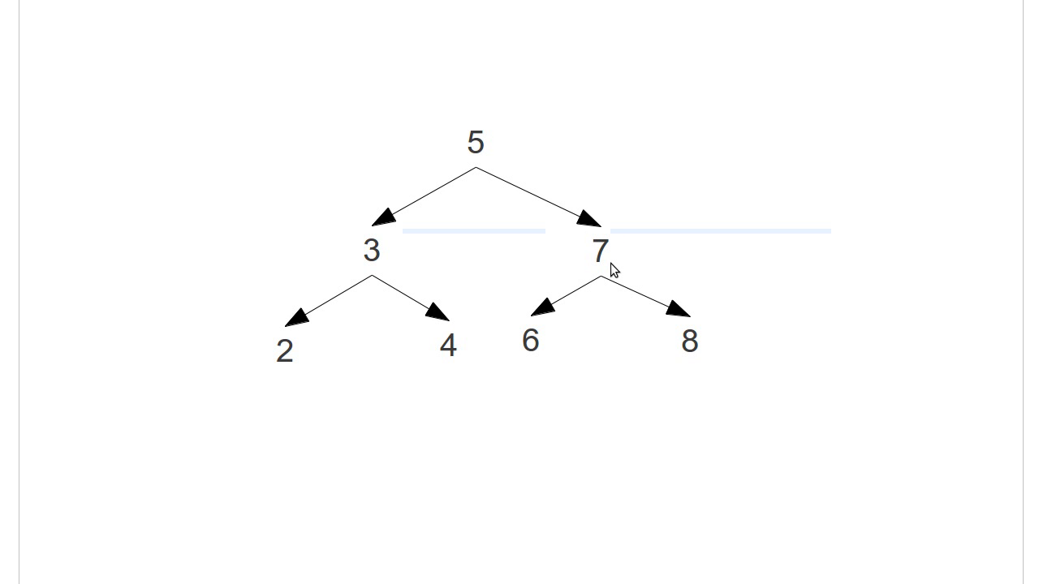
mouse_move(484, 159)
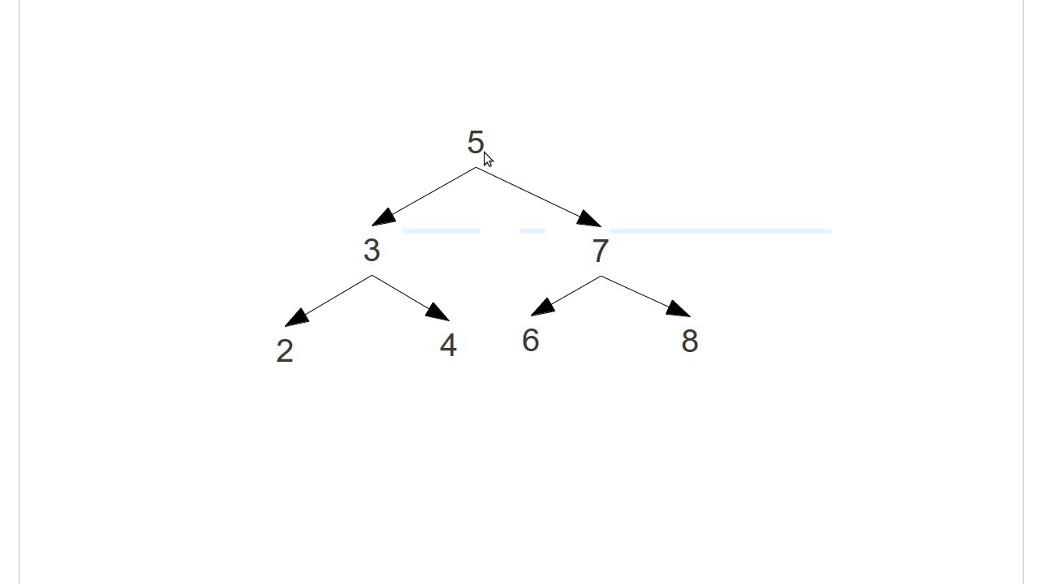
mouse_move(685, 349)
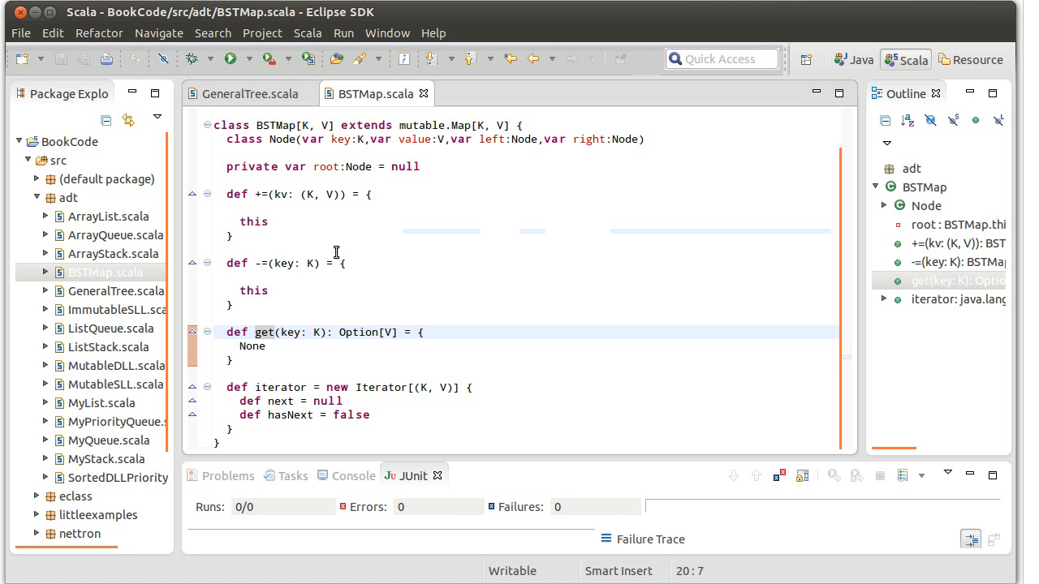
mouse_move(429, 279)
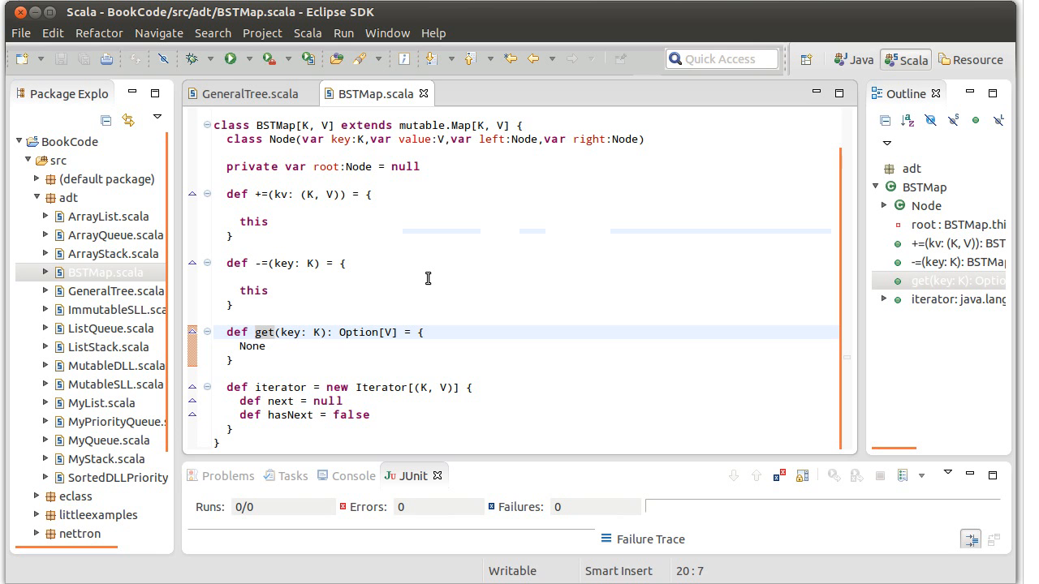
Step: Discard an unfinished if(key) line and declare var rover = root in get
left_click(253, 331)
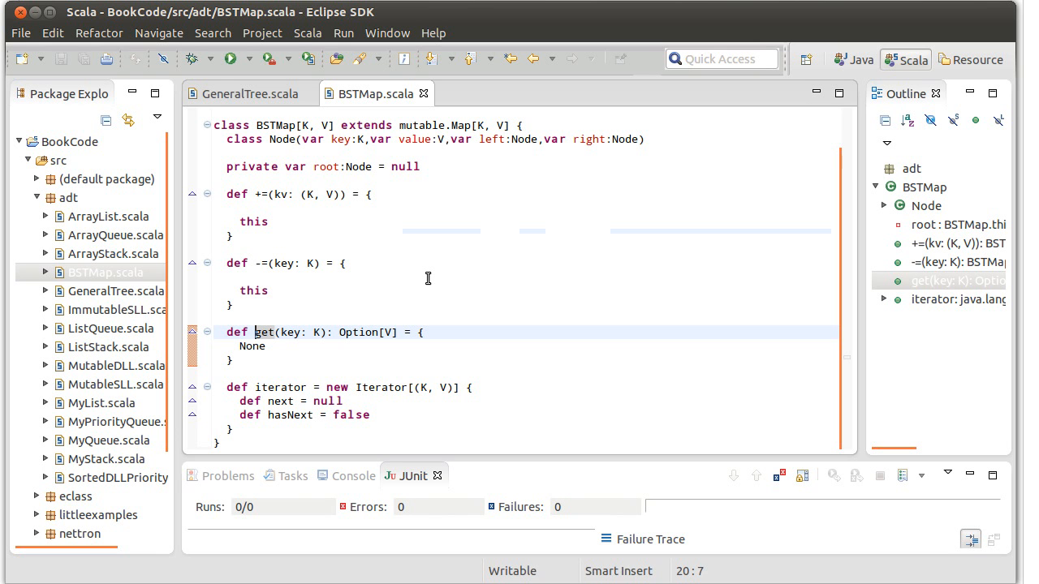
left_click(422, 331)
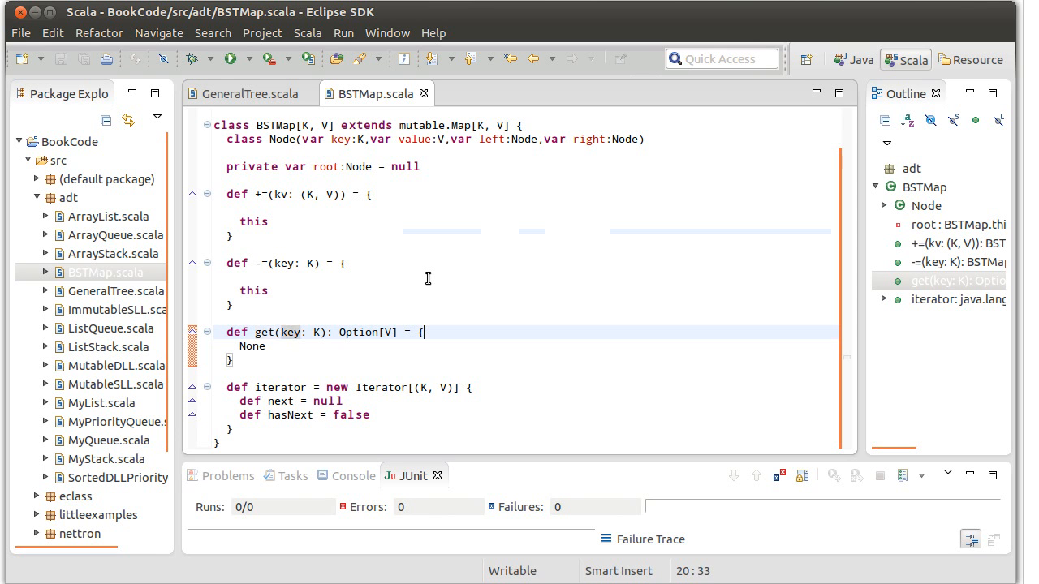
type("if")
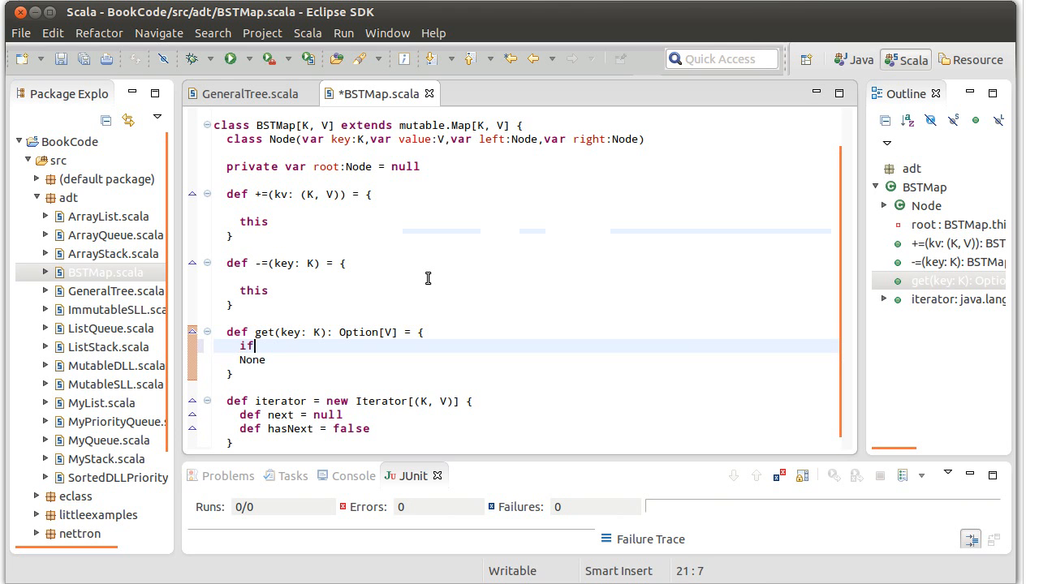
type("()")
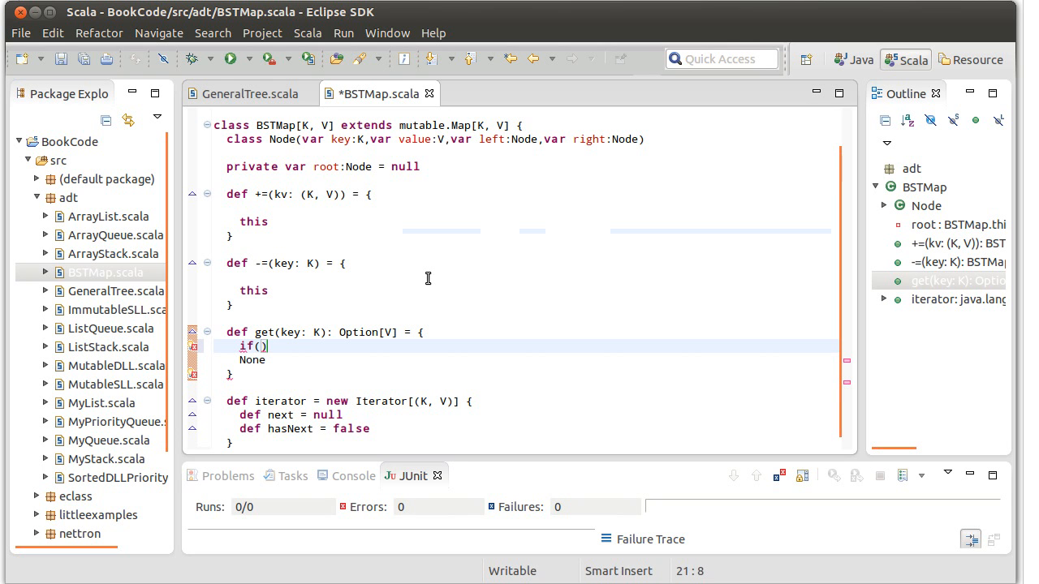
type("key")
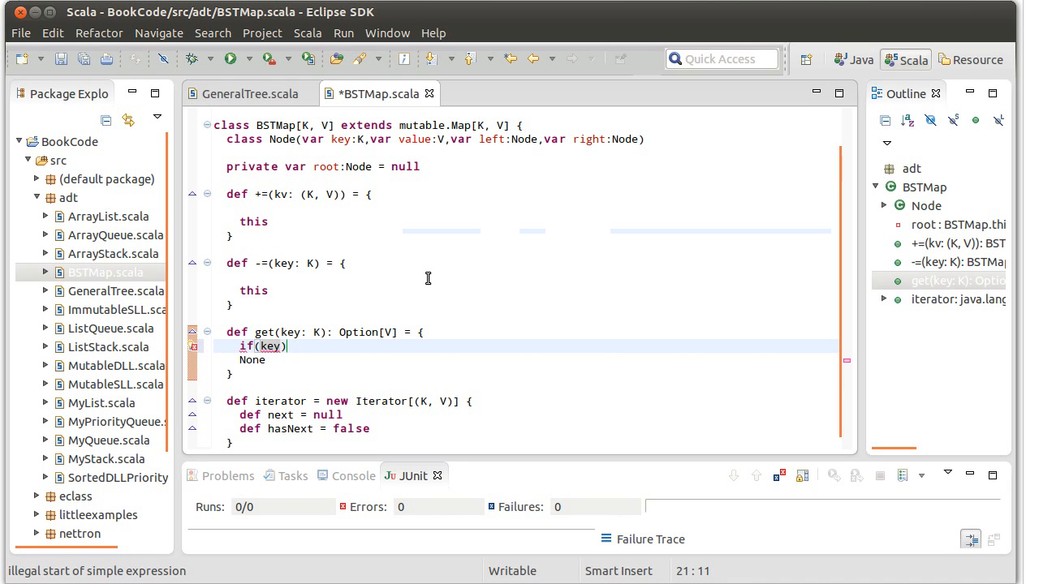
key("BackSpace")
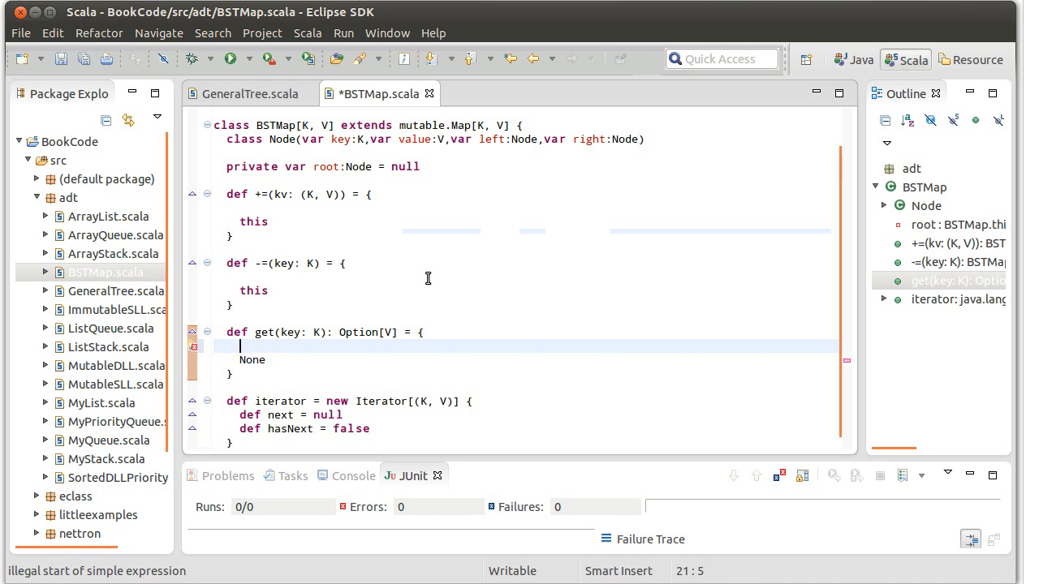
type("var rover")
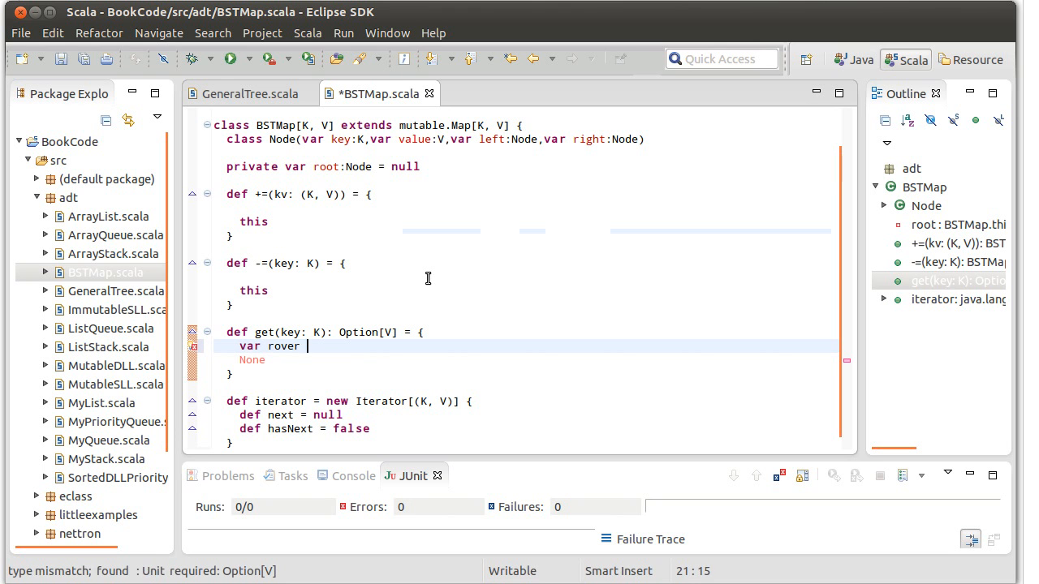
type("= root")
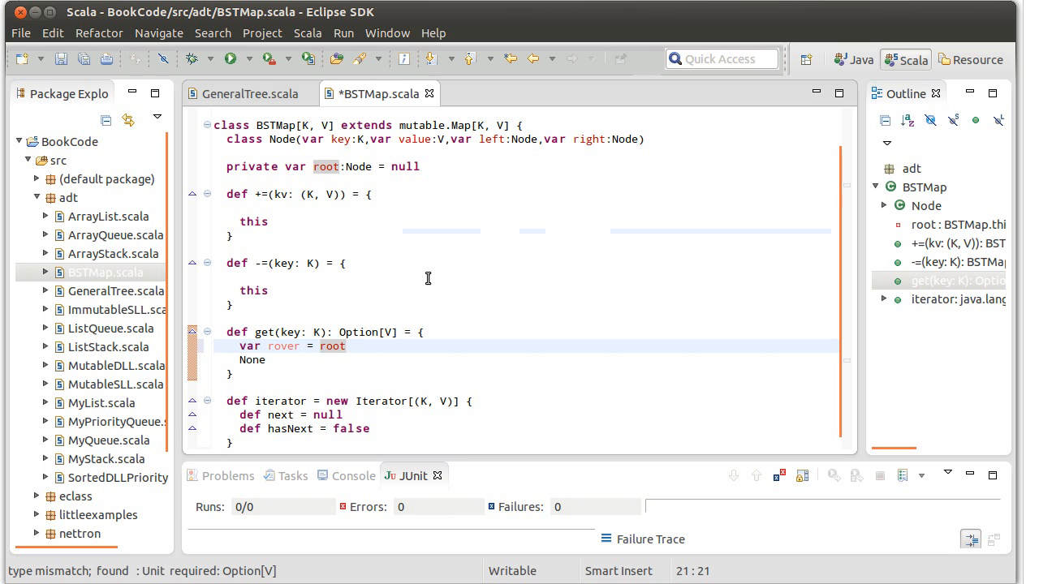
Step: Open a while loop with condition rover!=null && rover.key!=key
key("Return")
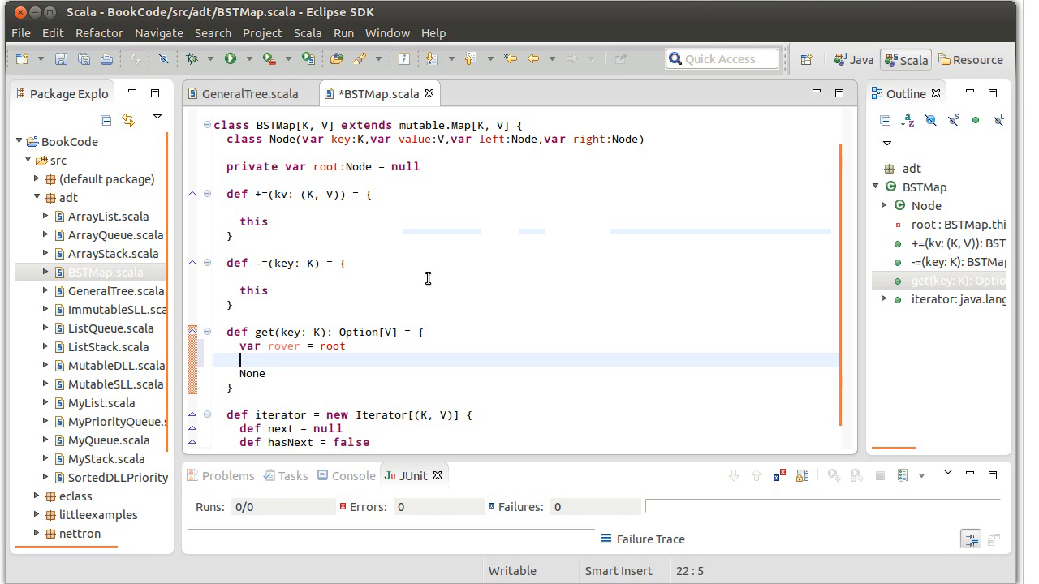
type("whil")
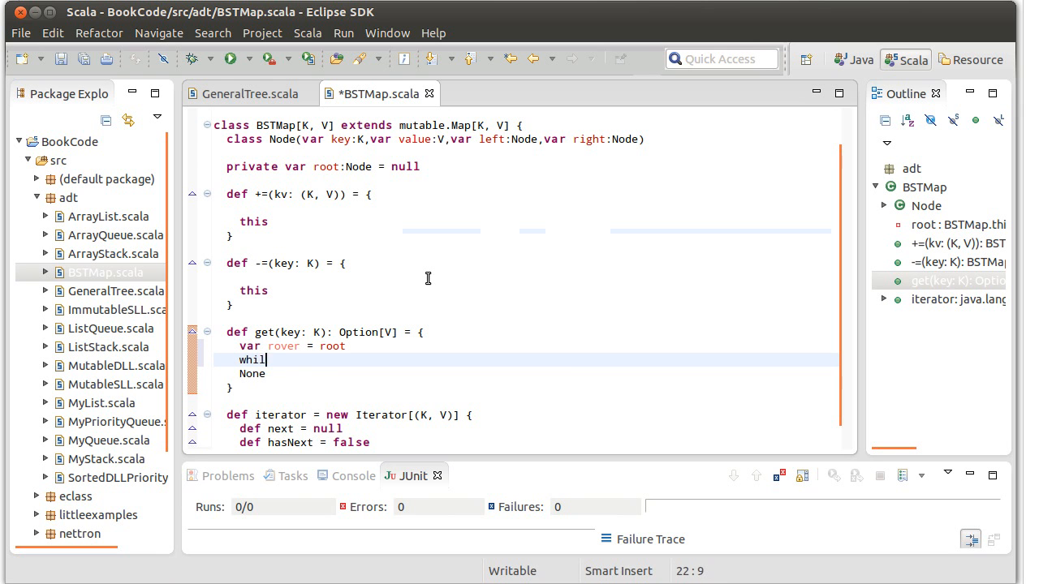
type("e(rover!=)")
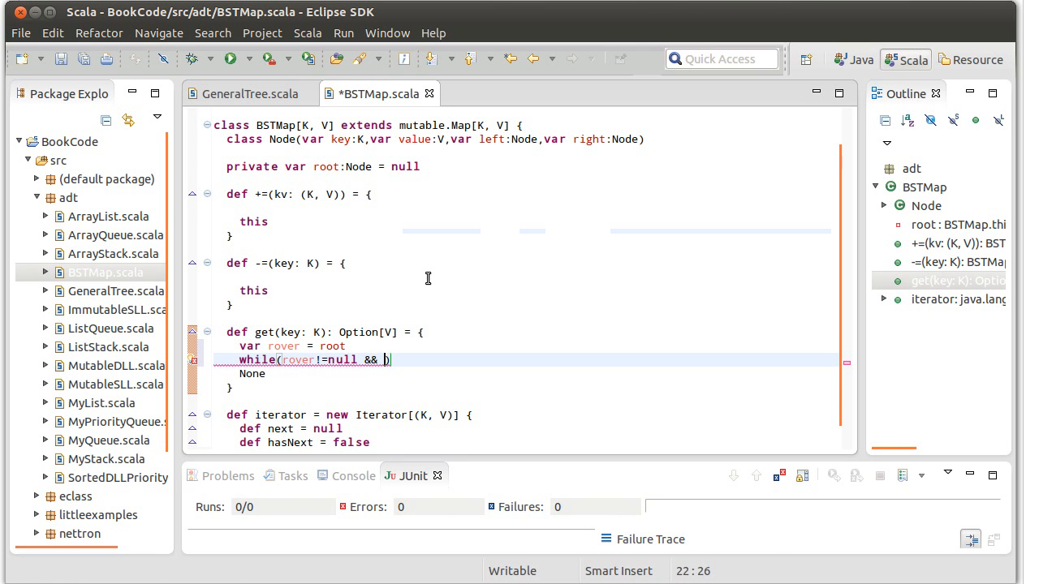
type("rover")
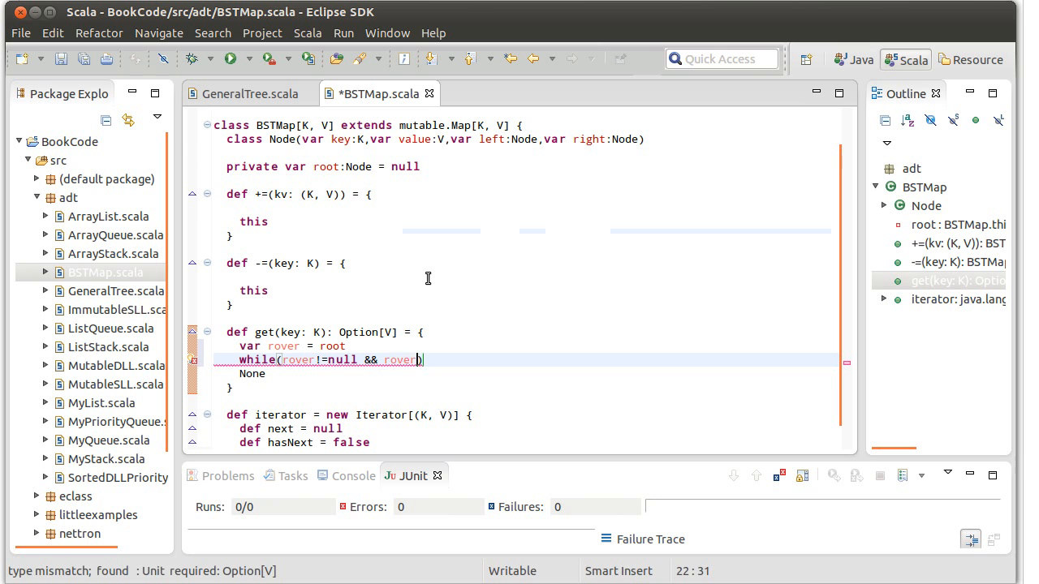
type(".key")
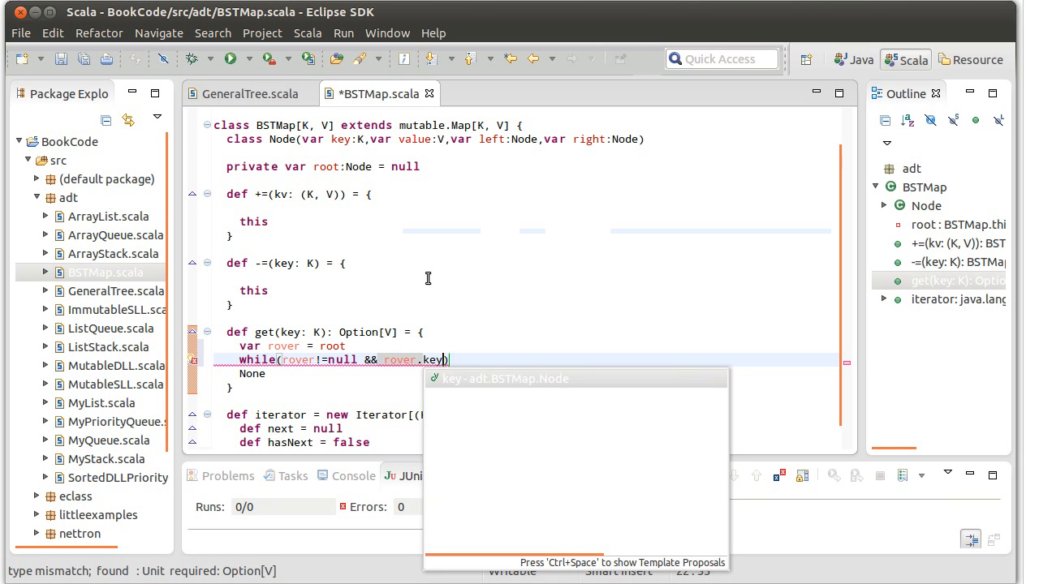
type("!=")
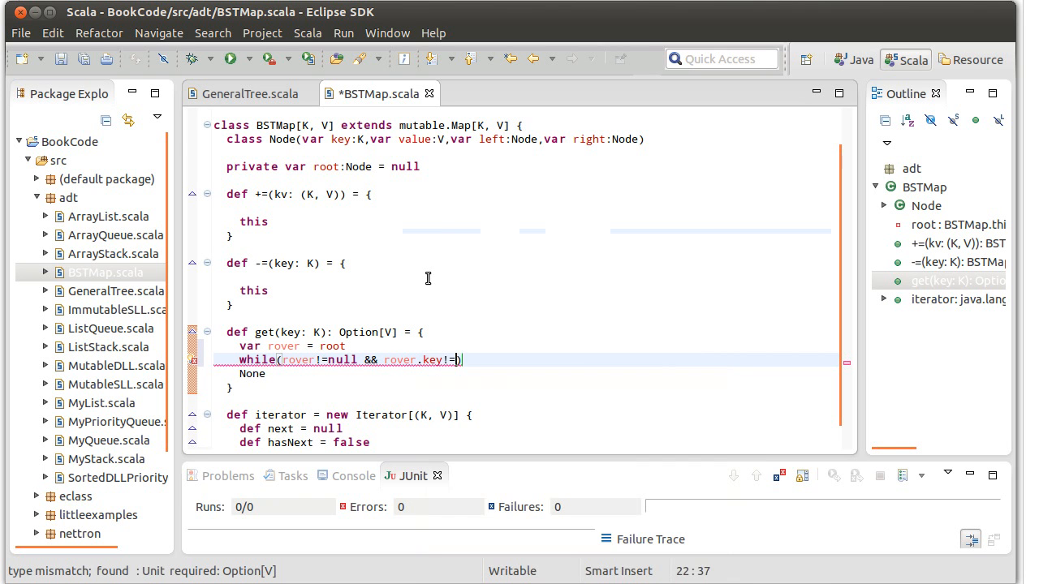
type("key")
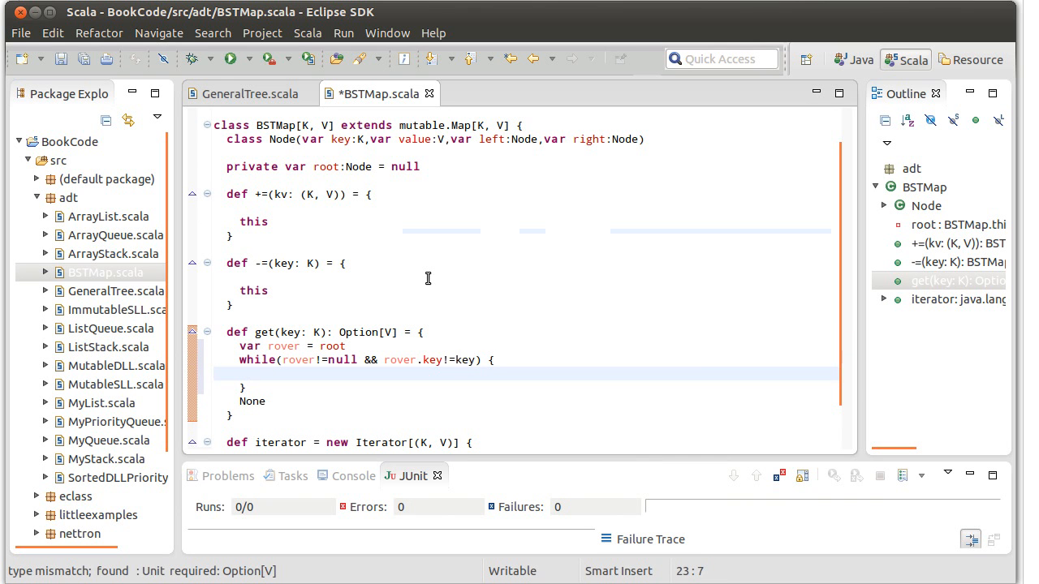
Step: Write the loop body rover = if(key<rover.key) rover.left else rover.right and save
type("if(")
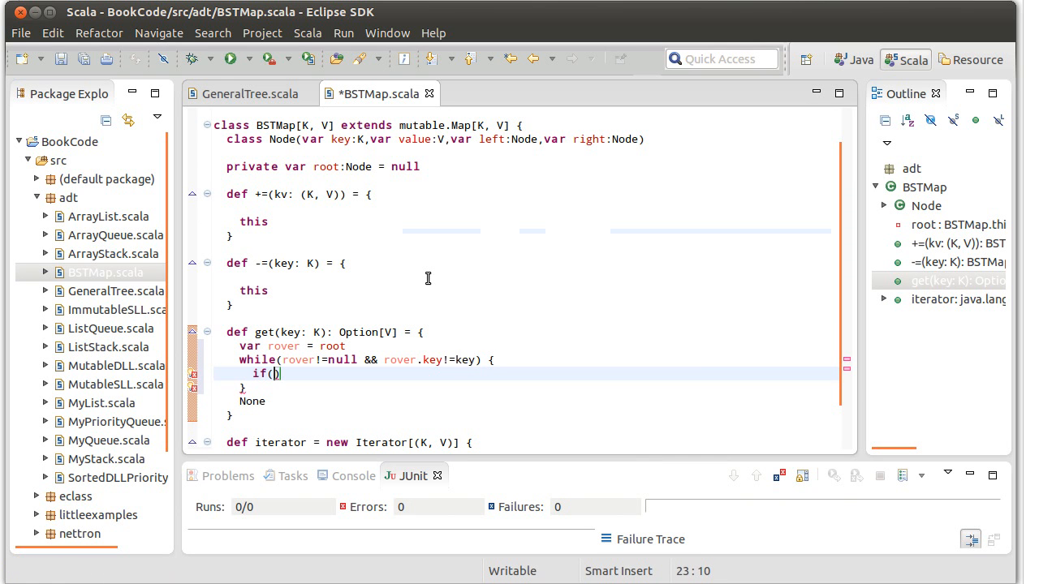
type("rover.key<")
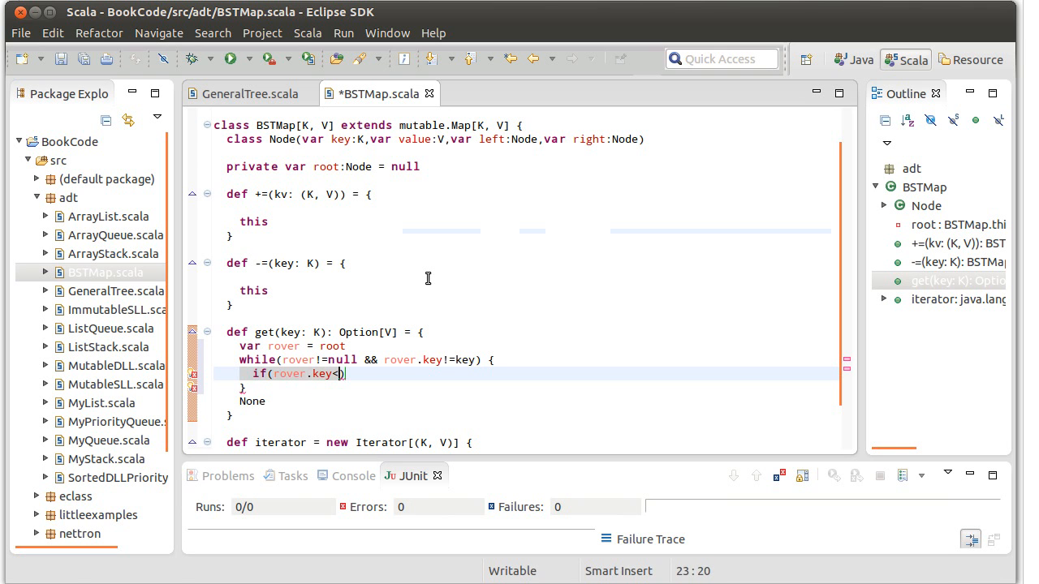
type("key)")
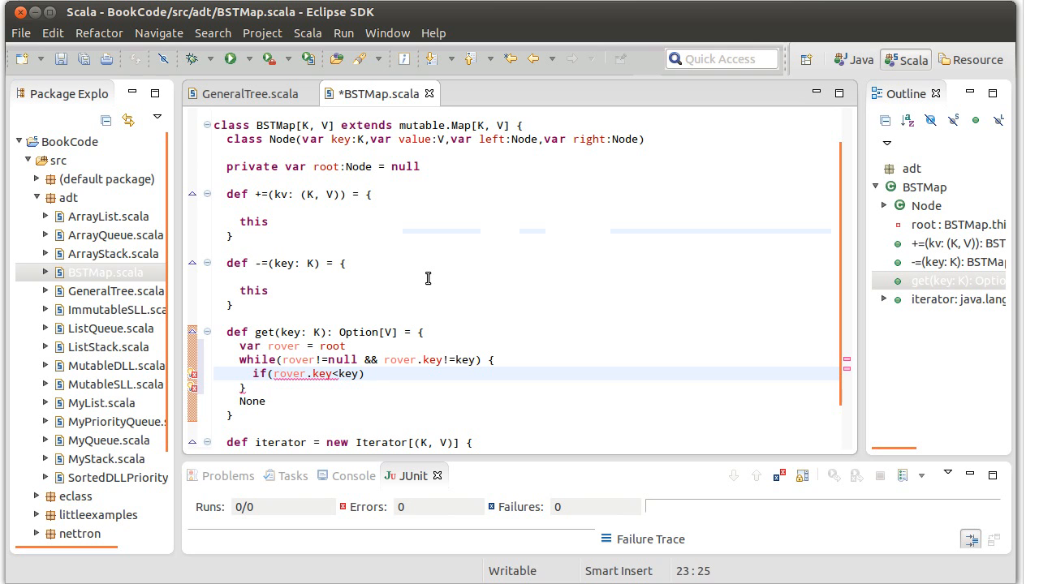
type("rover = rover.le")
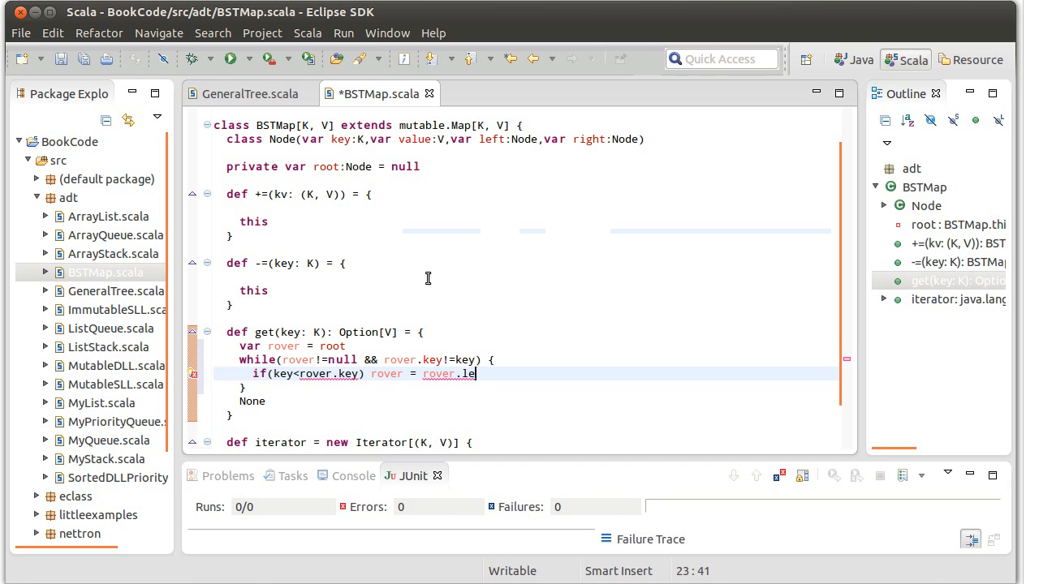
type("ft")
type("else")
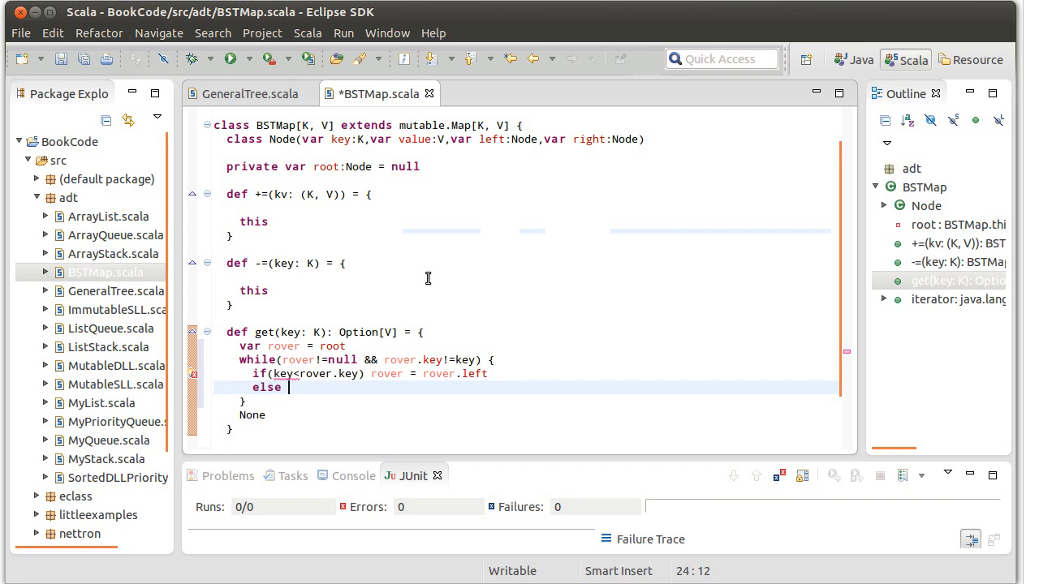
type("rover")
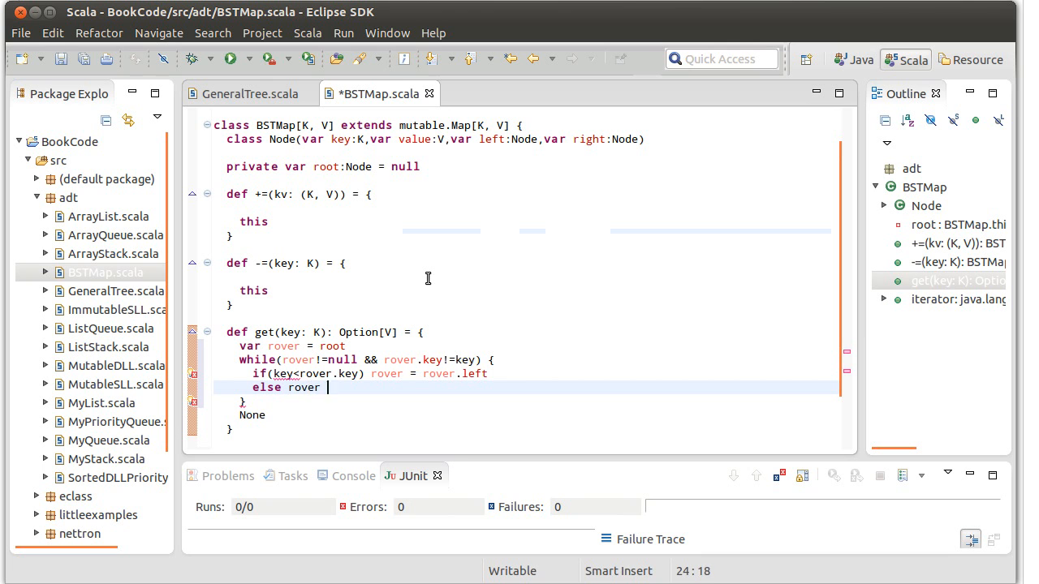
type("= rover.right")
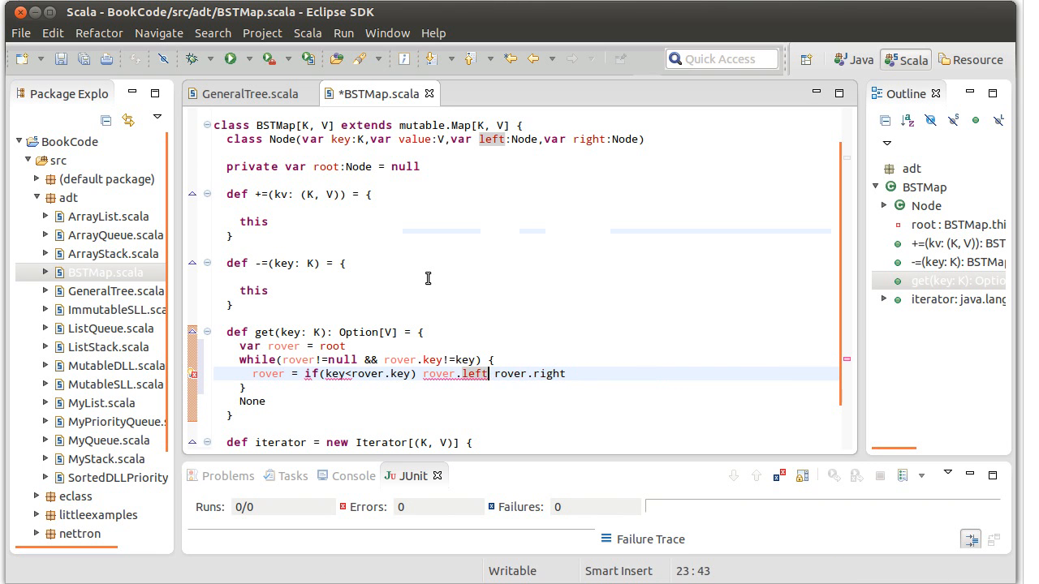
type("else")
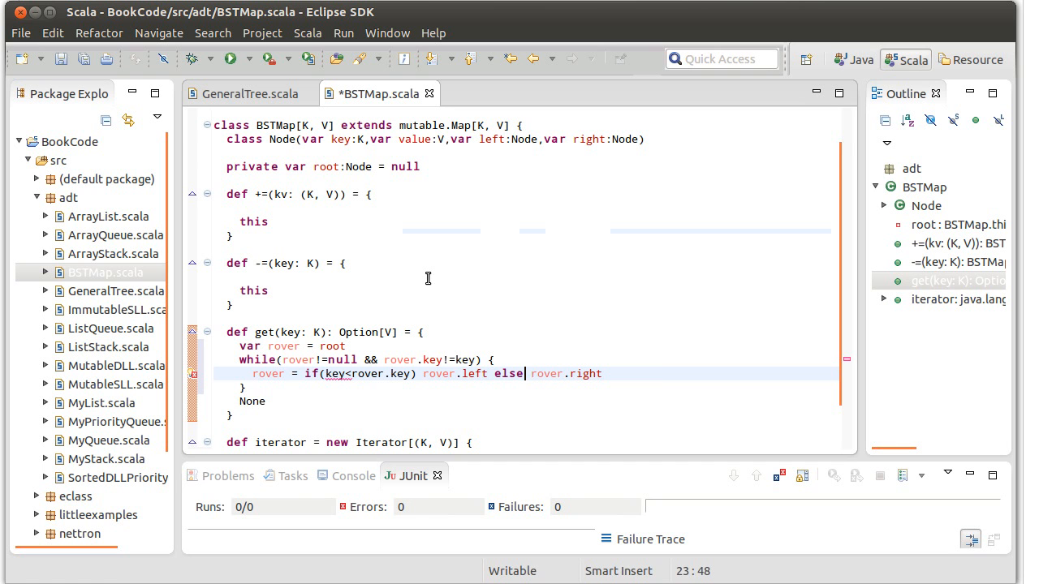
key("ctrl+s")
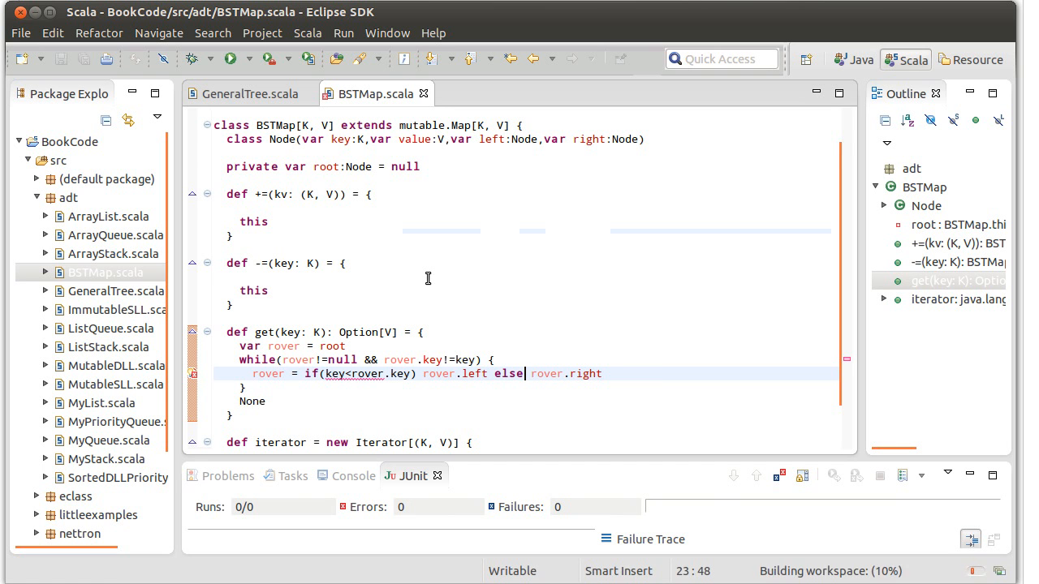
mouse_move(338, 374)
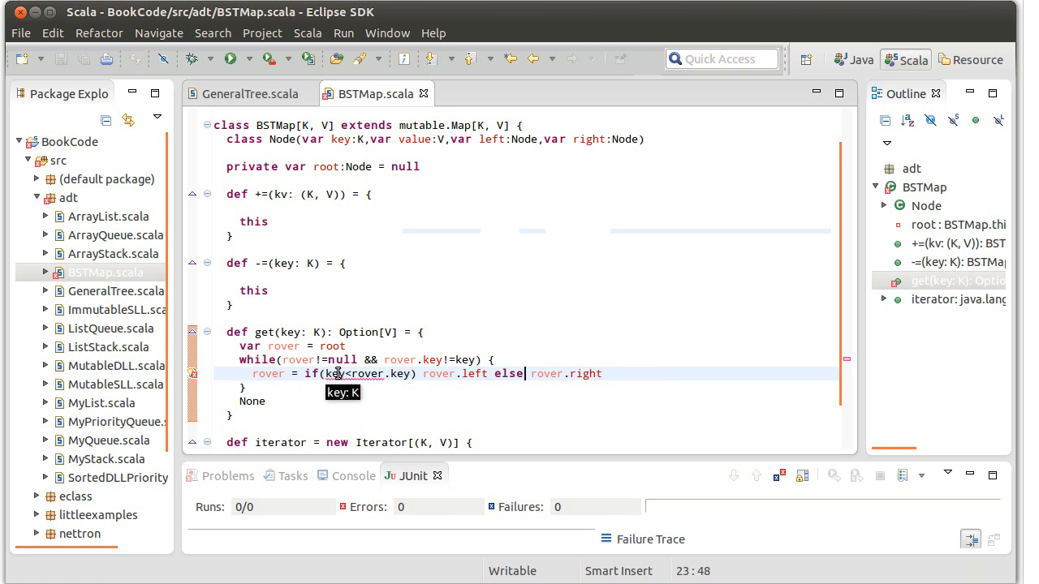
mouse_move(193, 378)
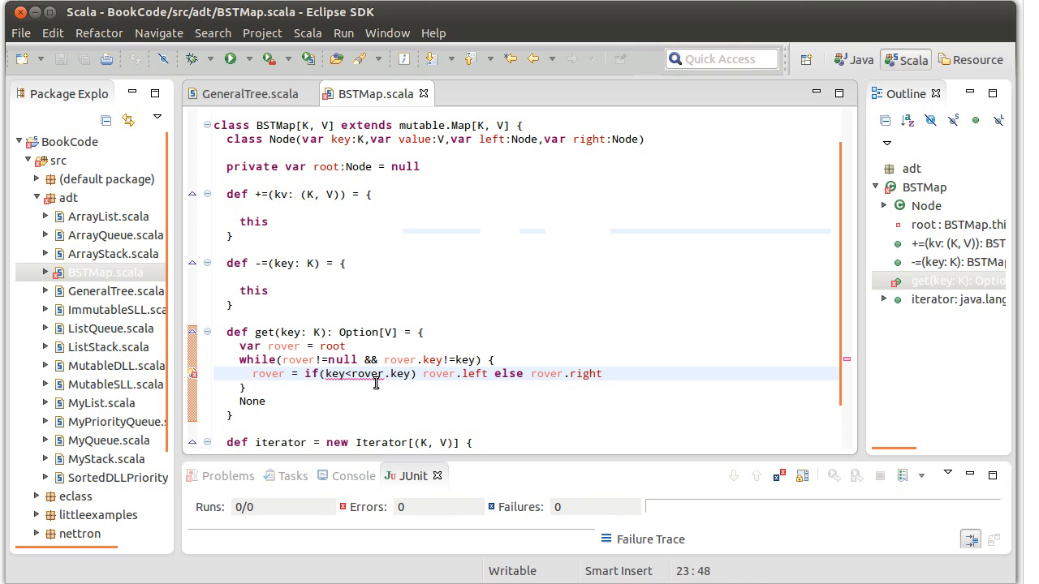
left_click(526, 374)
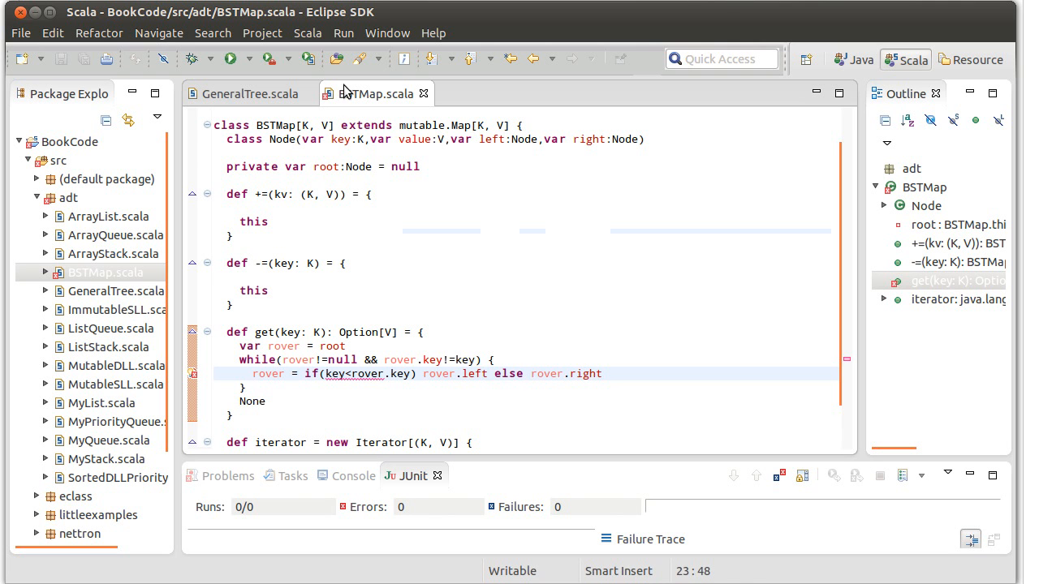
Step: Give BSTMap a constructor parameter comp:(K,K) => Int
left_click(333, 125)
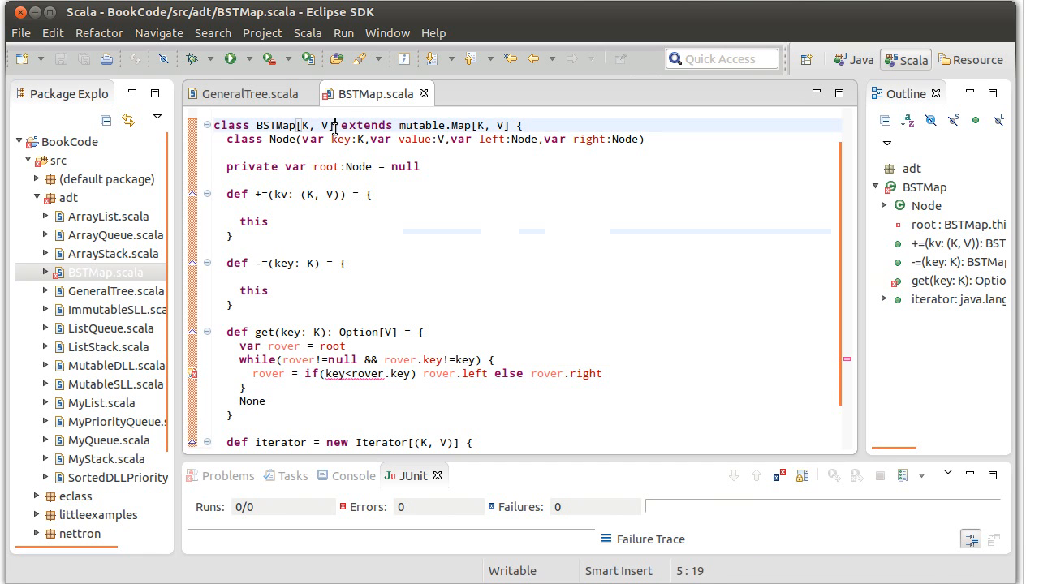
type("()")
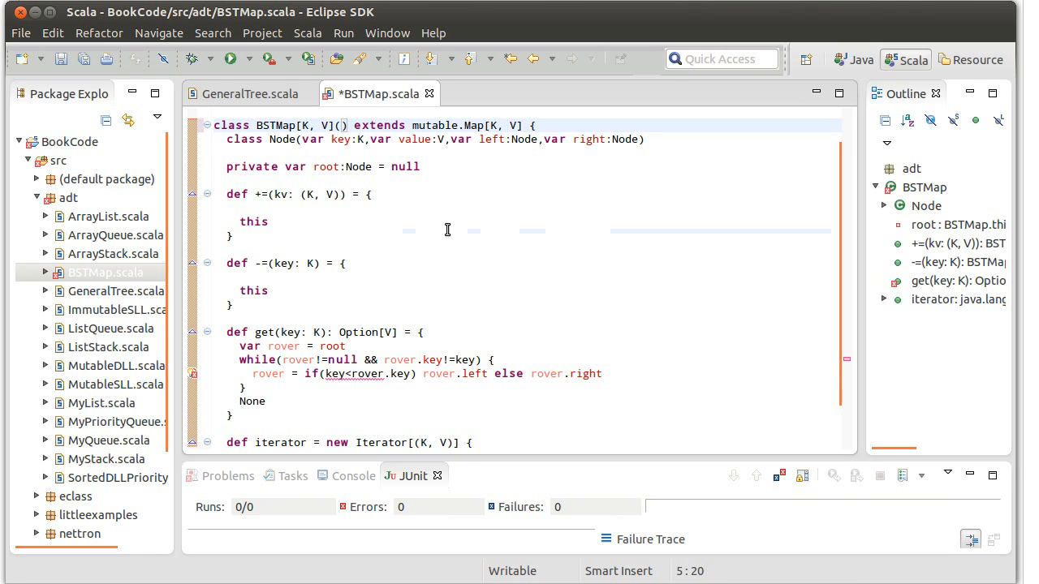
type("comp:")
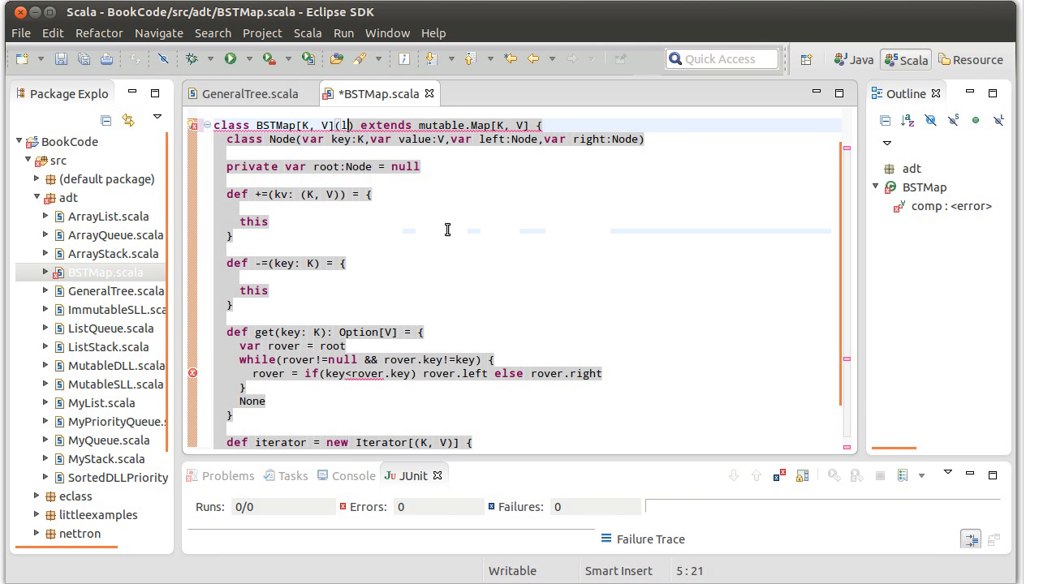
type("t")
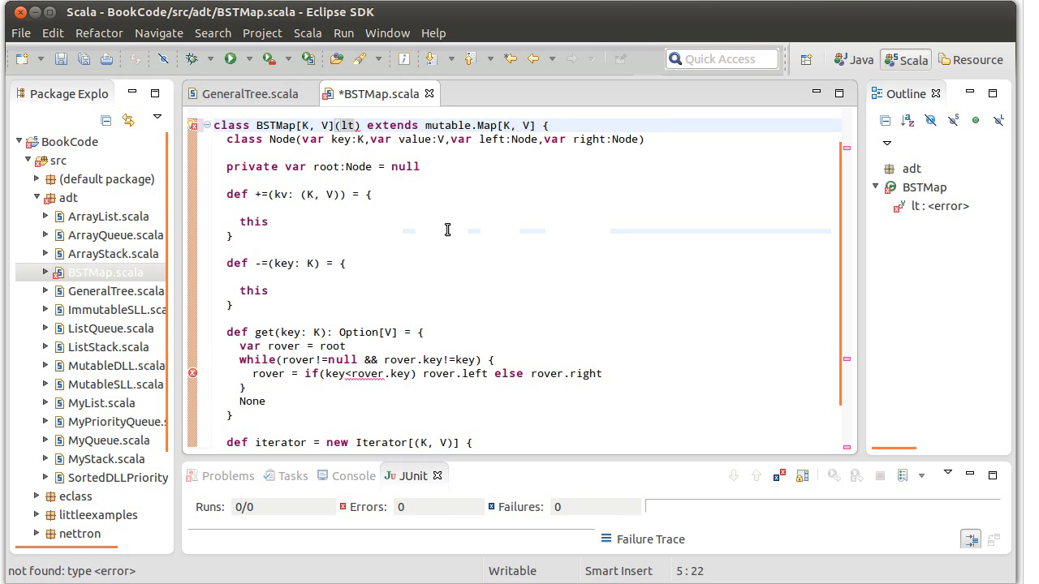
left_click(354, 125)
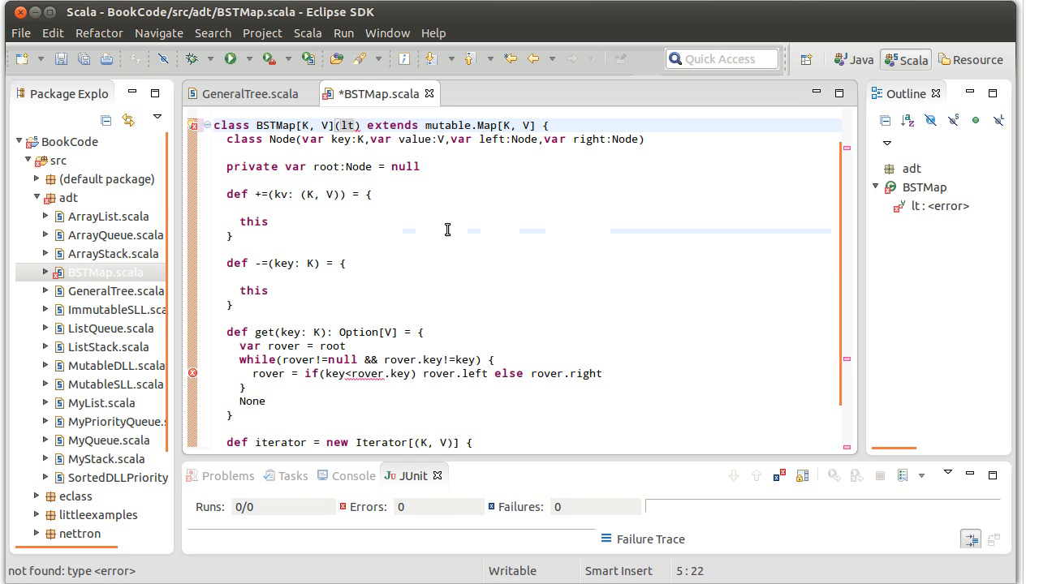
type("comp")
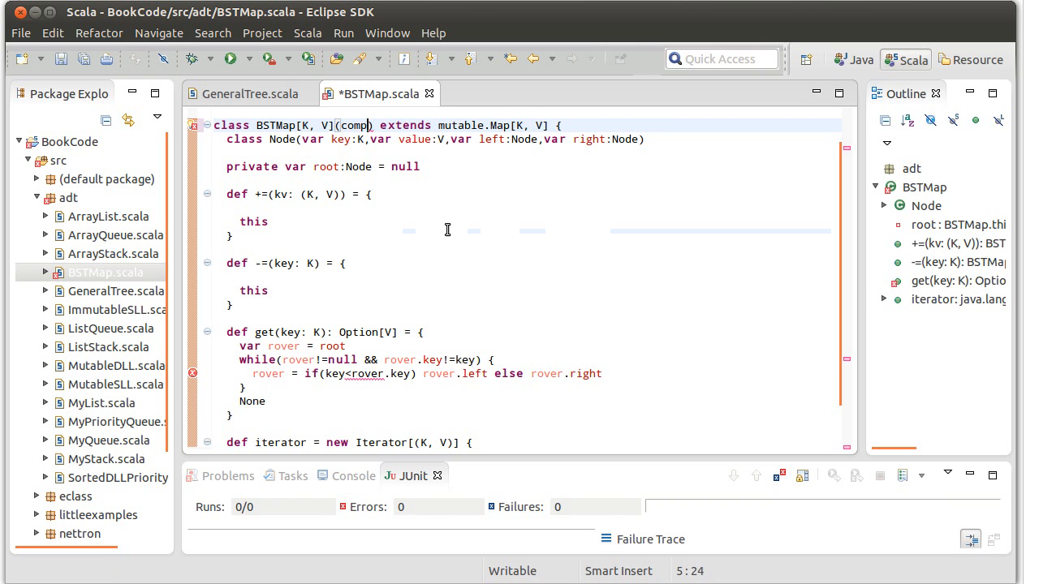
type(":")
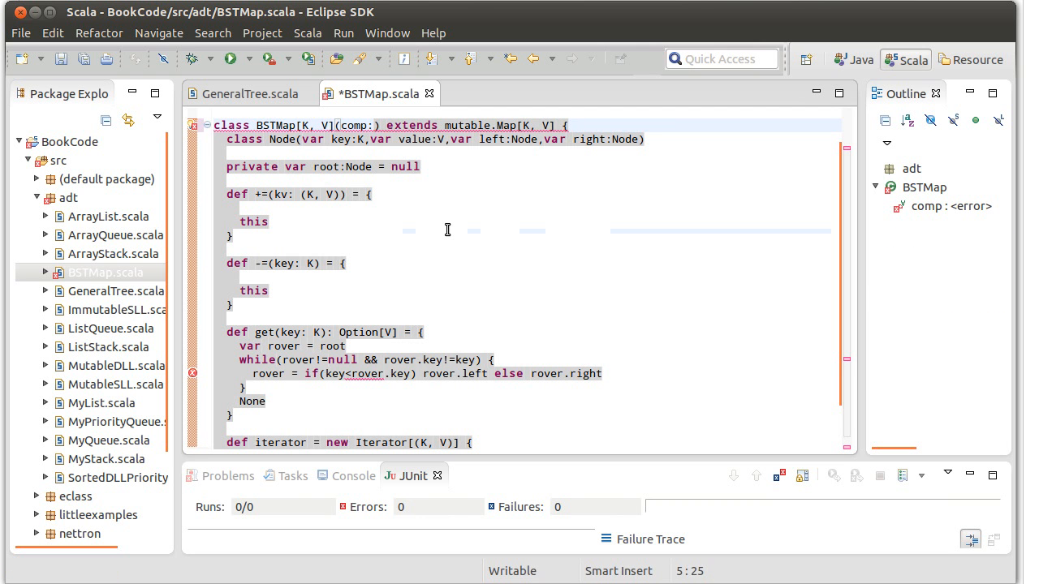
type("()")
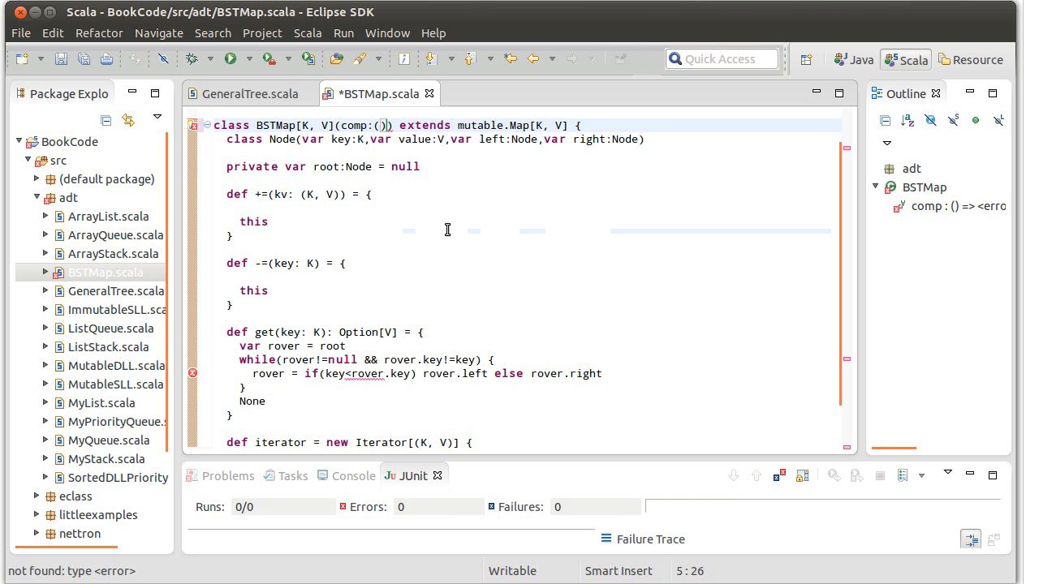
type("K,K")
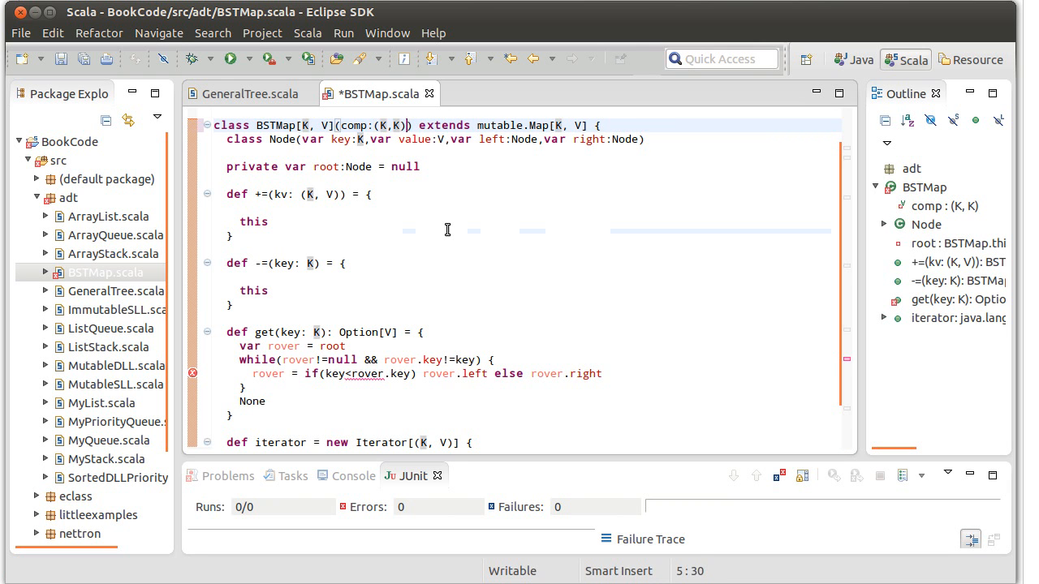
type("=> Int")
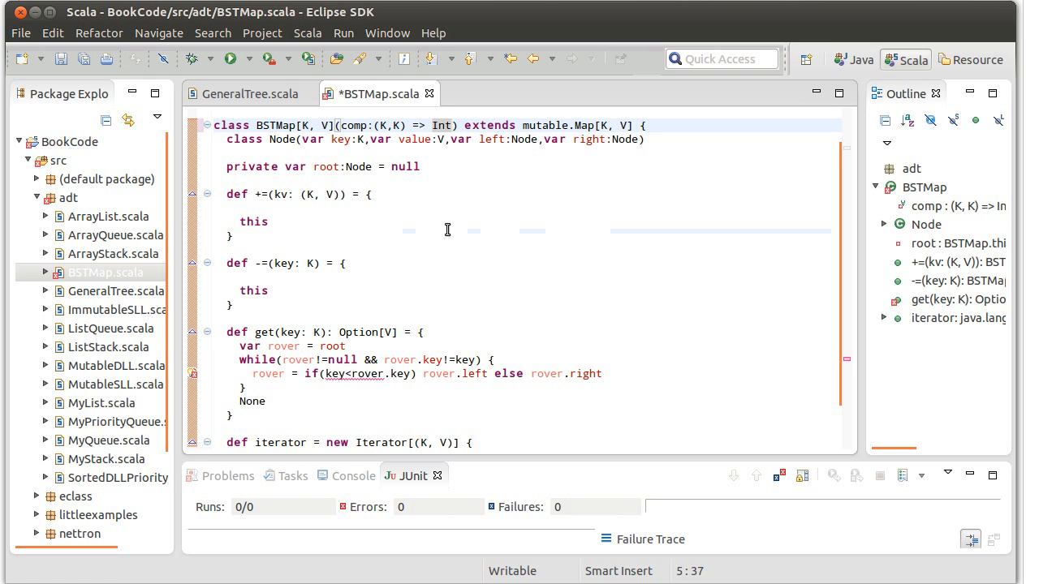
Step: Rewrite get's while and if tests as comp(...)!=0 and comp(...)<0, then save
left_click(413, 140)
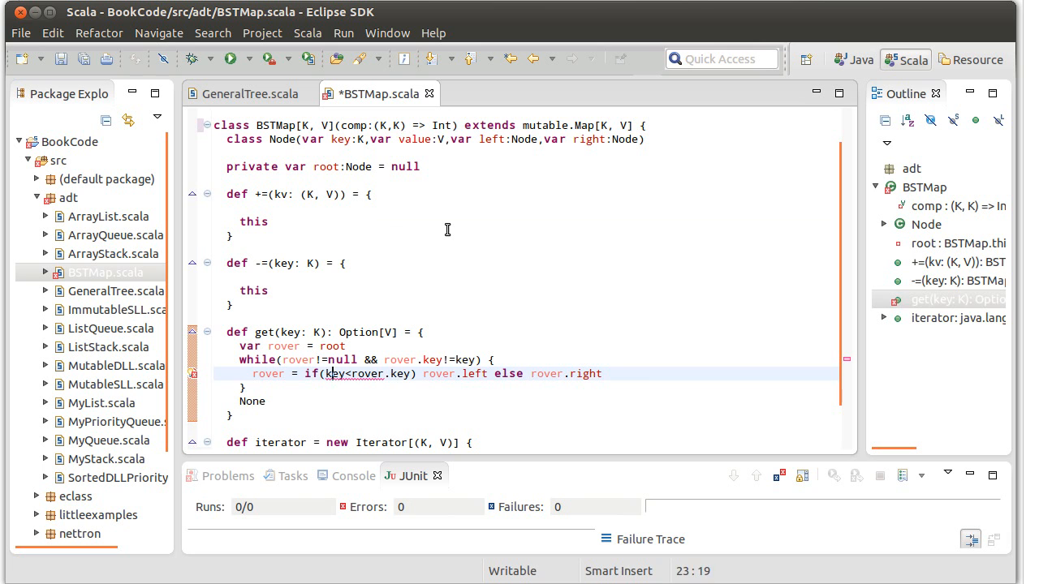
left_click(406, 361)
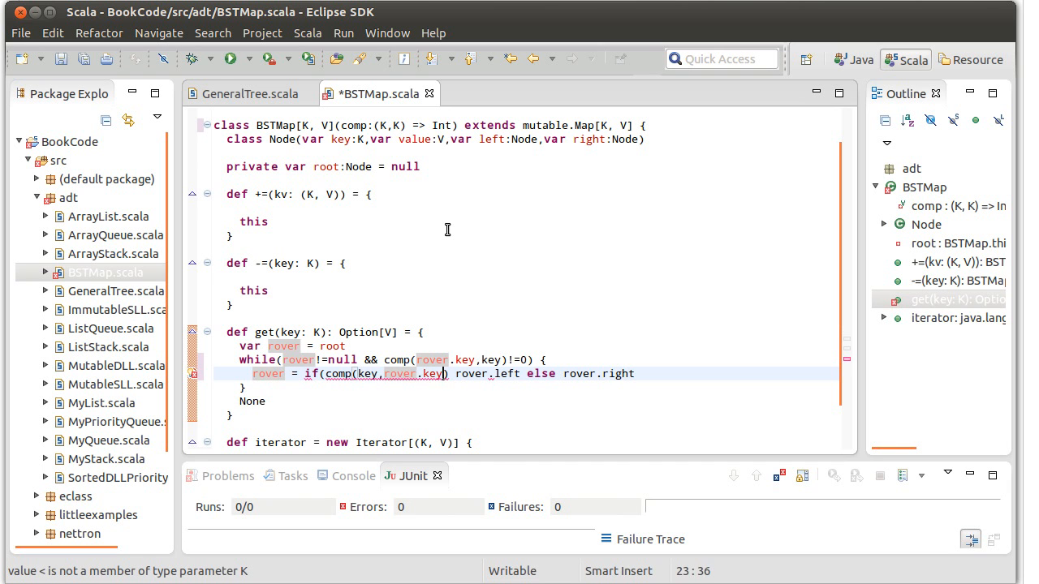
type("<0)")
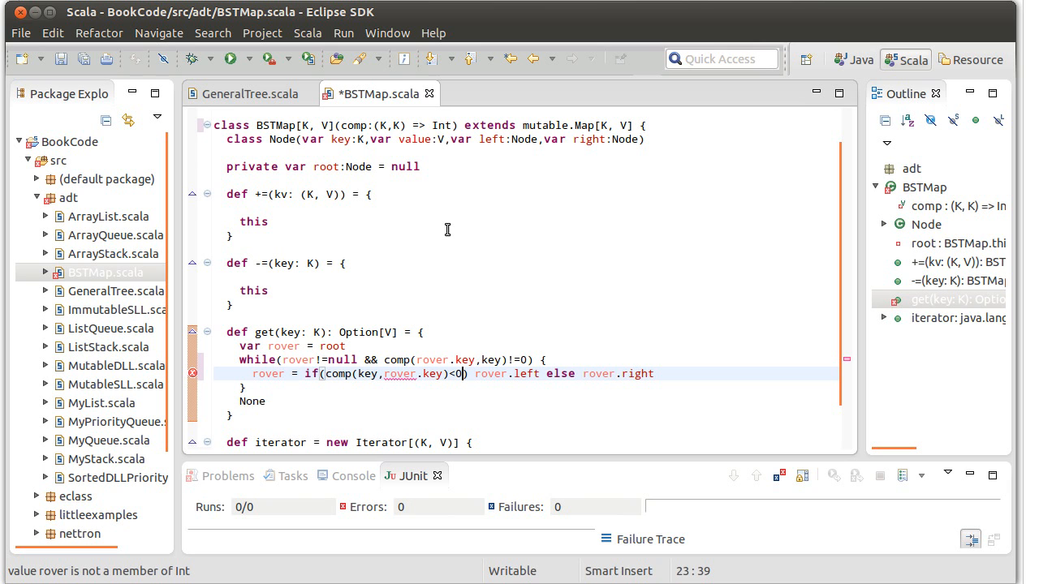
key("ctrl+s")
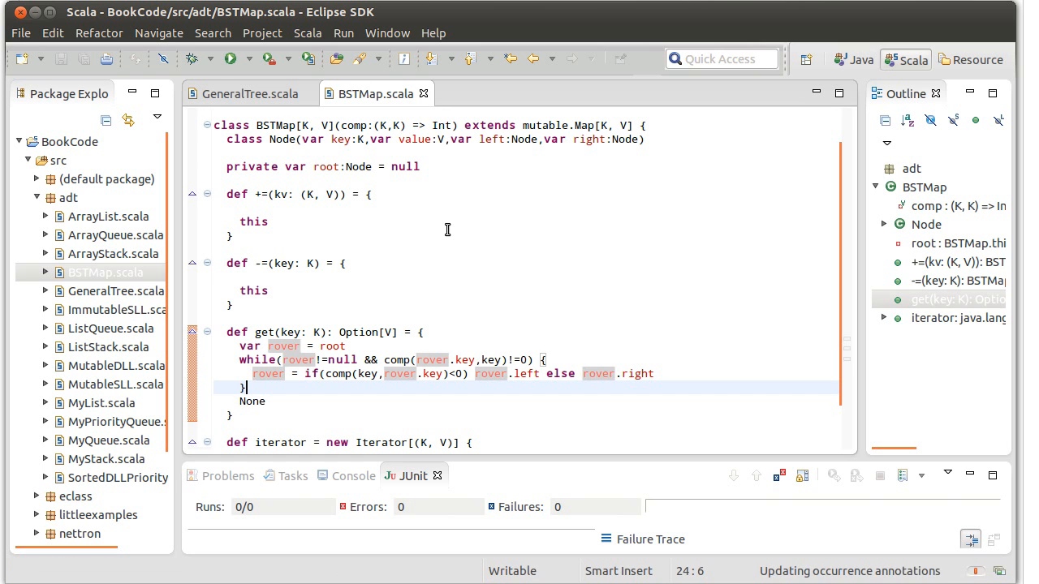
Step: End get with if(rover==null) None else Some(rover.value) and save
left_click(263, 401)
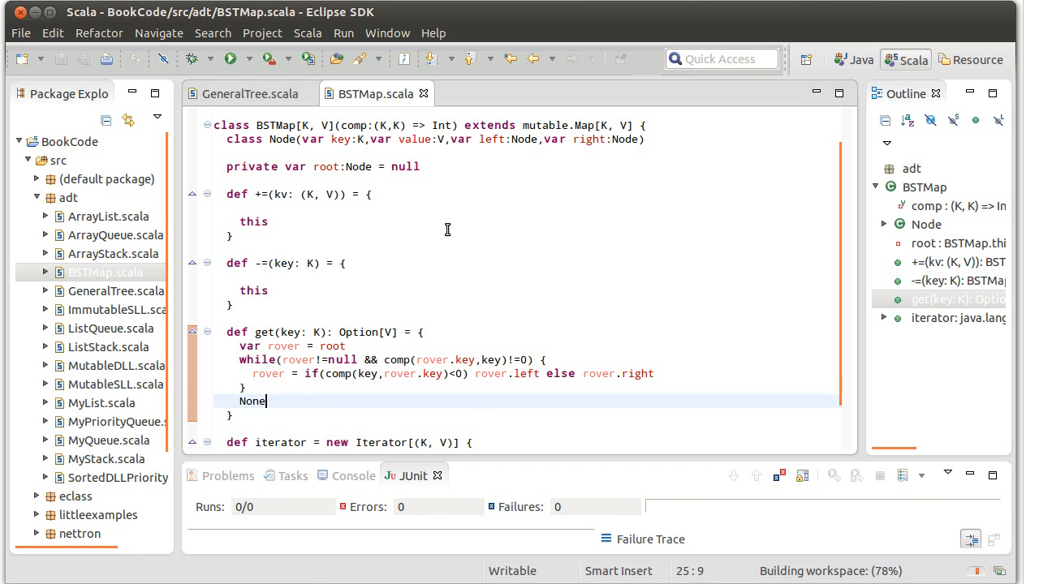
type("if(")
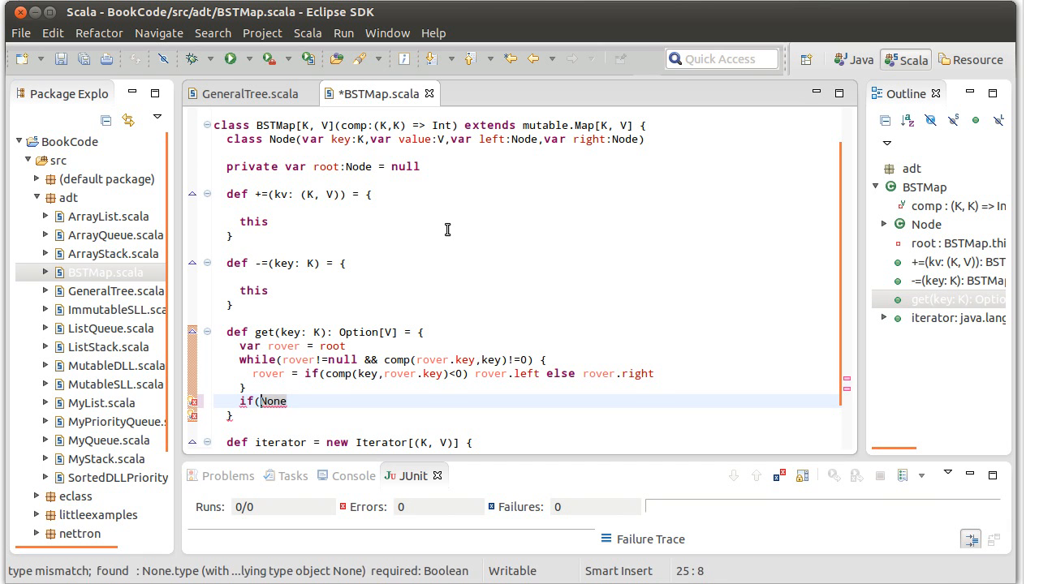
type("rover==nu")
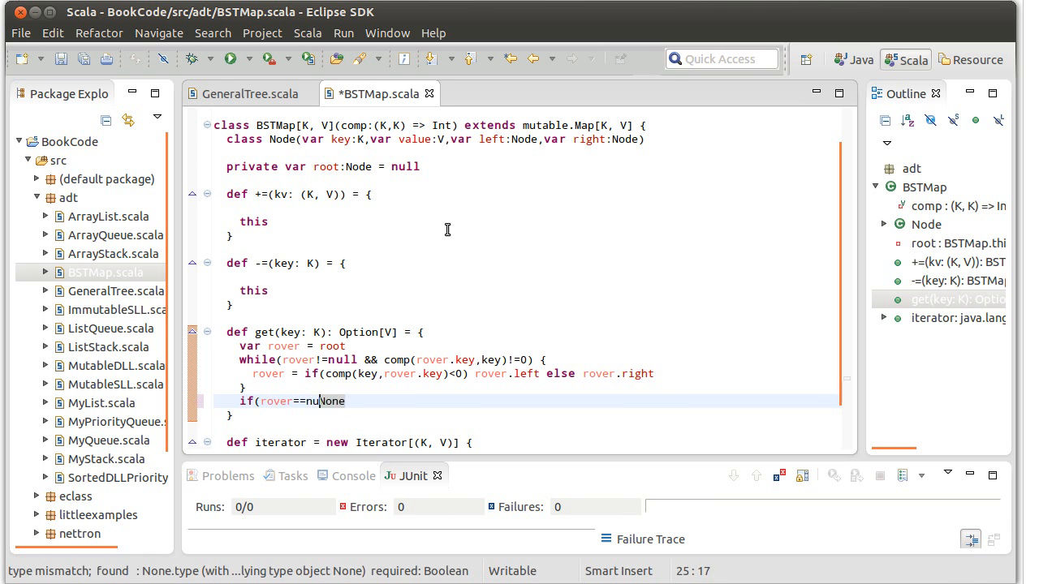
type("ll)")
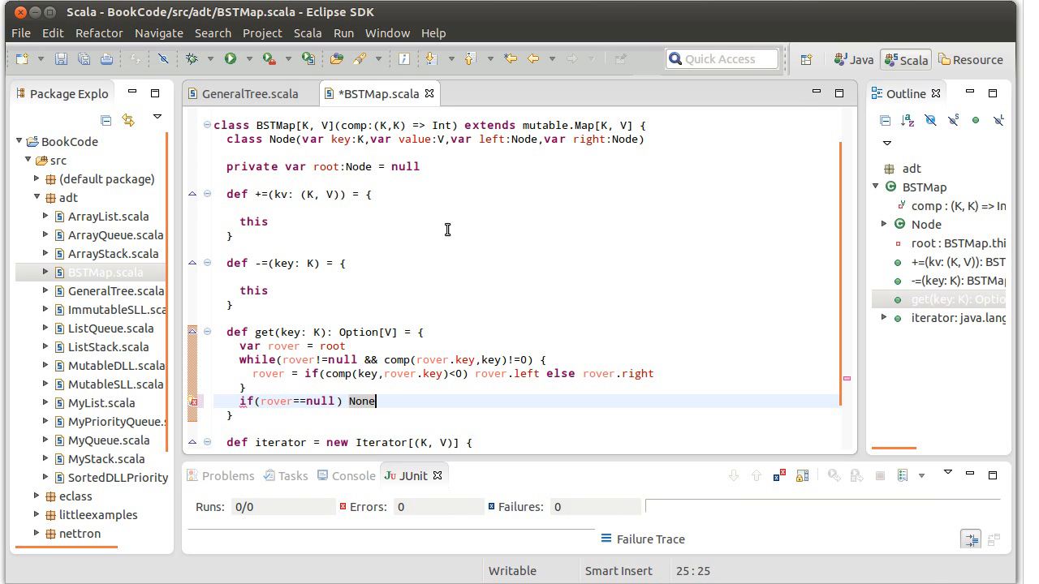
type("else")
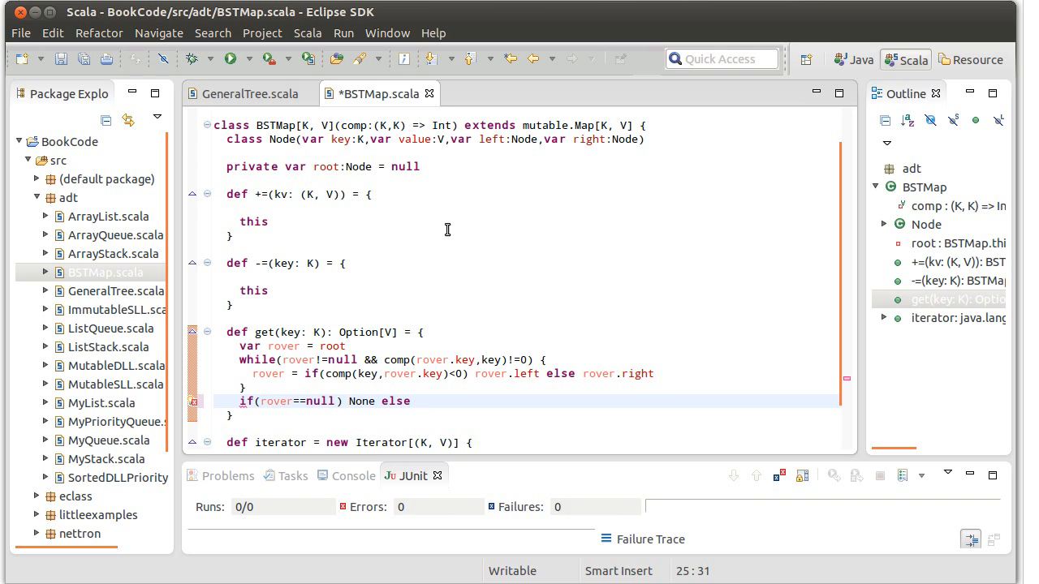
mouse_move(422, 360)
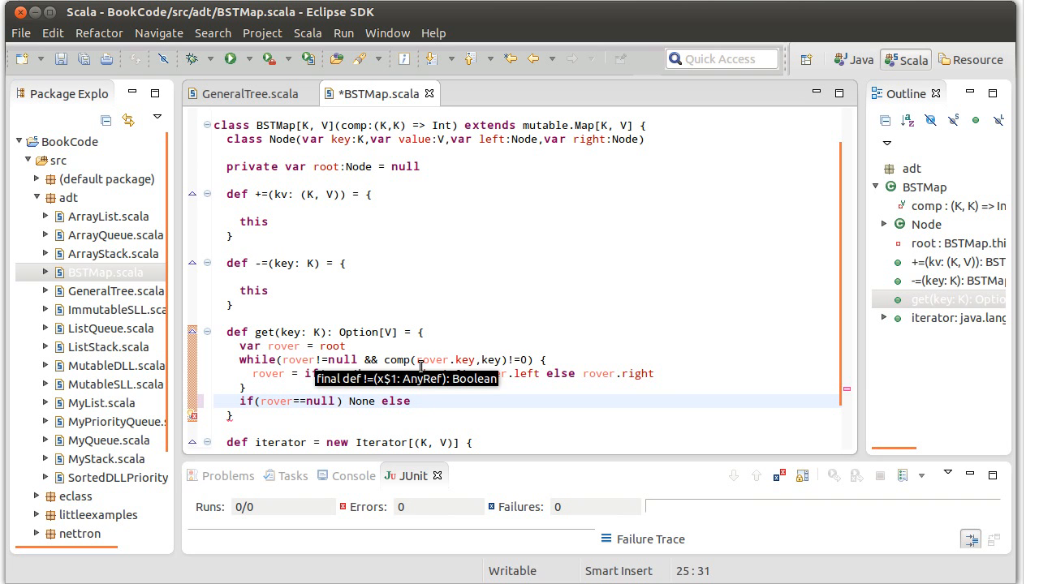
mouse_move(511, 432)
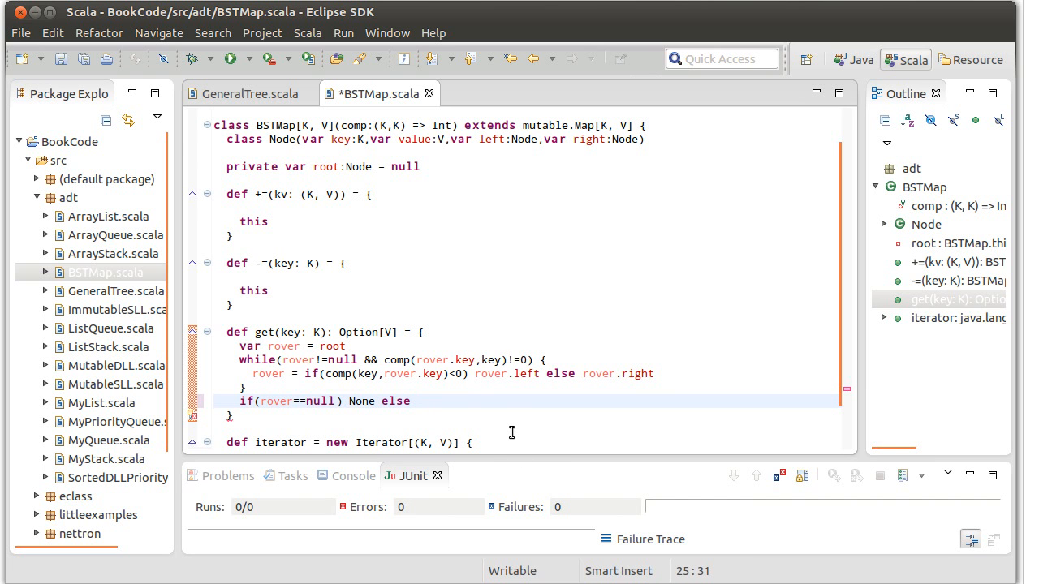
type("Some(")
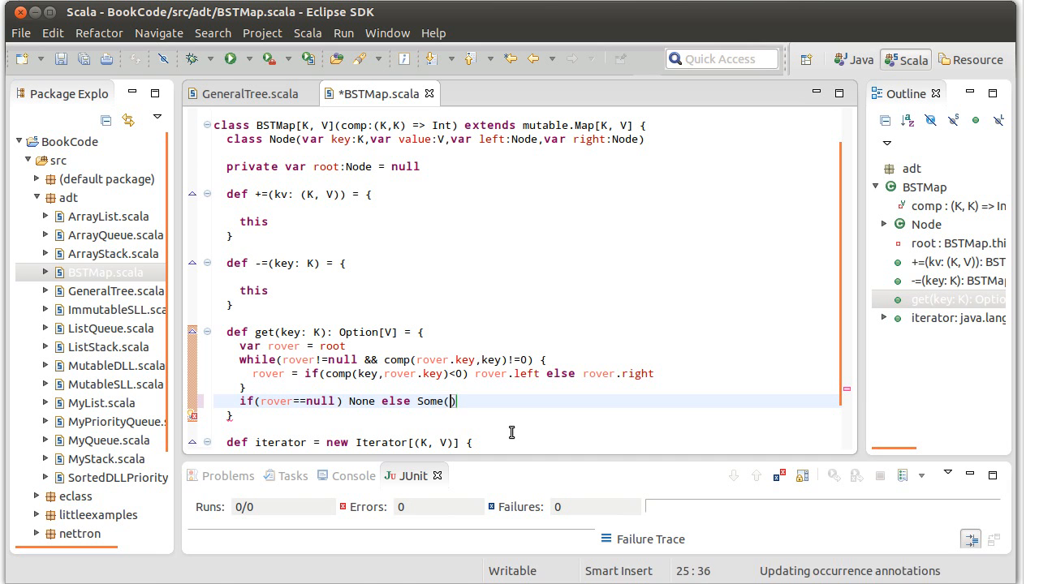
type("rover.")
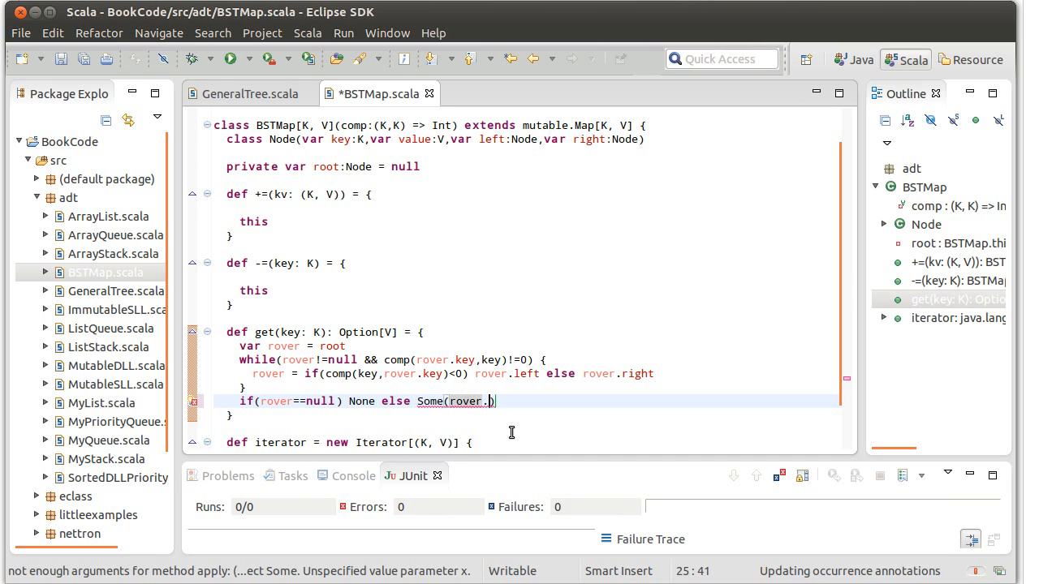
type("dat")
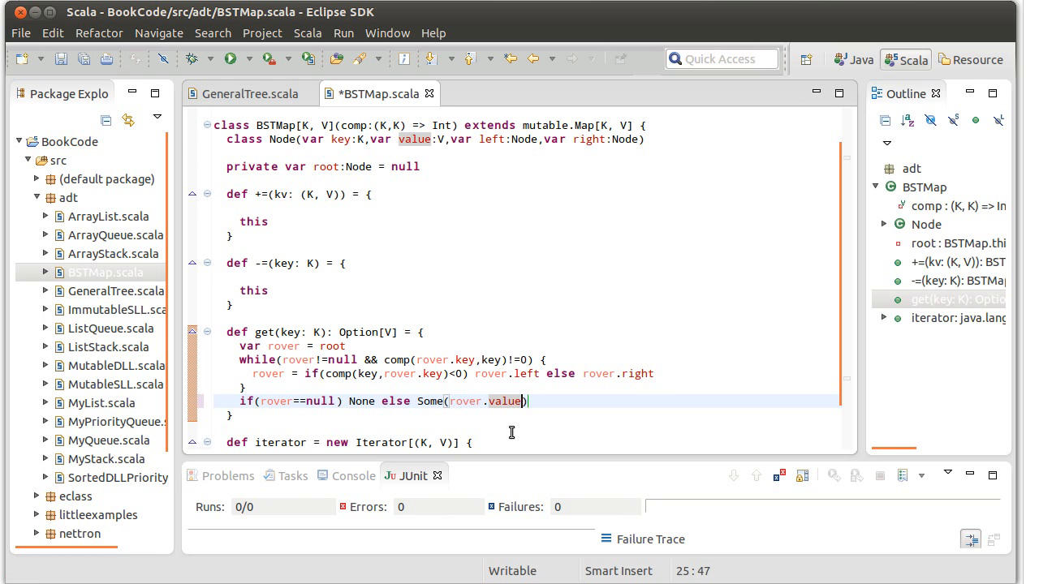
key("ctrl+s")
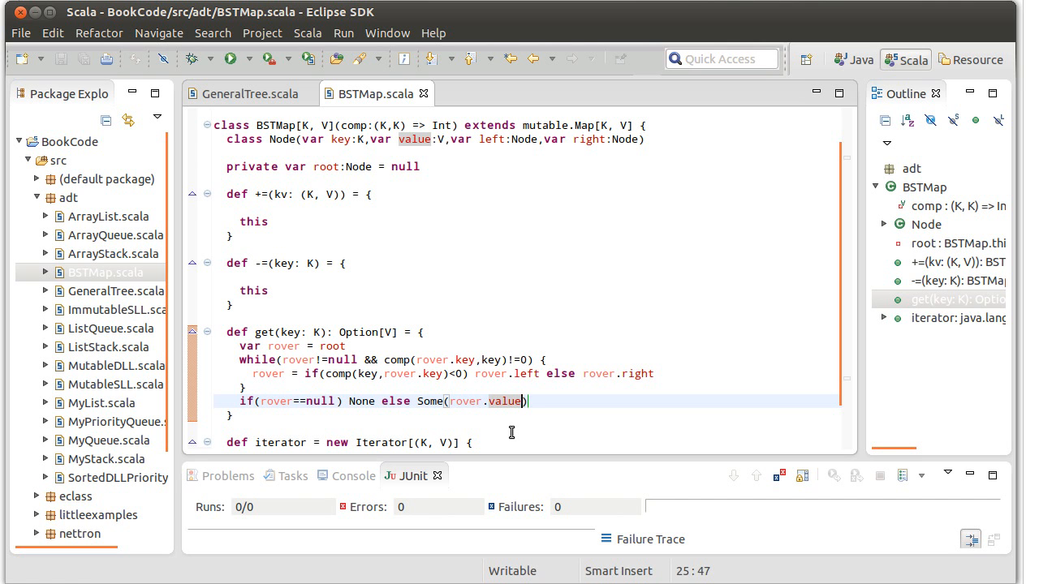
mouse_move(387, 359)
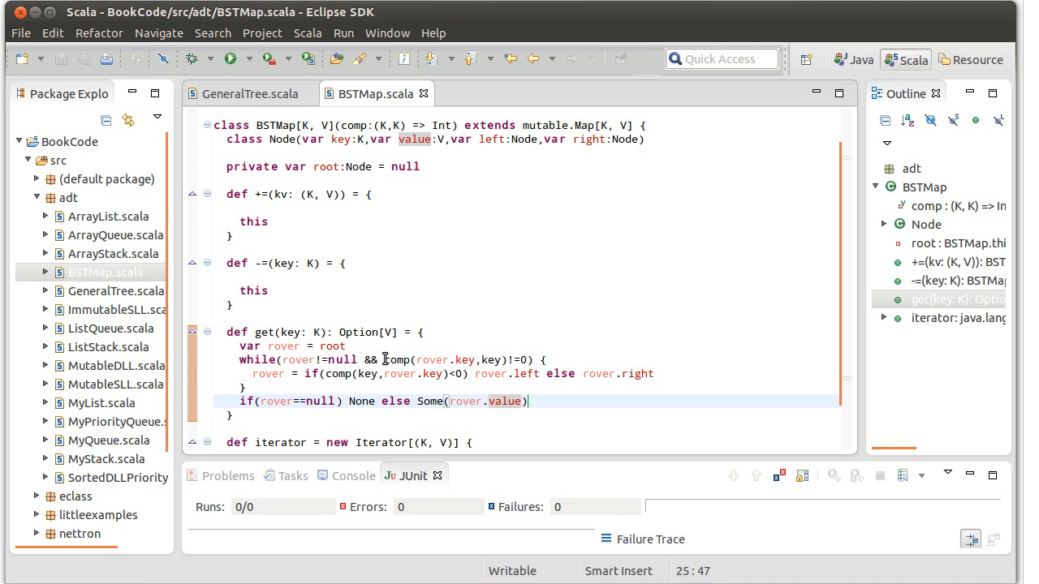
left_click(409, 361)
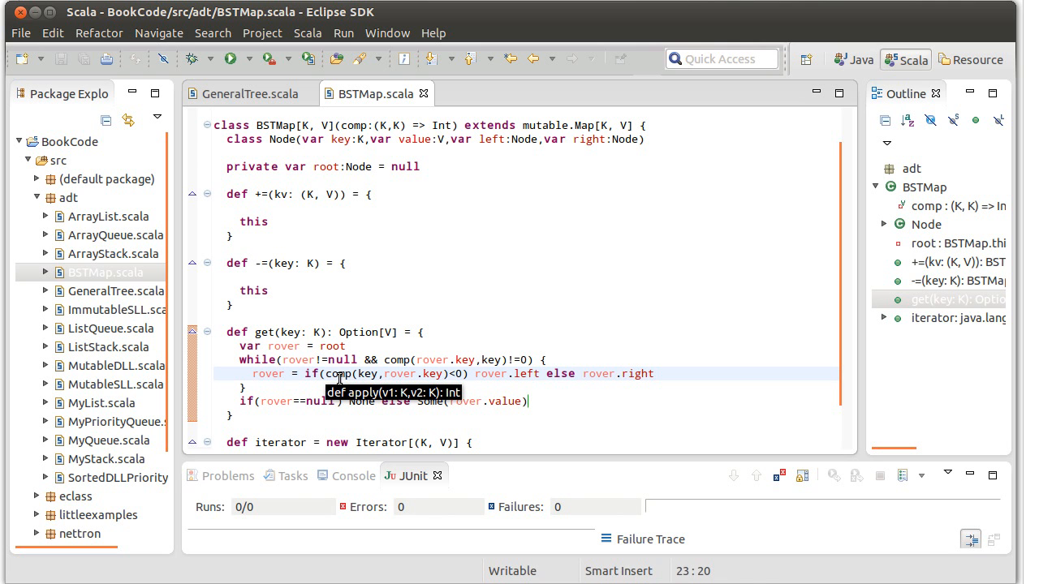
mouse_move(400, 364)
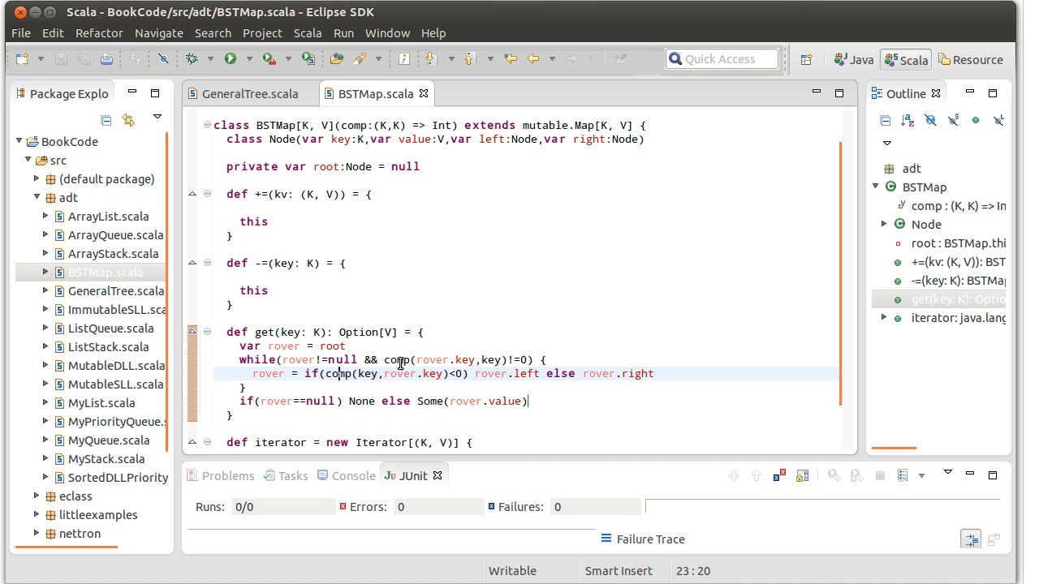
left_click(409, 386)
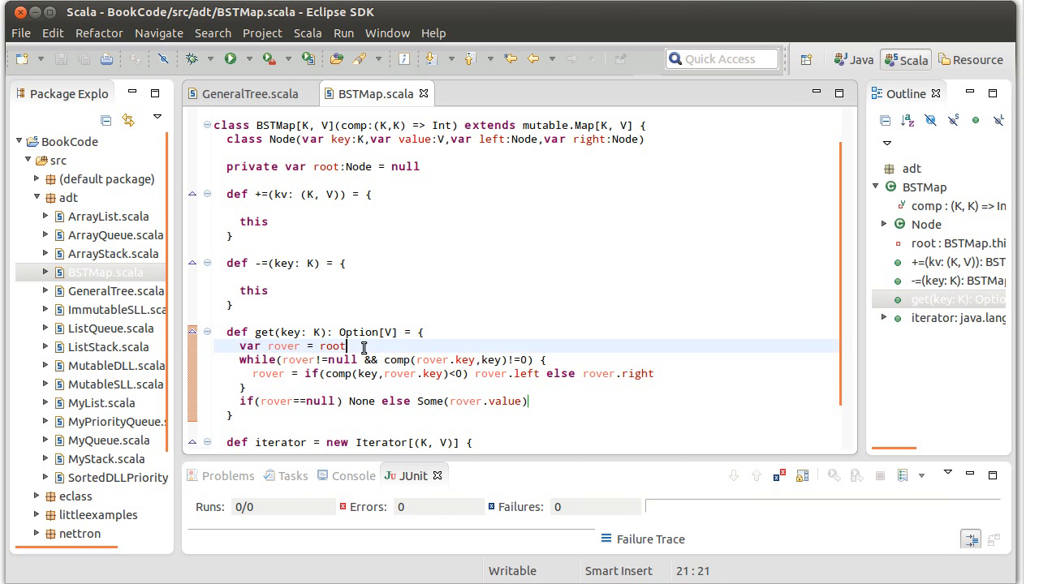
Step: Declare var c = comp(...) with rover.key and key after the rover line
key("Return")
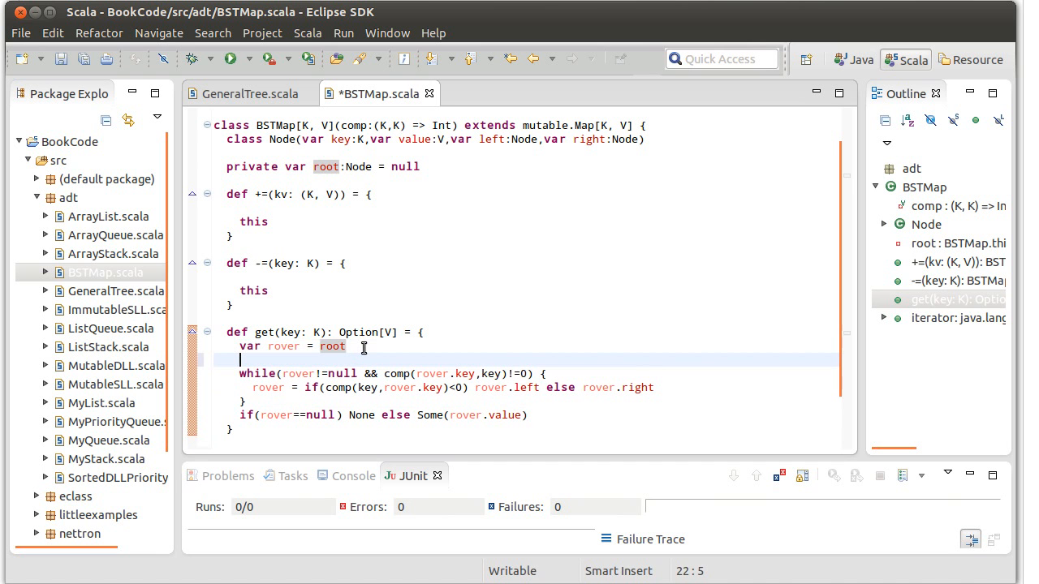
type("var")
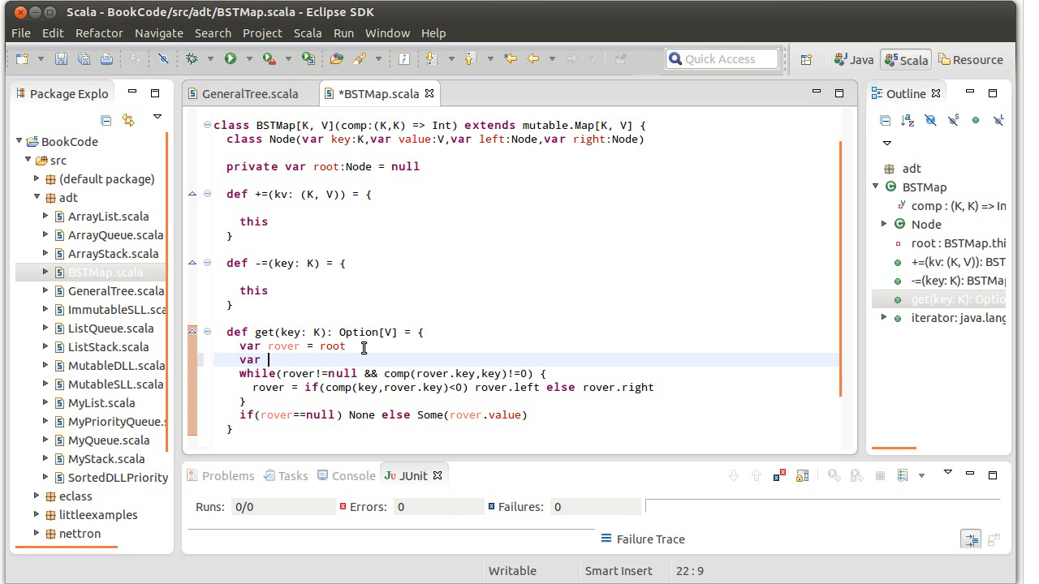
type("c = comp")
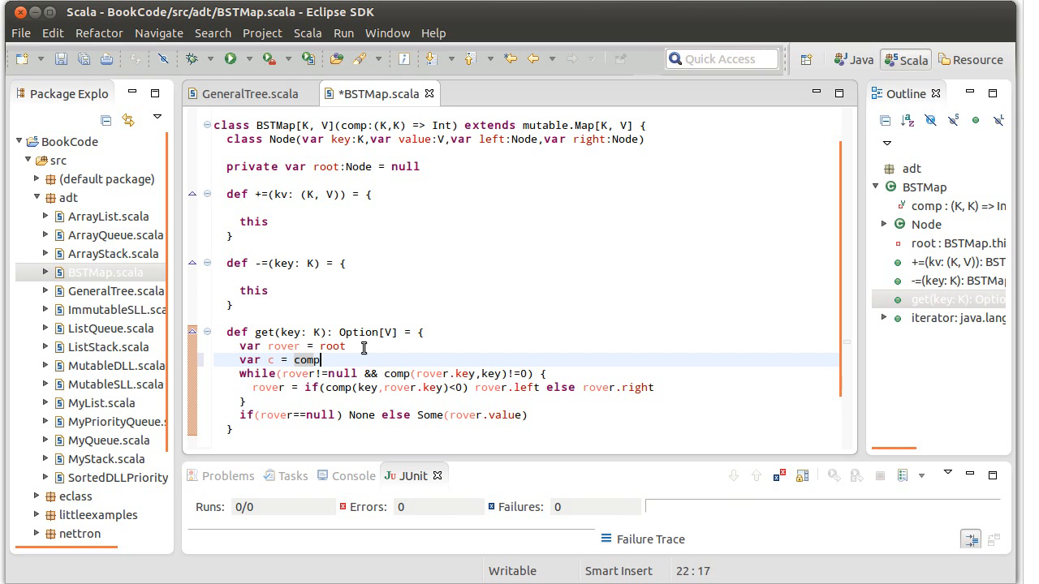
type("(rover)")
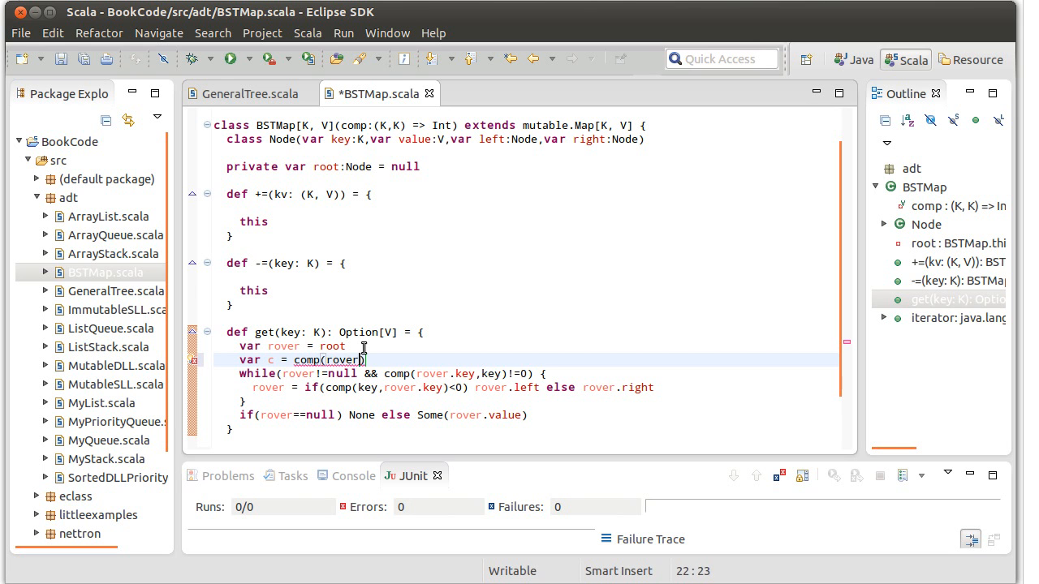
type(".key")
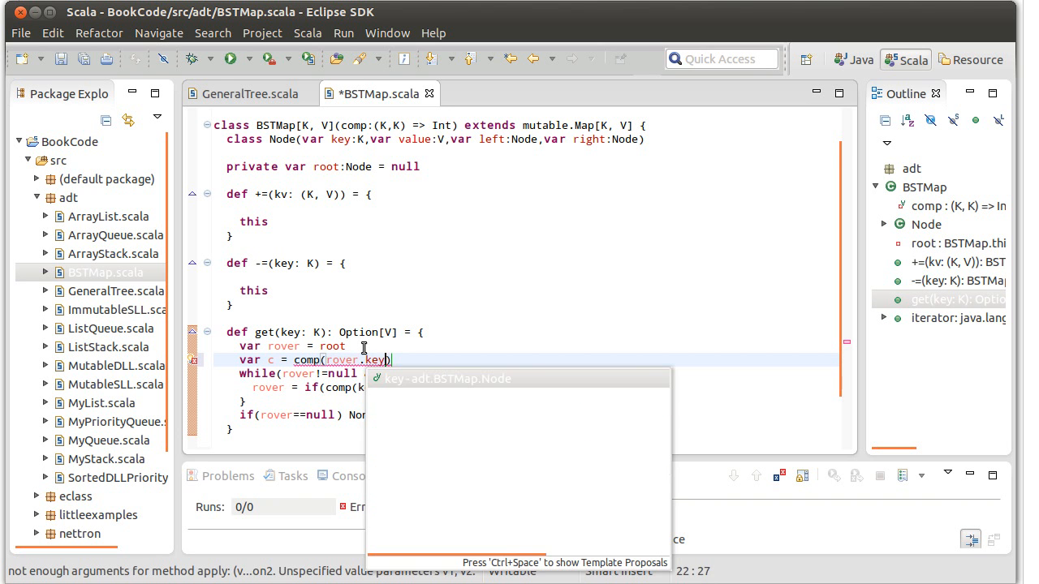
type(",key")
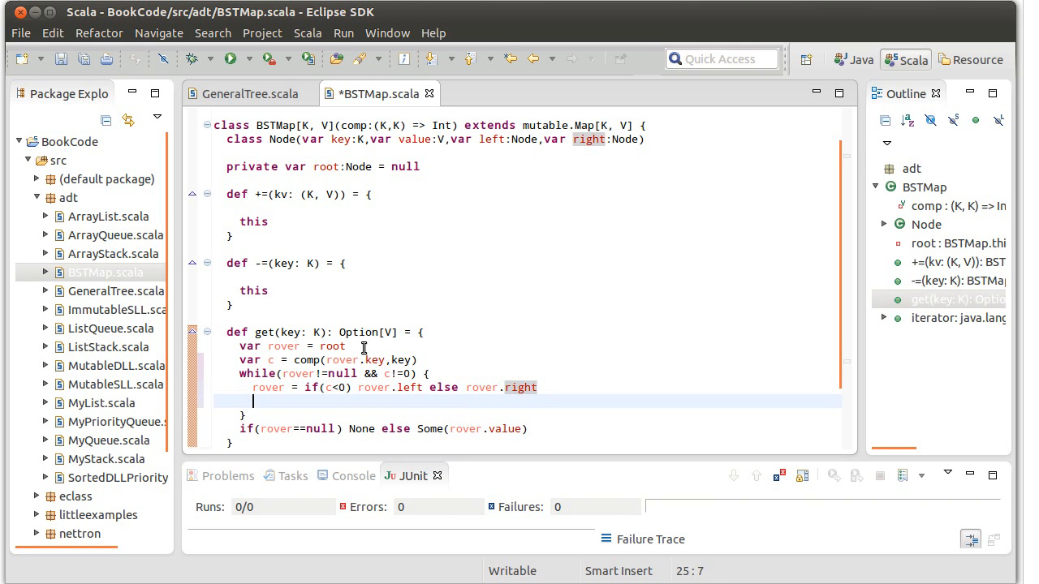
Step: Use c in the loop tests, recompute c inside the loop, and reorder arguments to comp(key,rover.key)
type("c = comp")
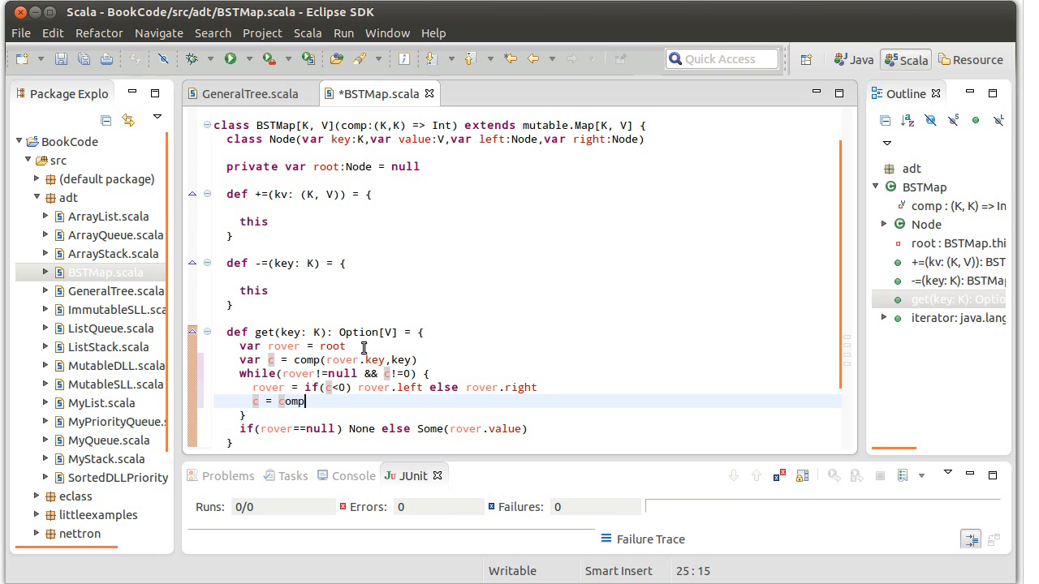
type("(rover.key")
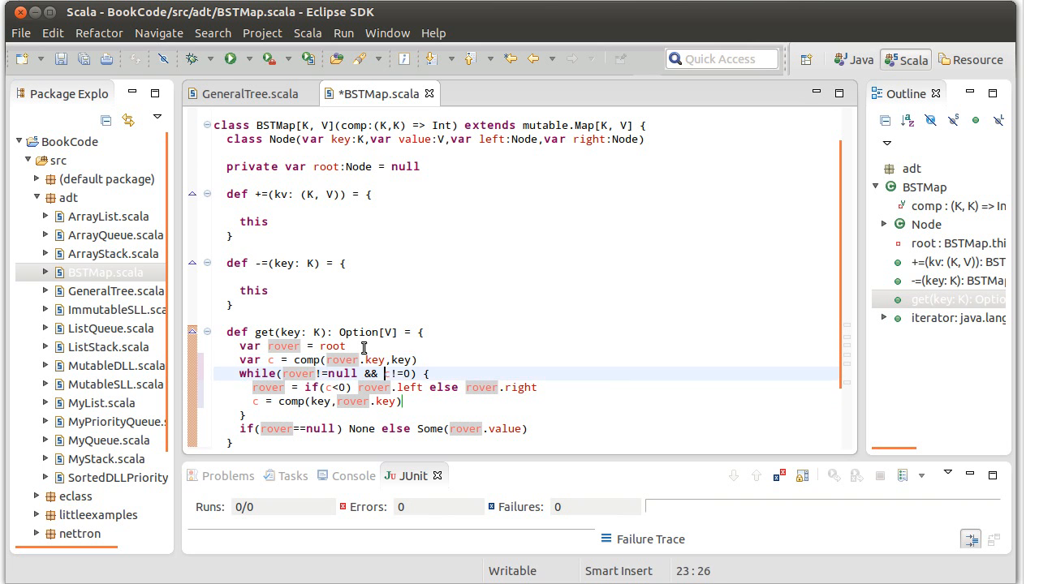
left_click(335, 373)
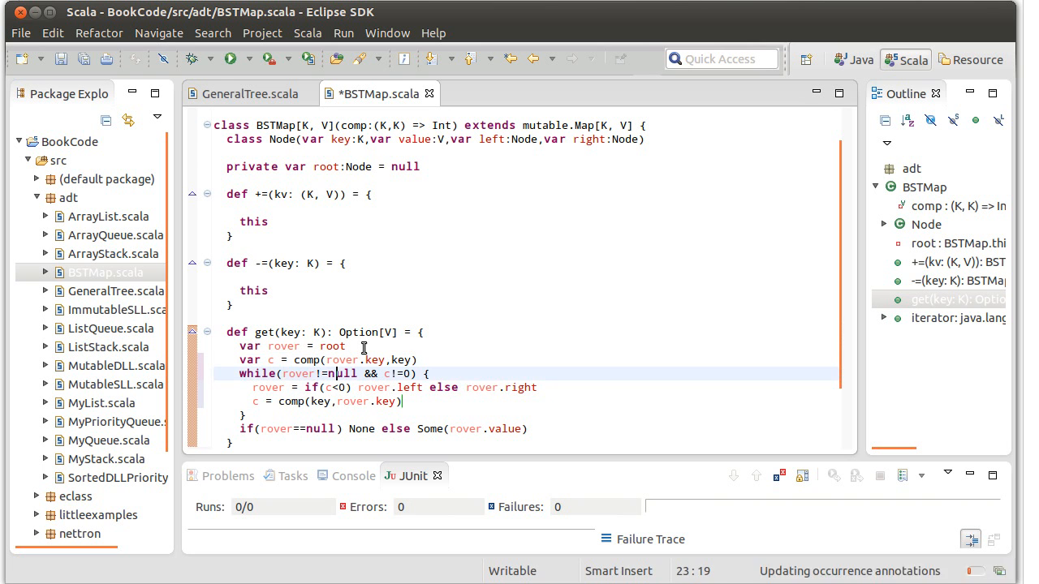
double_click(397, 361)
type("key,")
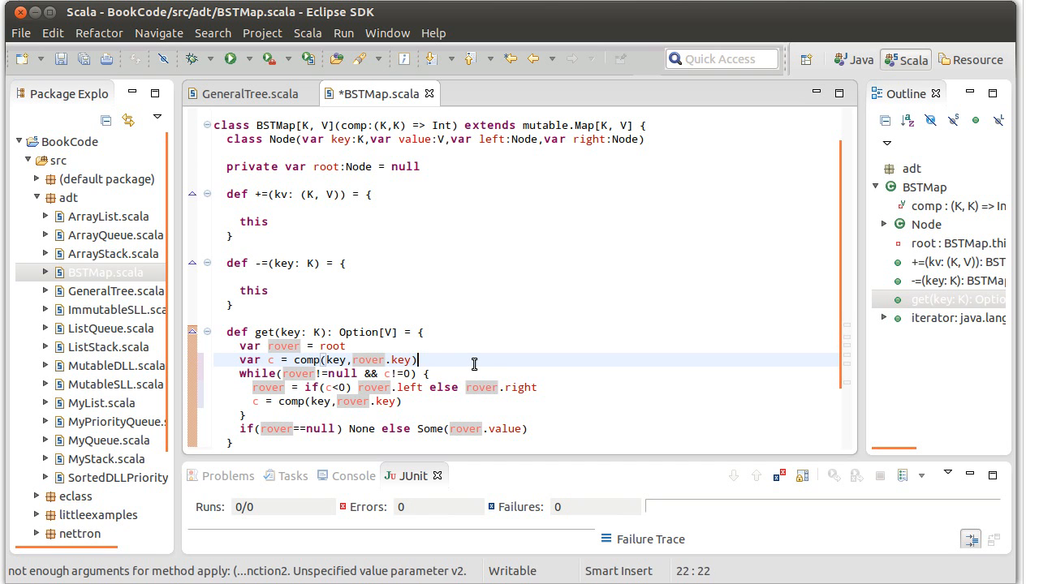
Step: Guard the initial c computation as if(rover!=null) comp(key,rover.key)
left_click(335, 345)
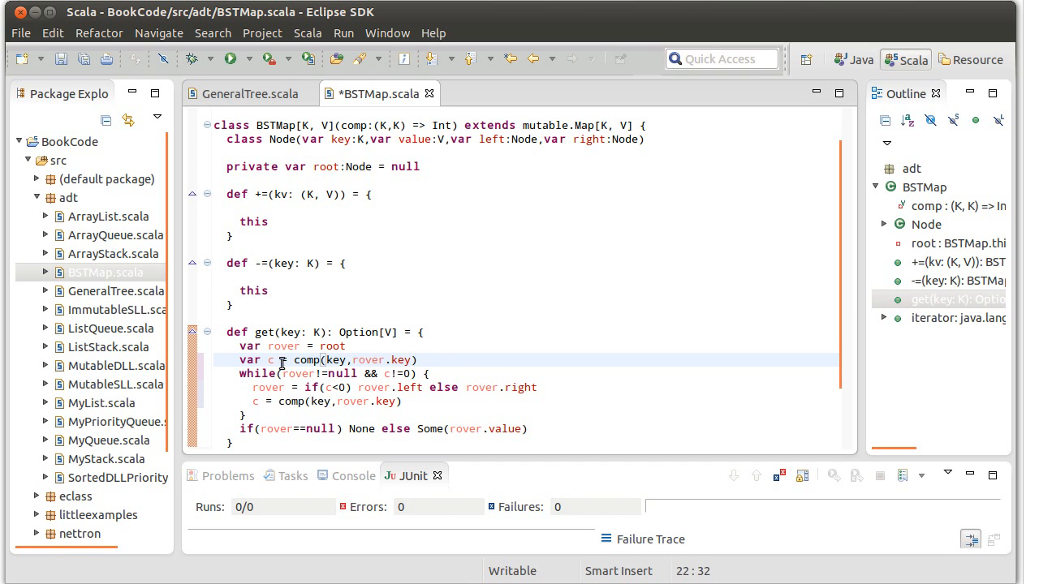
mouse_move(379, 429)
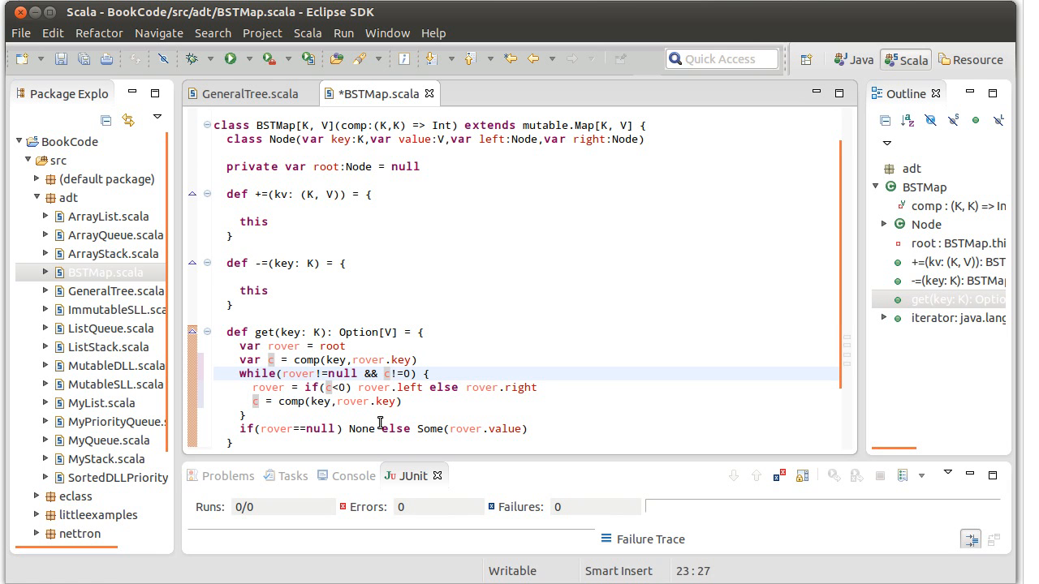
left_click(315, 374)
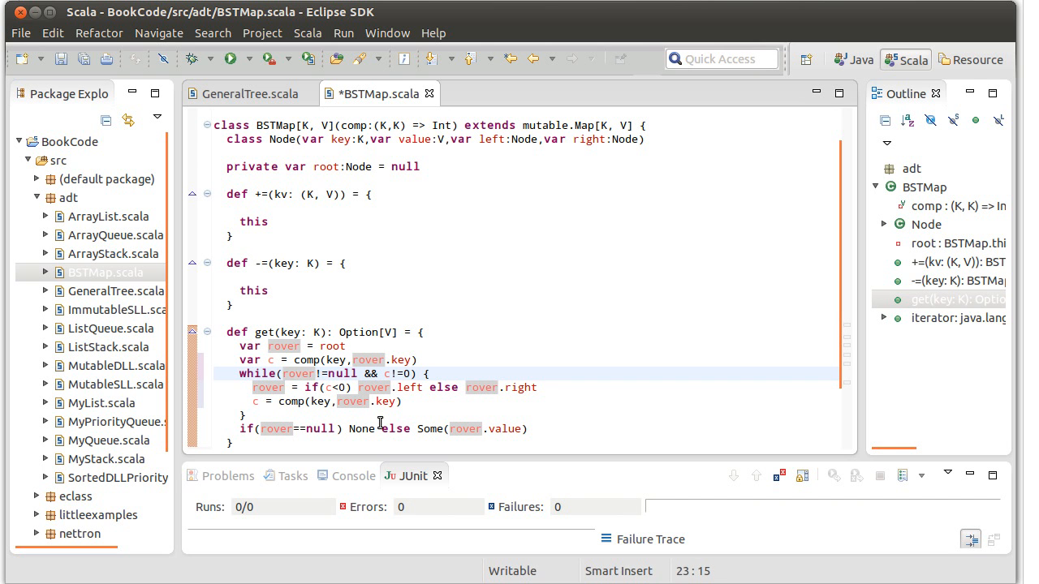
left_click(344, 361)
type(" if(rover!=null")
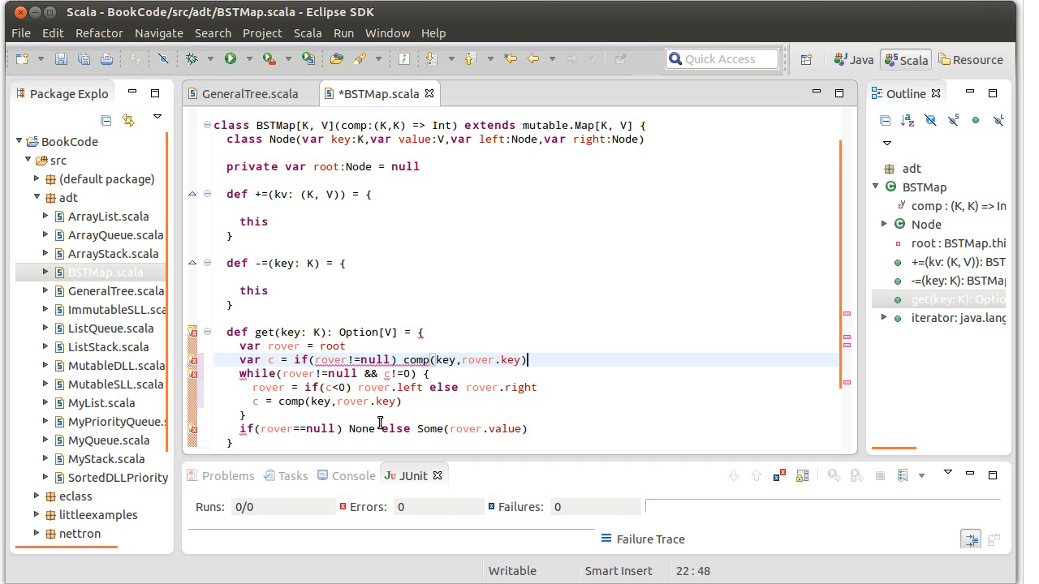
Step: Add else 0 to both null-guarded comparisons in get and save BSTMap.scala
type("else")
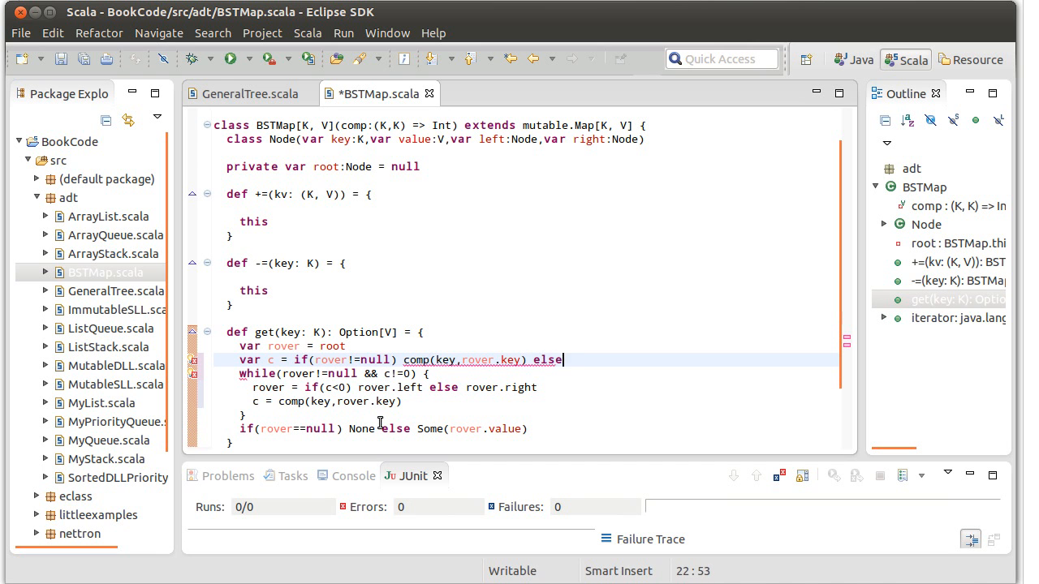
type("0")
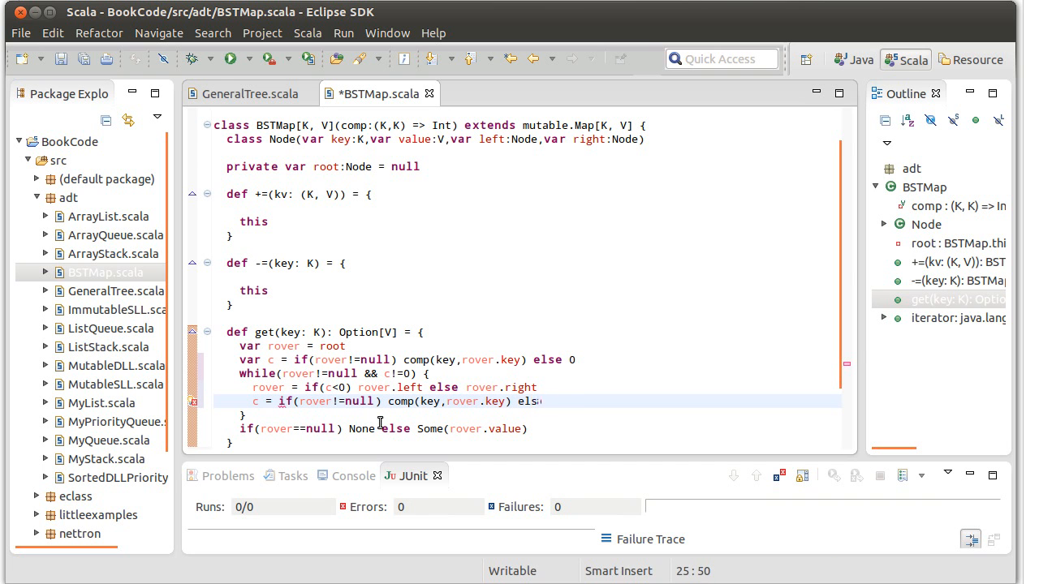
type("0")
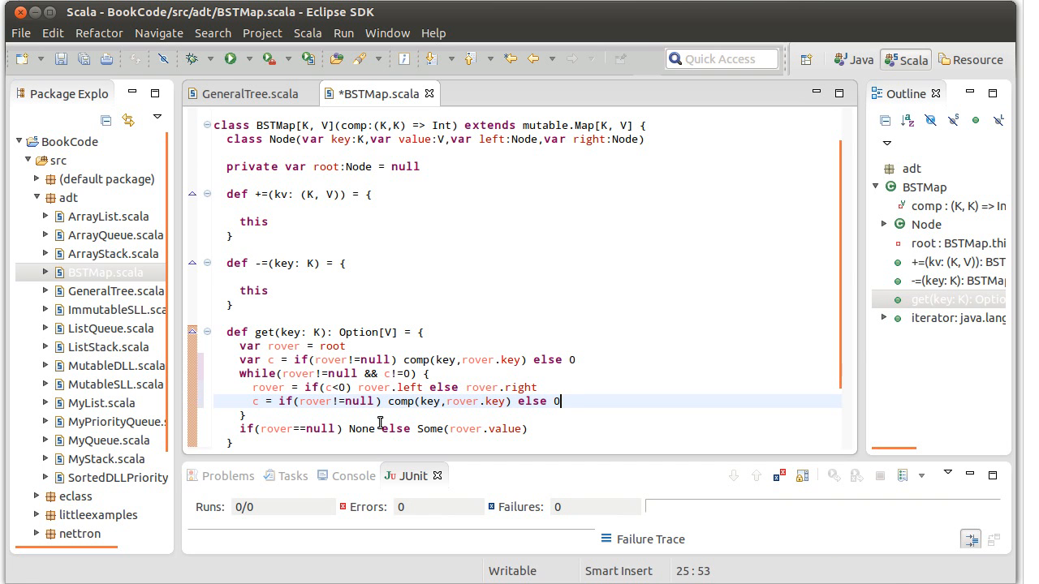
key("ctrl+s")
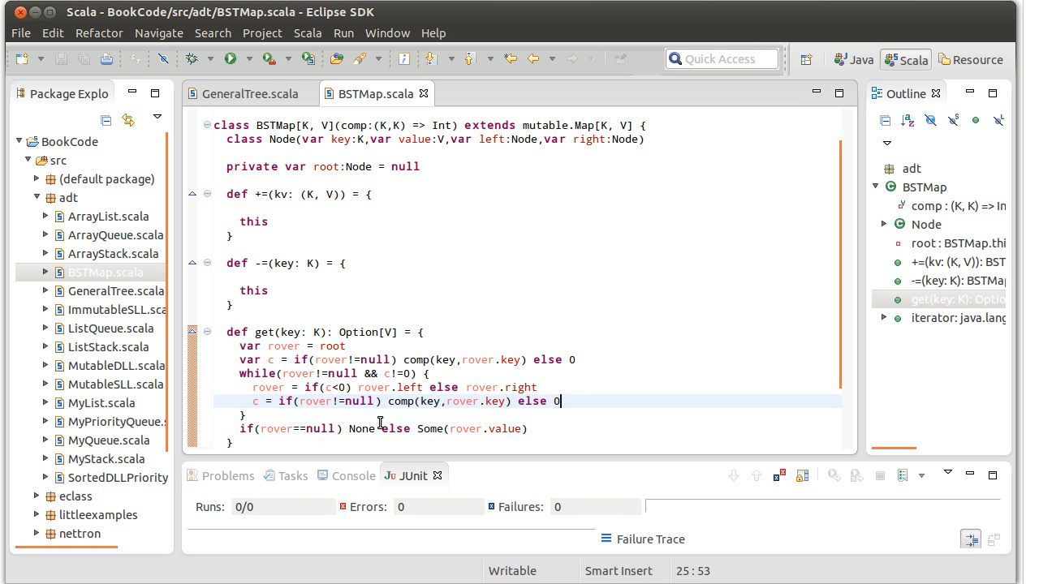
scroll("down", 3)
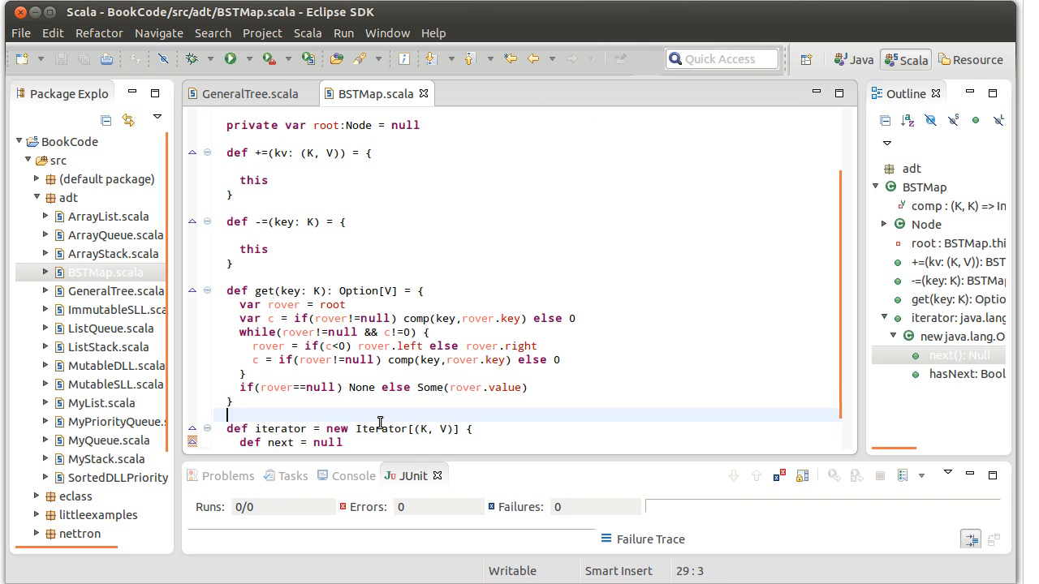
left_click(958, 298)
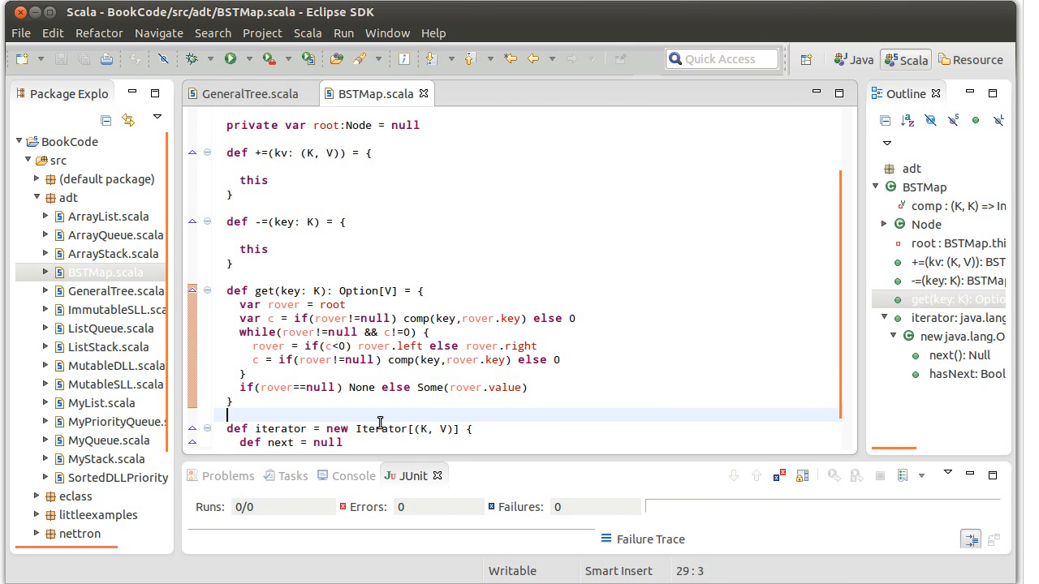